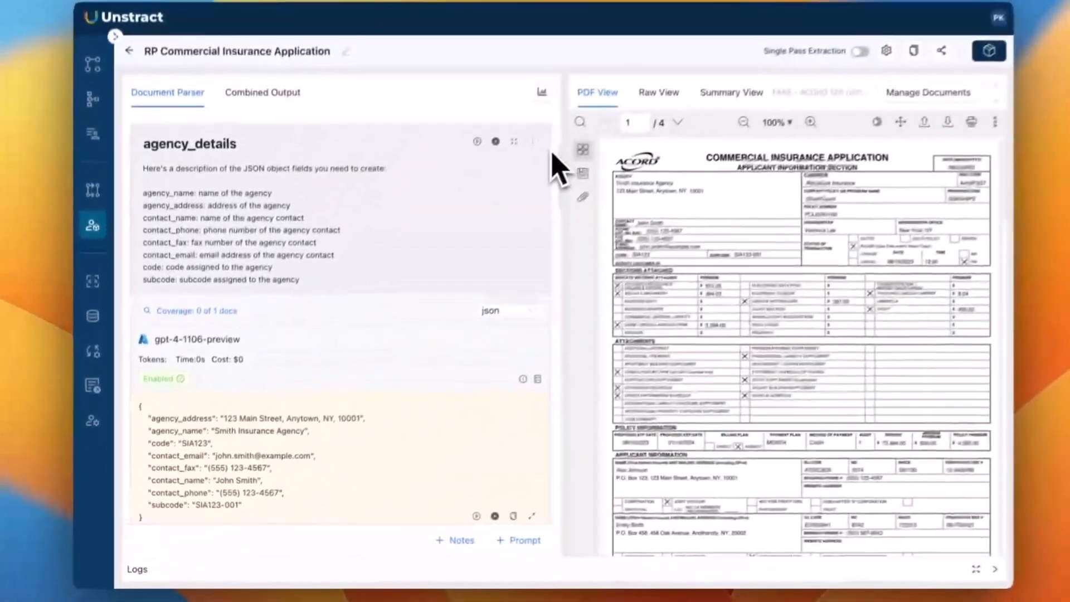
# - Review the combined JSON output and make the US Amex statement the active document
pyautogui.click(262, 92)
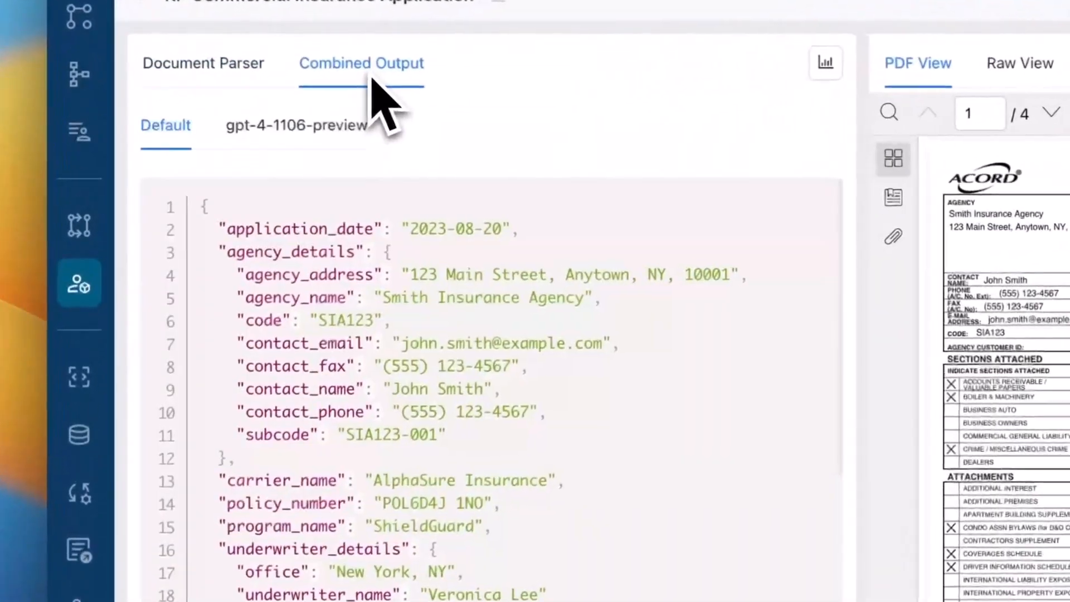
pyautogui.scroll(-3)
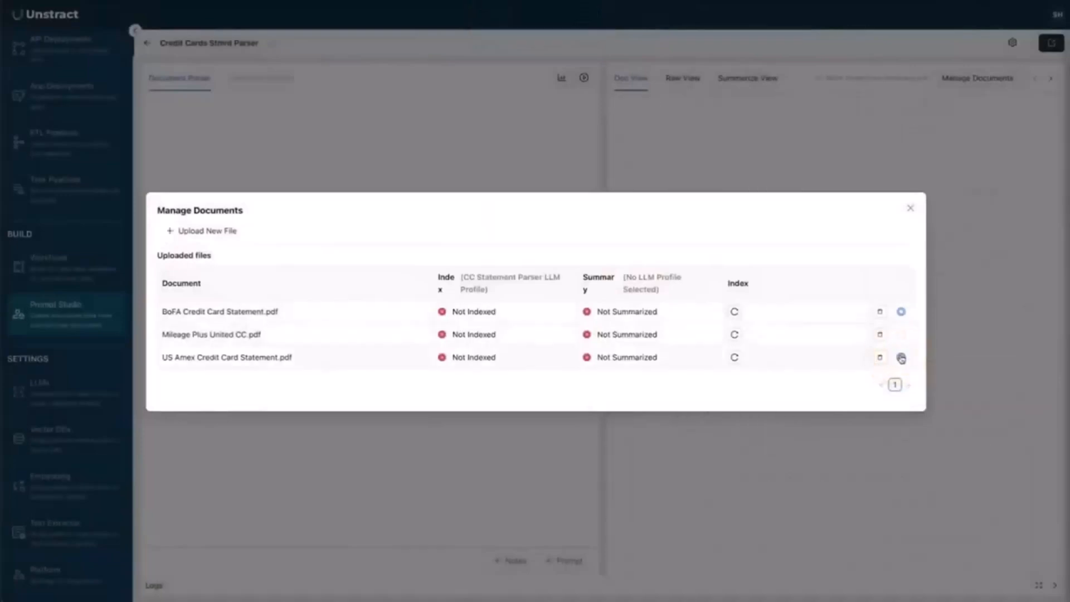
pyautogui.click(900, 358)
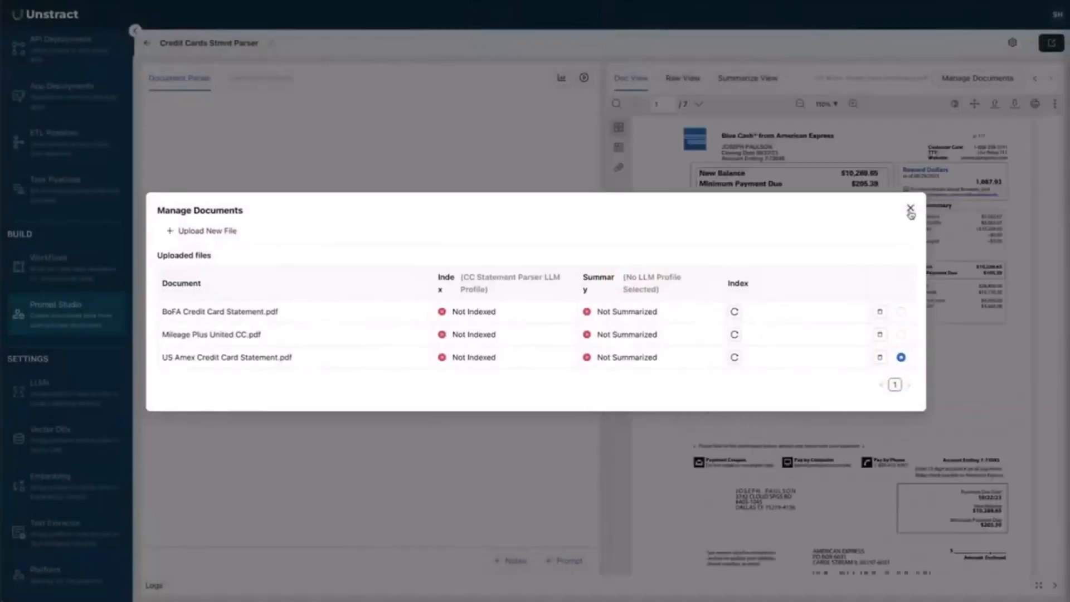
pyautogui.click(910, 207)
pyautogui.write('cc_issuer_name')
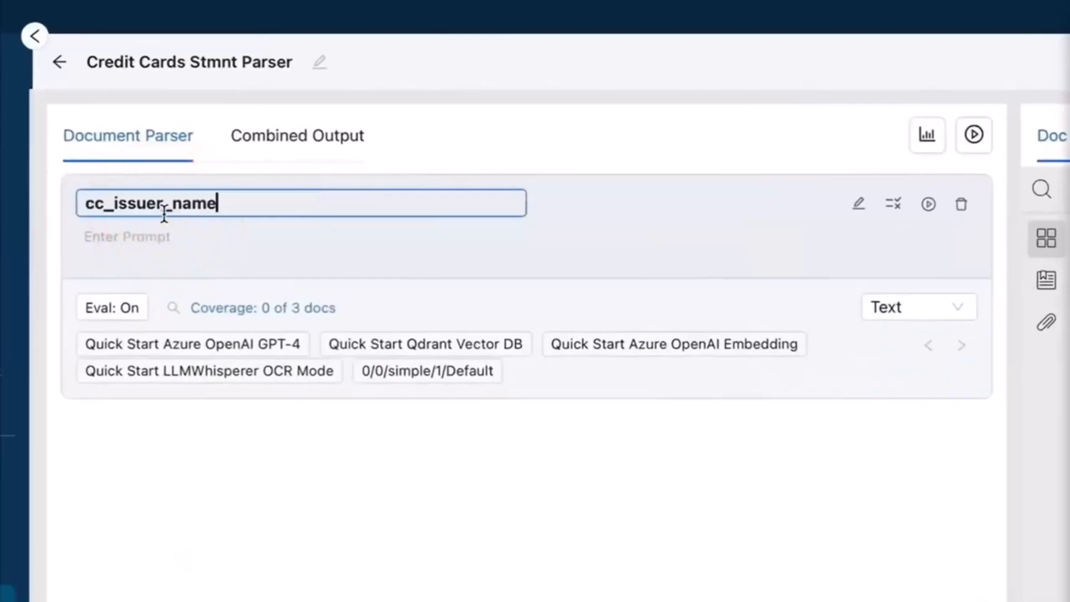
# - Run the cc_issuer_name issuer-bank prompt, returning American Express, and start a customer_name prompt
pyautogui.write('What is the name of the issuer or the bank who has issued this credit card? I am not interested in the legal entity, but the primary brand name of the credit card.')
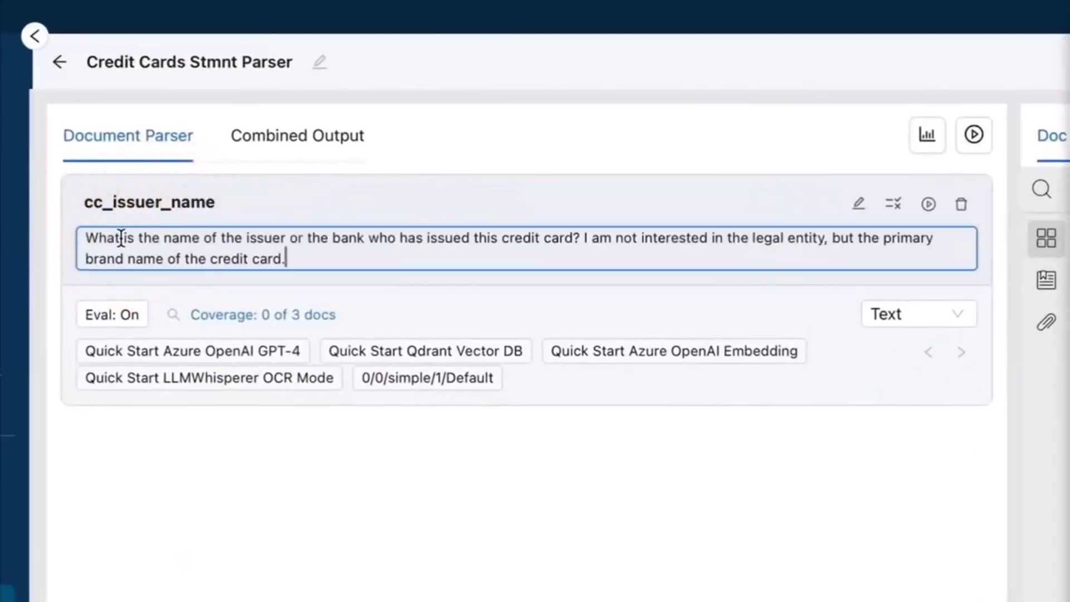
pyautogui.click(927, 204)
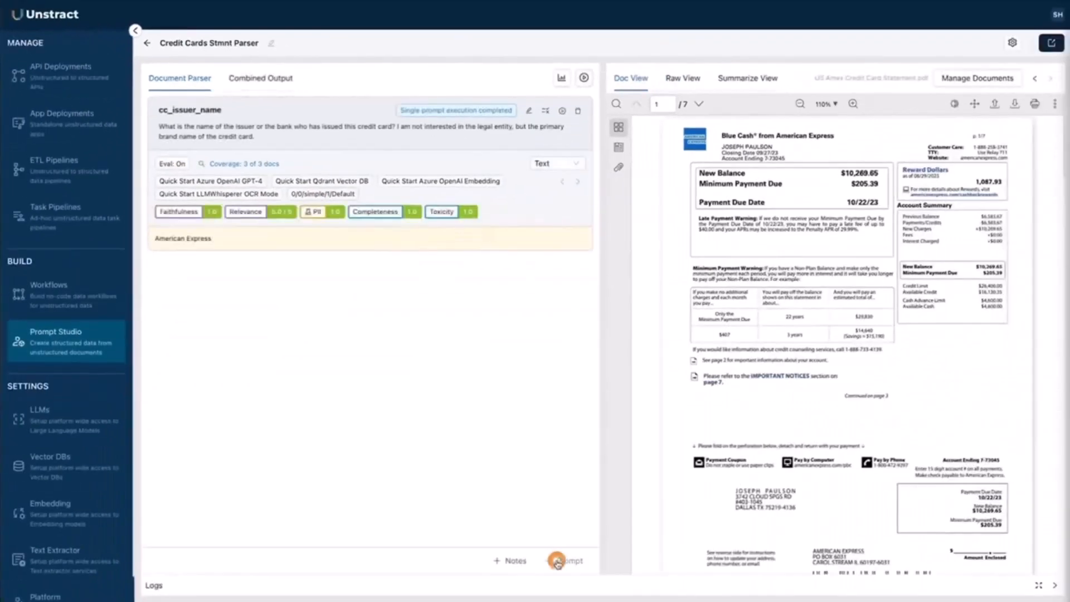
pyautogui.click(557, 561)
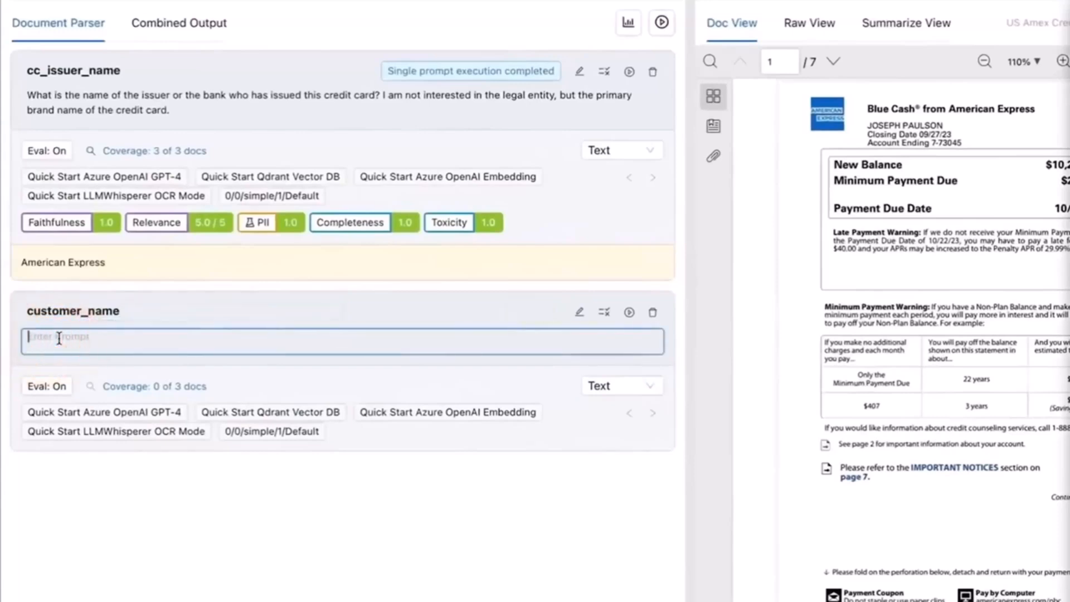
pyautogui.click(629, 313)
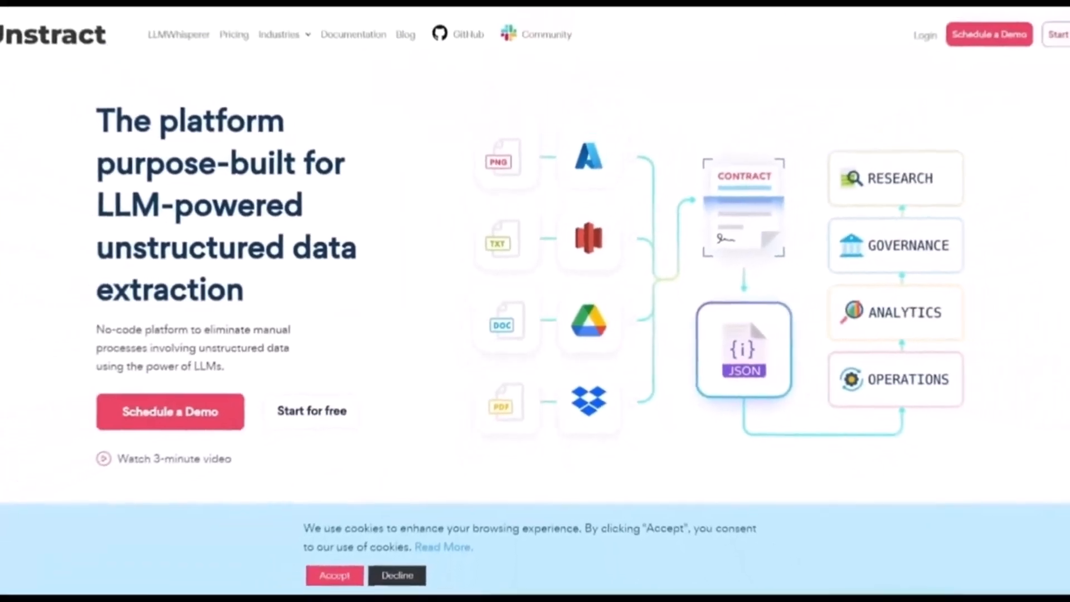
# - Browse the get-started page's Cloud, LLMWhisperer and Open-Source Edition cards
pyautogui.click(312, 410)
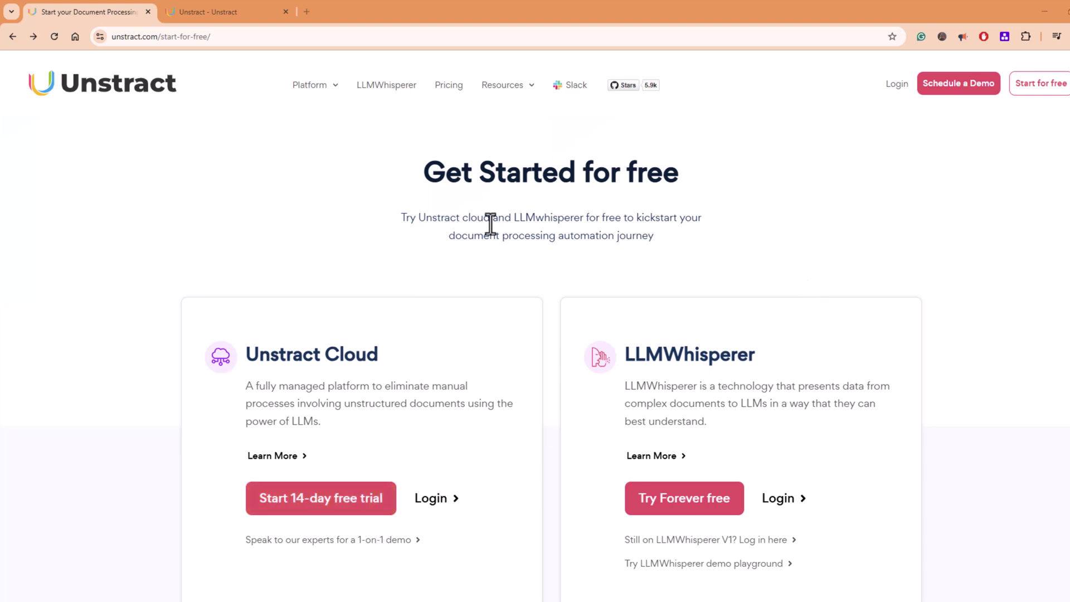
pyautogui.scroll(-3)
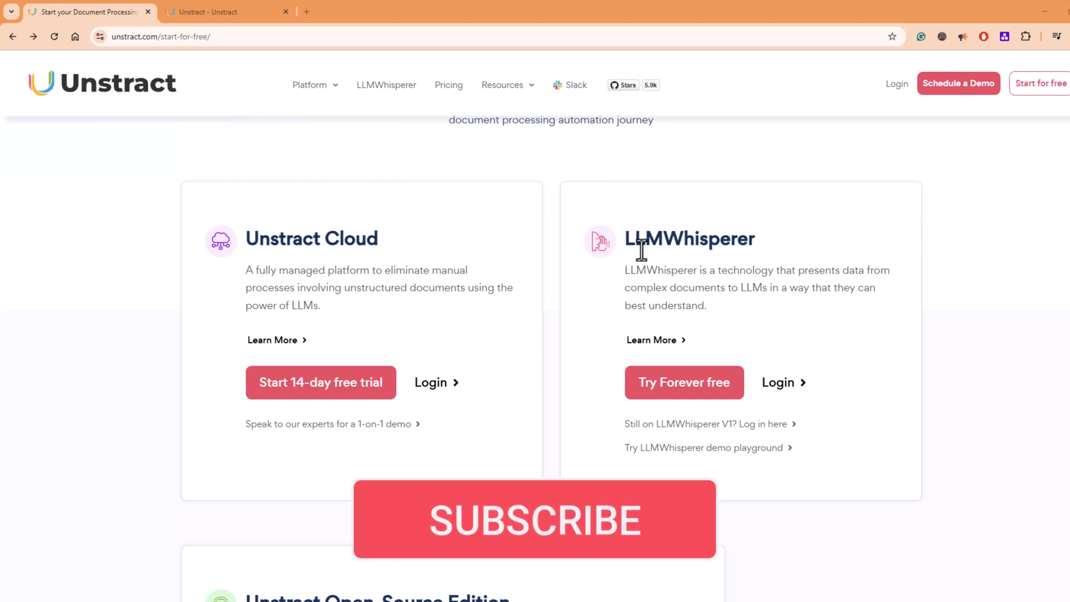
pyautogui.scroll(-3)
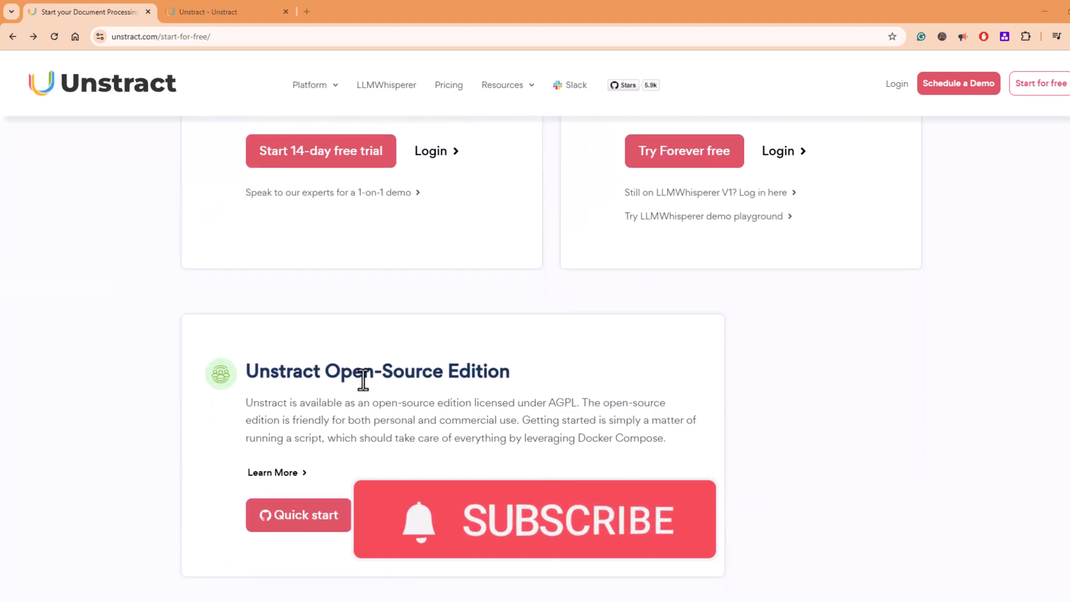
pyautogui.scroll(3)
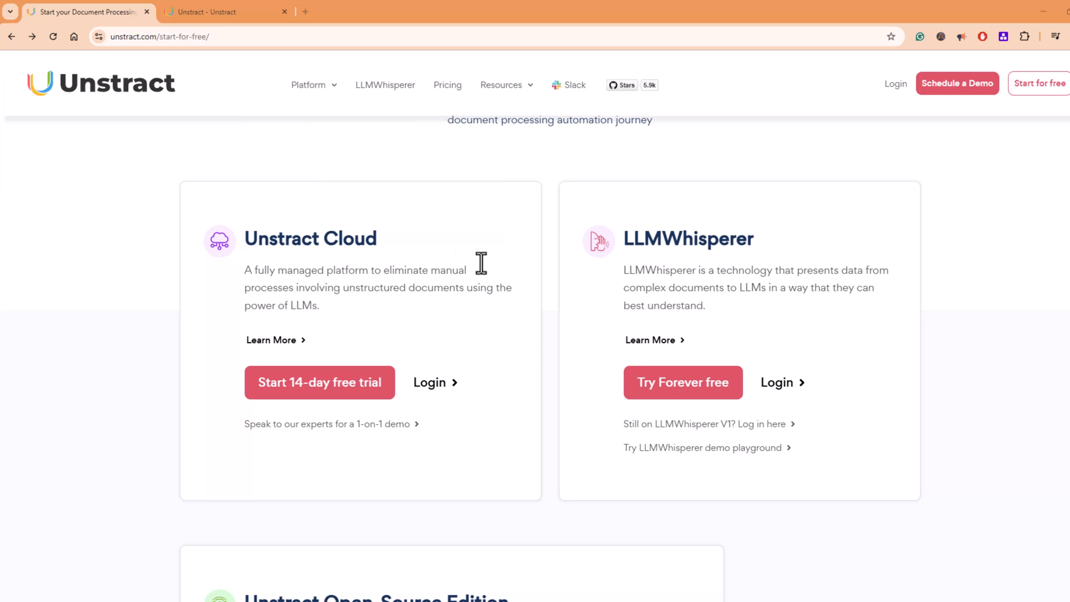
pyautogui.moveTo(718, 247)
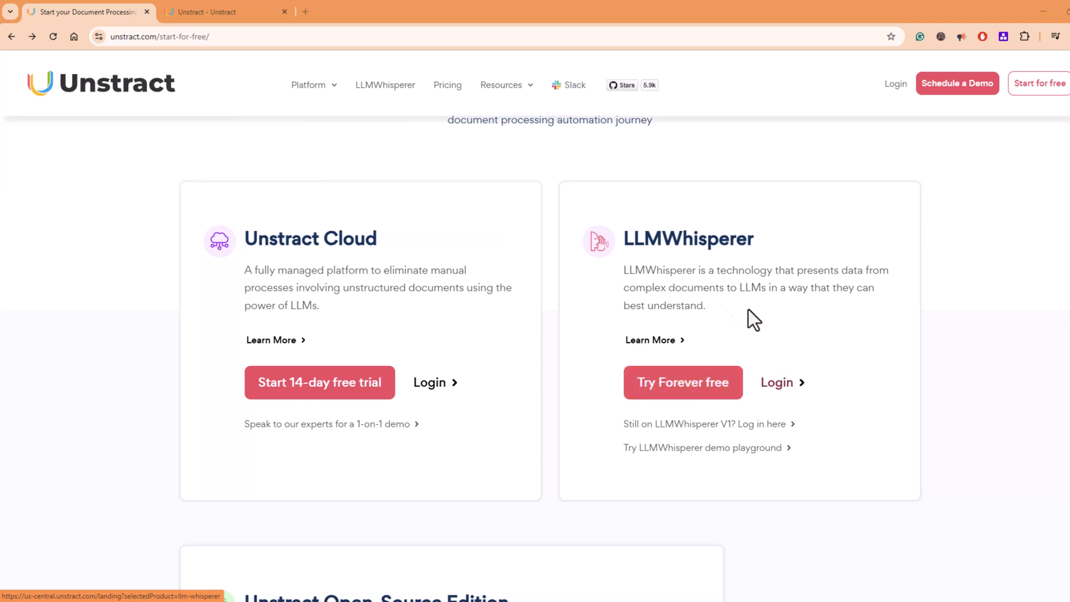
pyautogui.moveTo(710, 384)
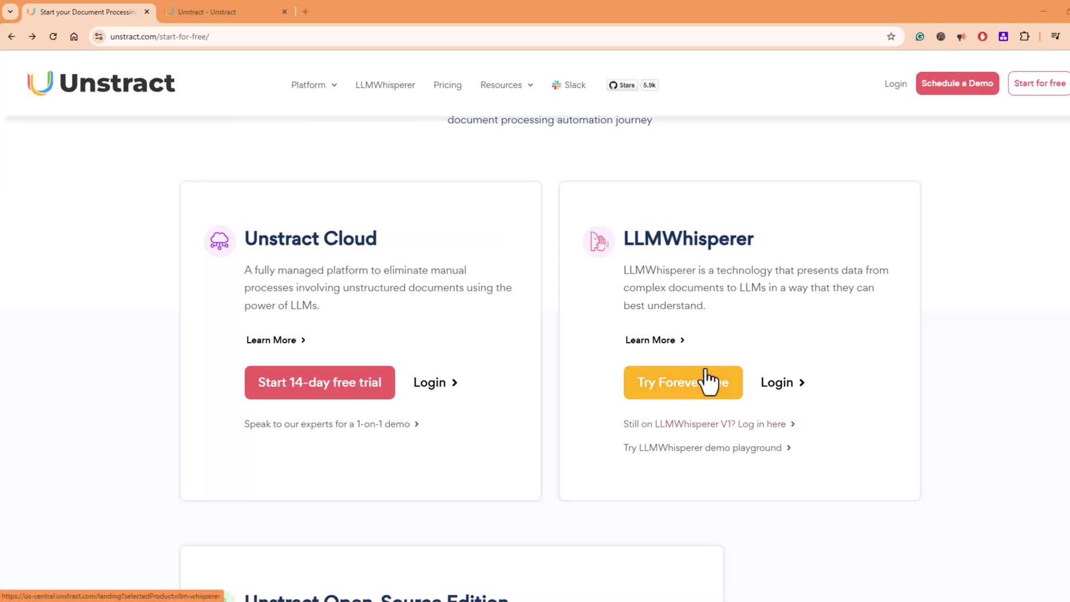
pyautogui.moveTo(766, 308)
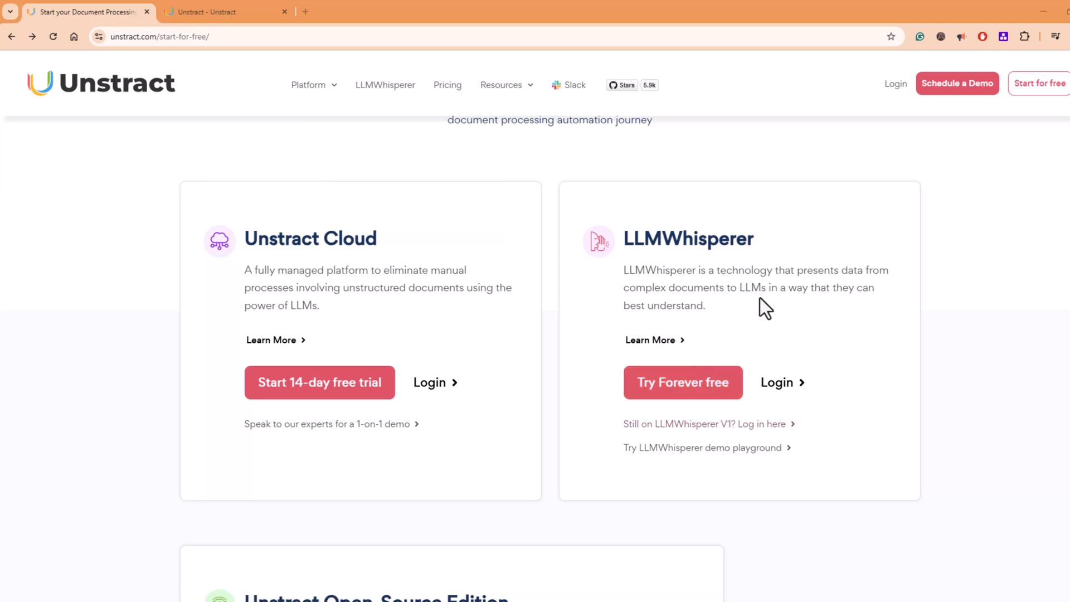
pyautogui.scroll(-3)
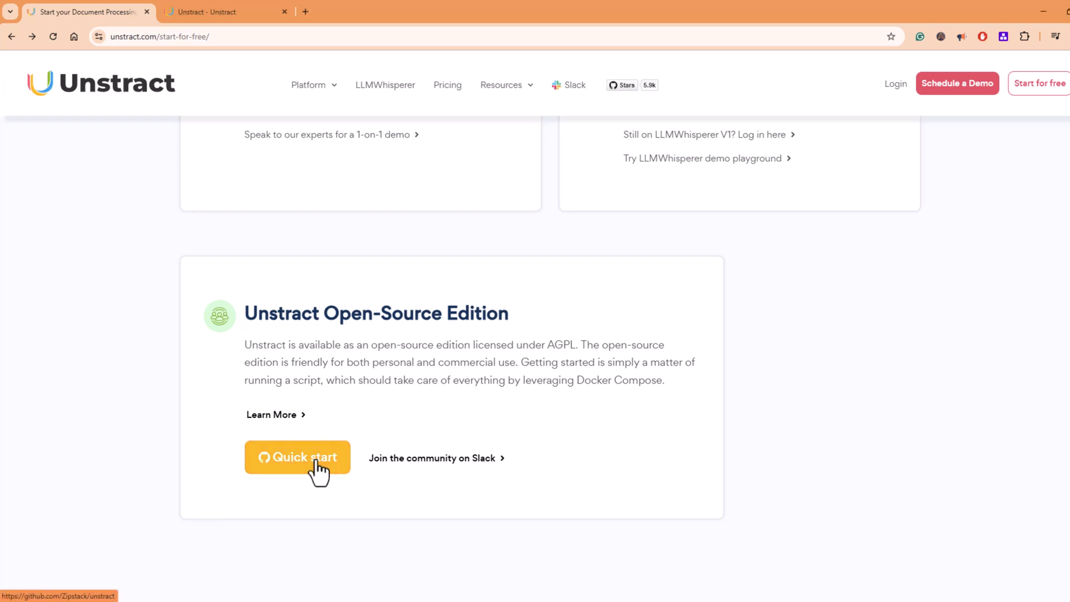
# - Read the Zipstack/unstract README down to its system requirements and prerequisites
pyautogui.click(298, 457)
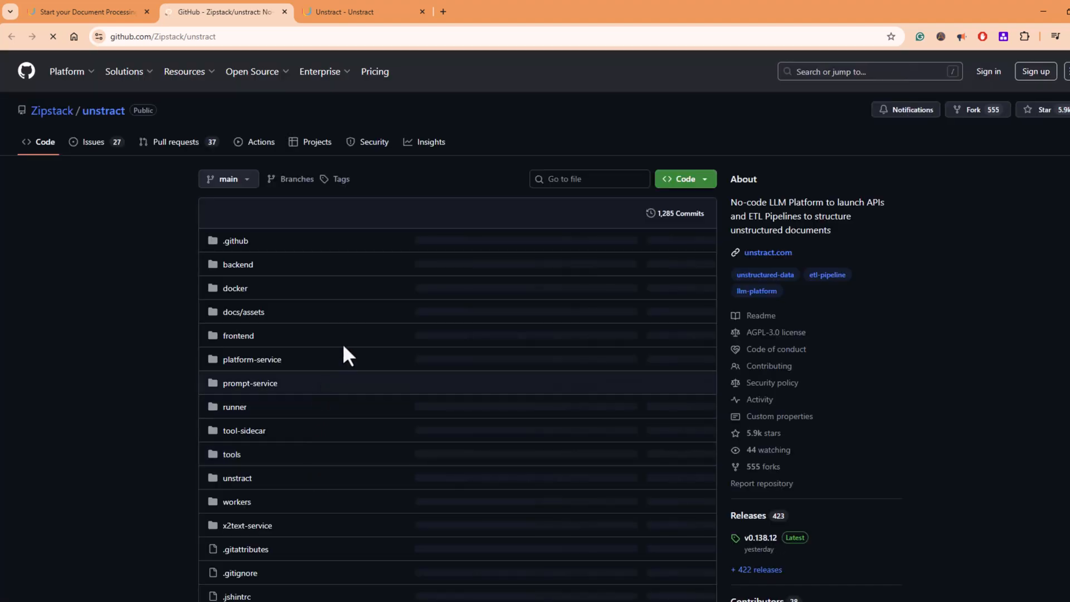
pyautogui.scroll(-3)
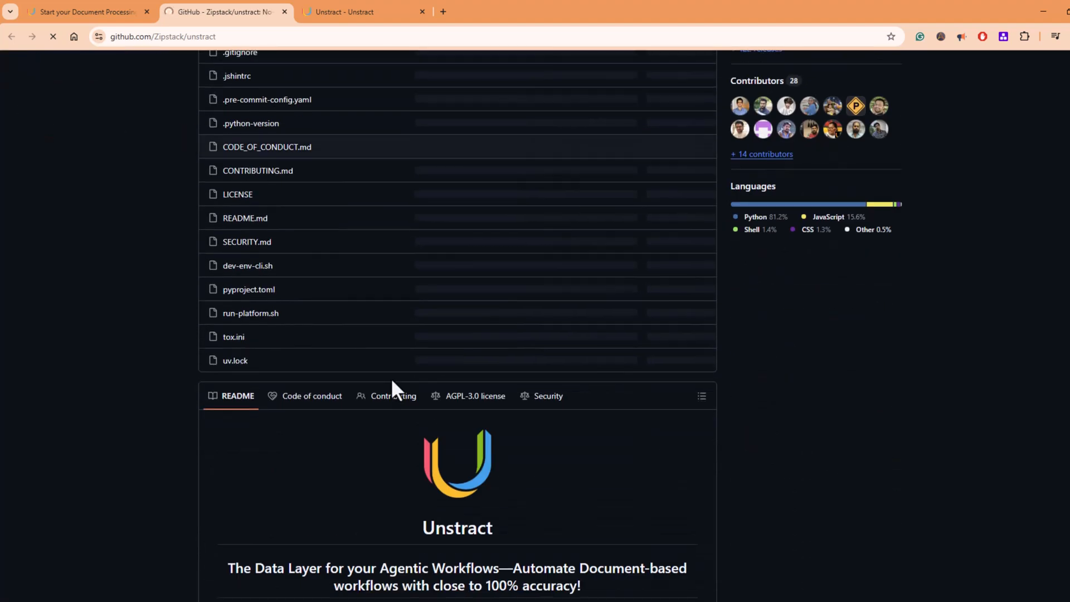
pyautogui.scroll(-3)
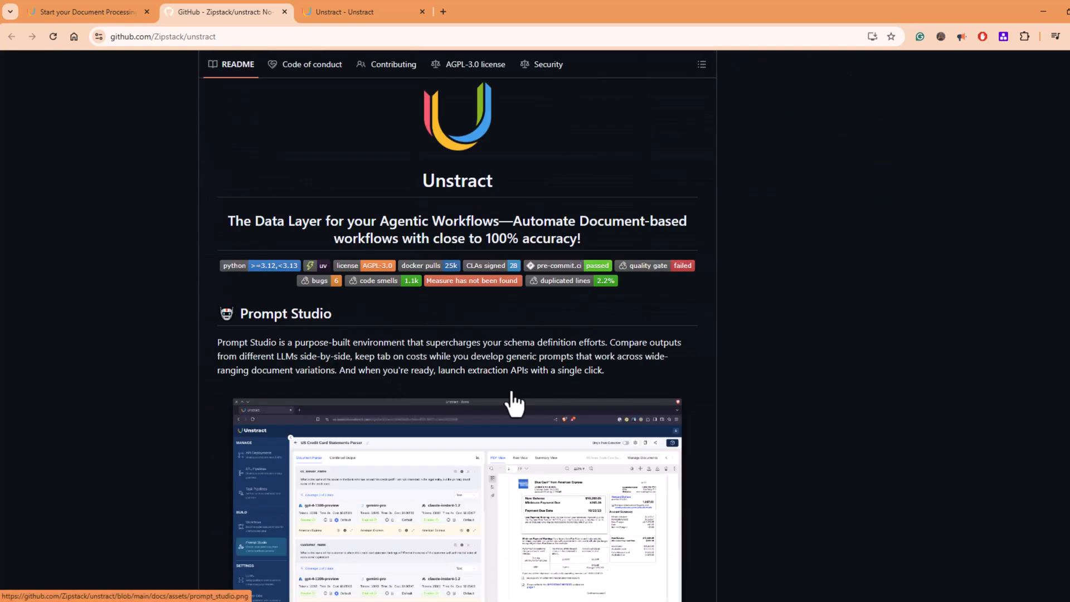
pyautogui.scroll(-3)
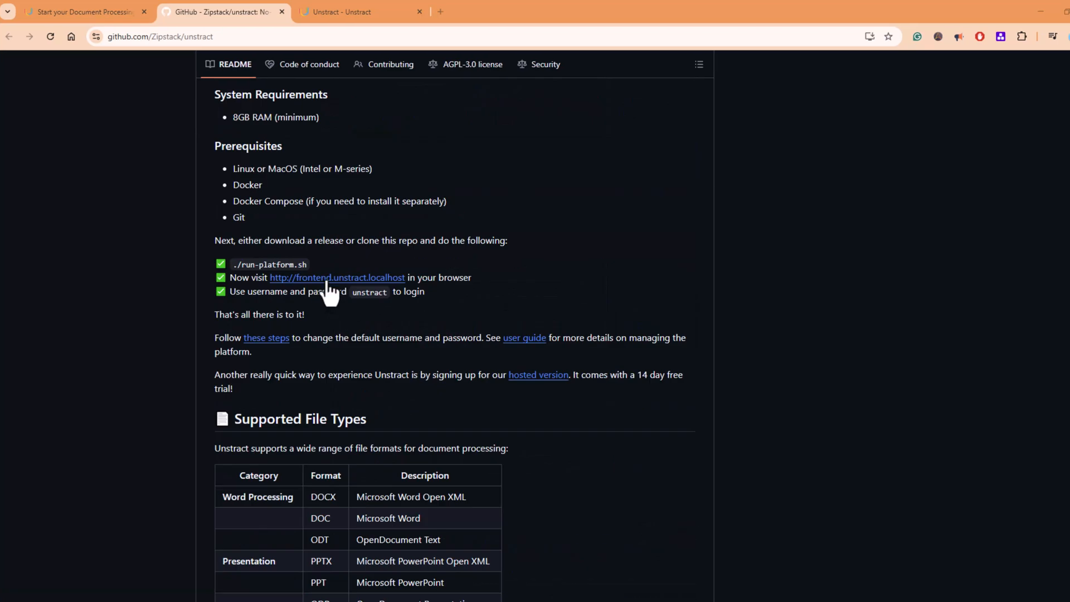
pyautogui.moveTo(336, 151)
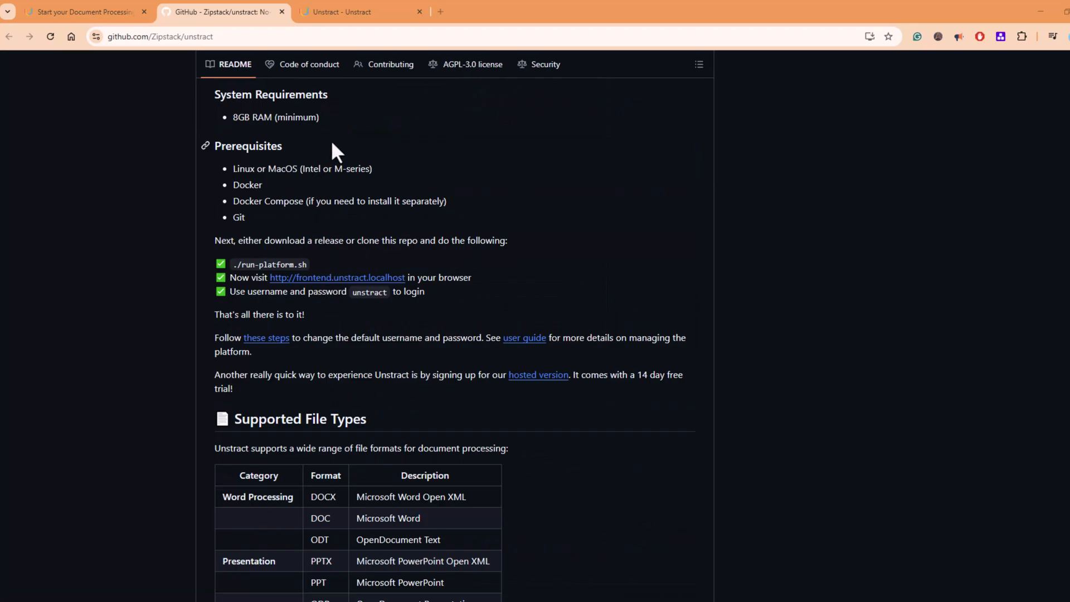
pyautogui.moveTo(284, 61)
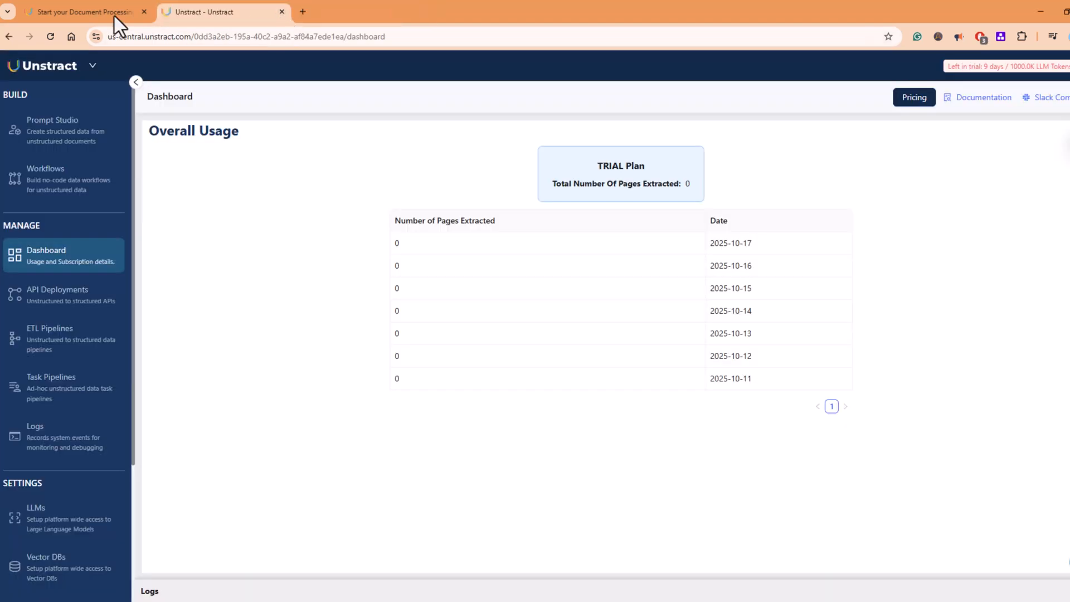
# - Return to the get-started page and scroll to the Open-Source Edition section
pyautogui.click(84, 11)
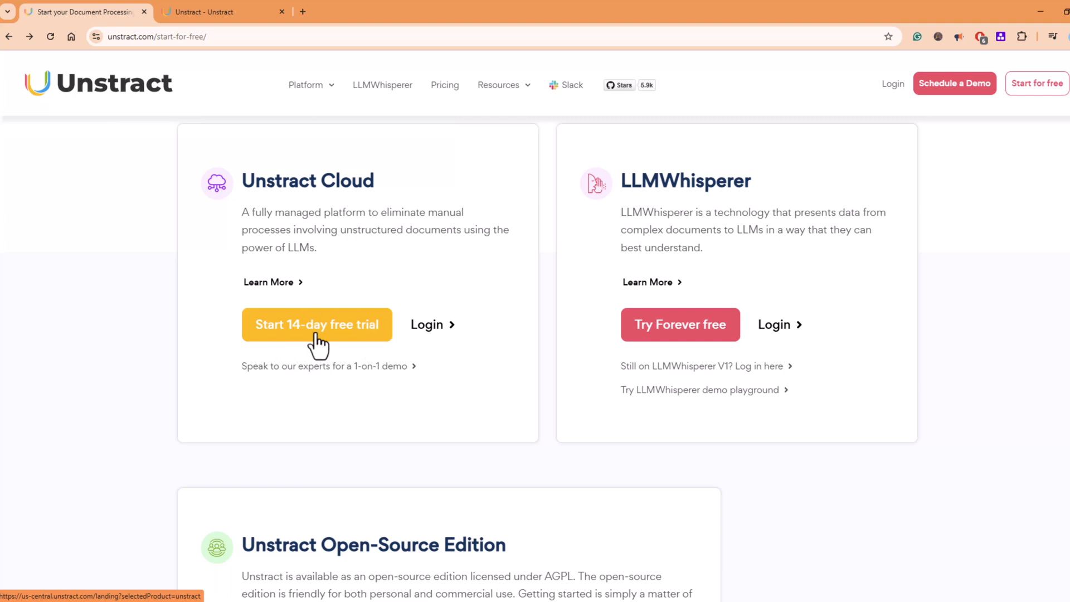
pyautogui.moveTo(325, 358)
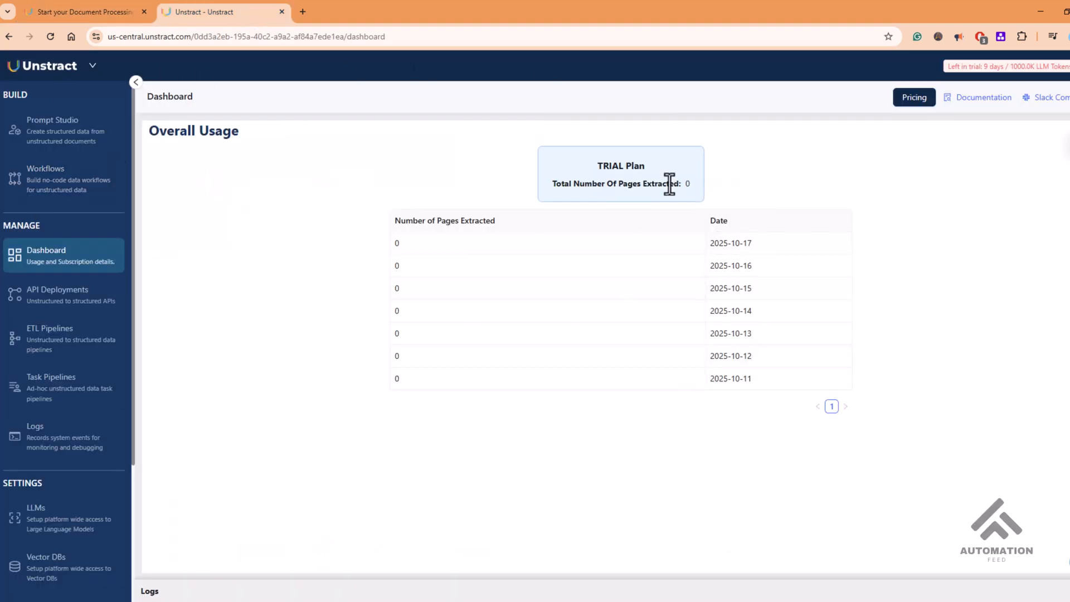
pyautogui.moveTo(698, 199)
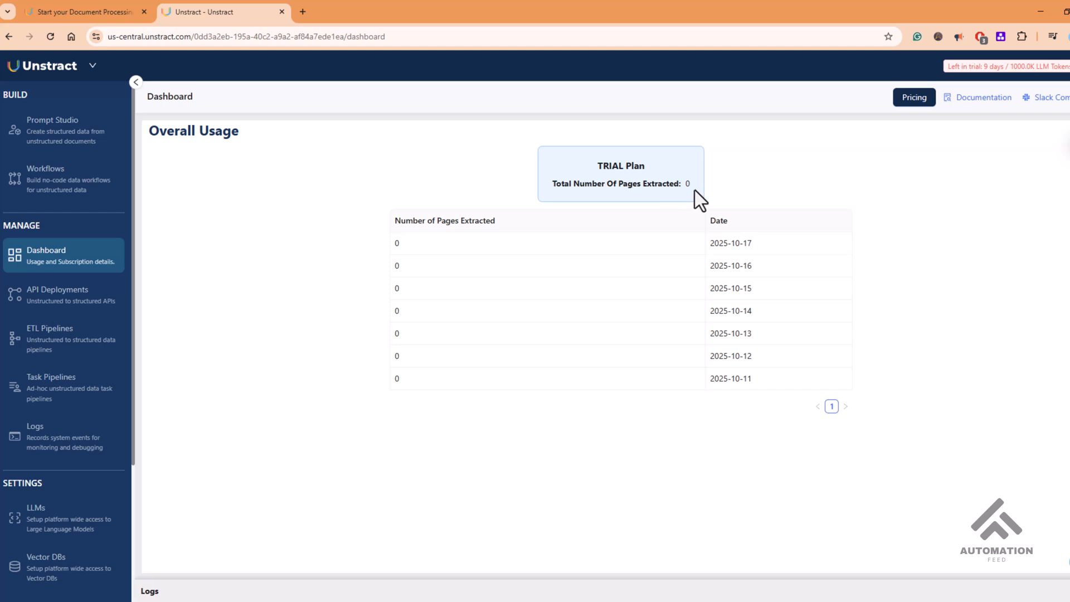
pyautogui.moveTo(1012, 105)
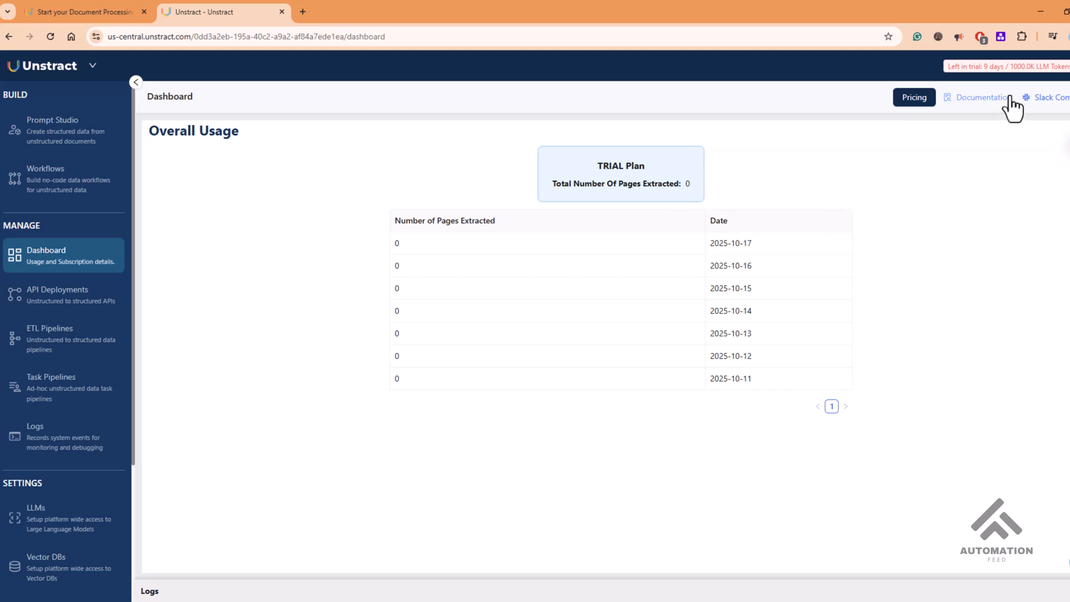
pyautogui.moveTo(976, 65)
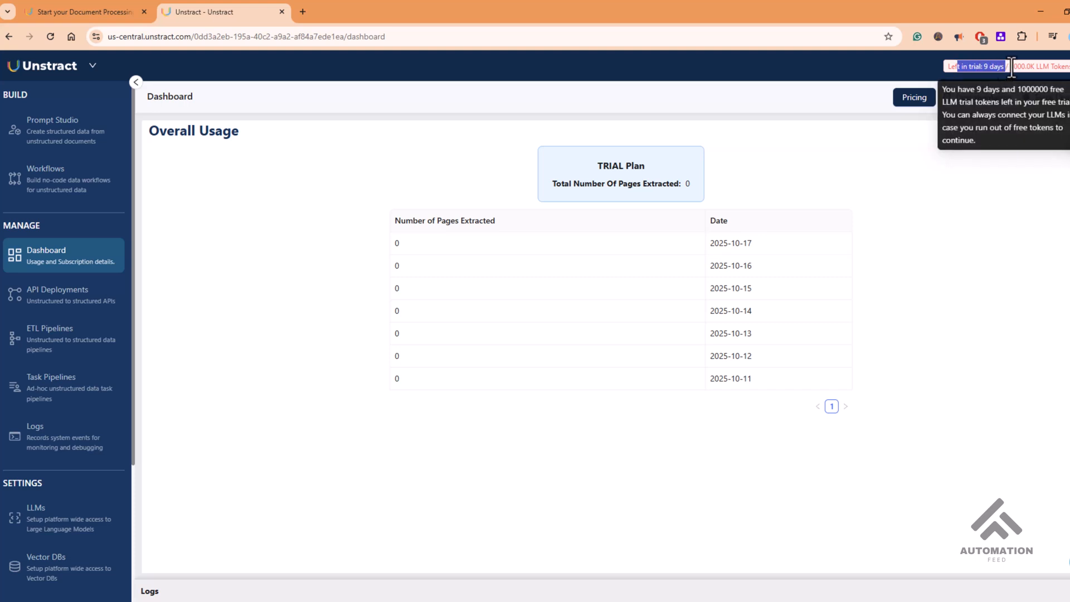
pyautogui.moveTo(941, 105)
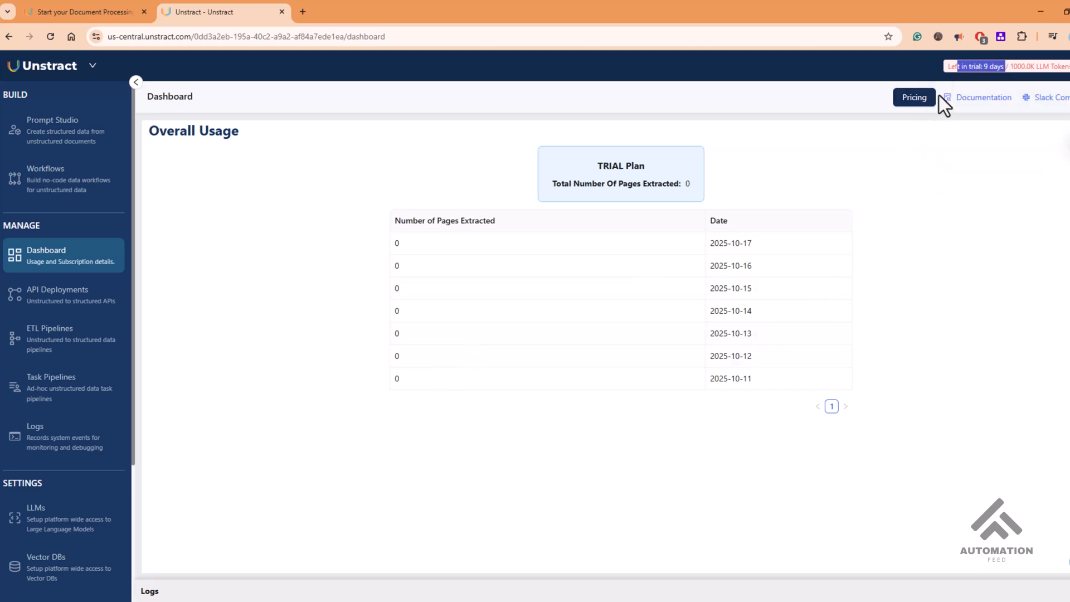
pyautogui.moveTo(989, 67)
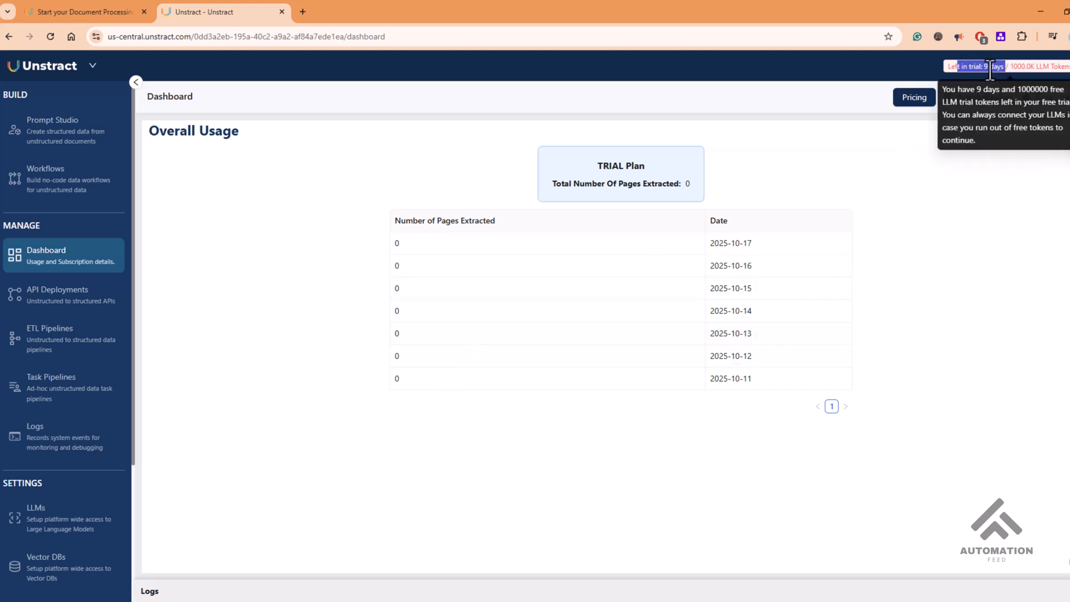
pyautogui.moveTo(936, 179)
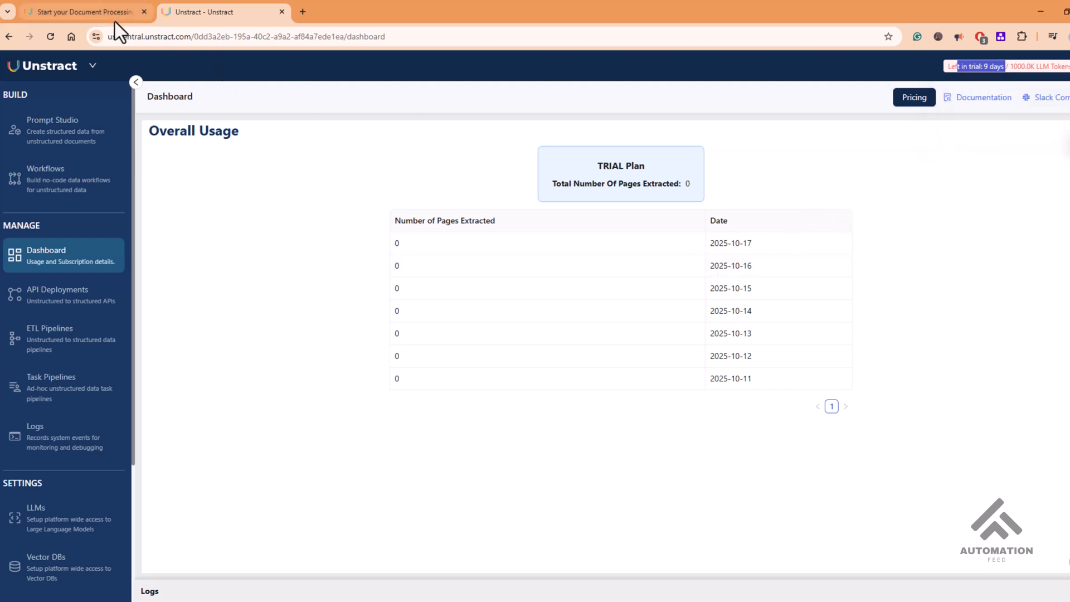
pyautogui.click(84, 11)
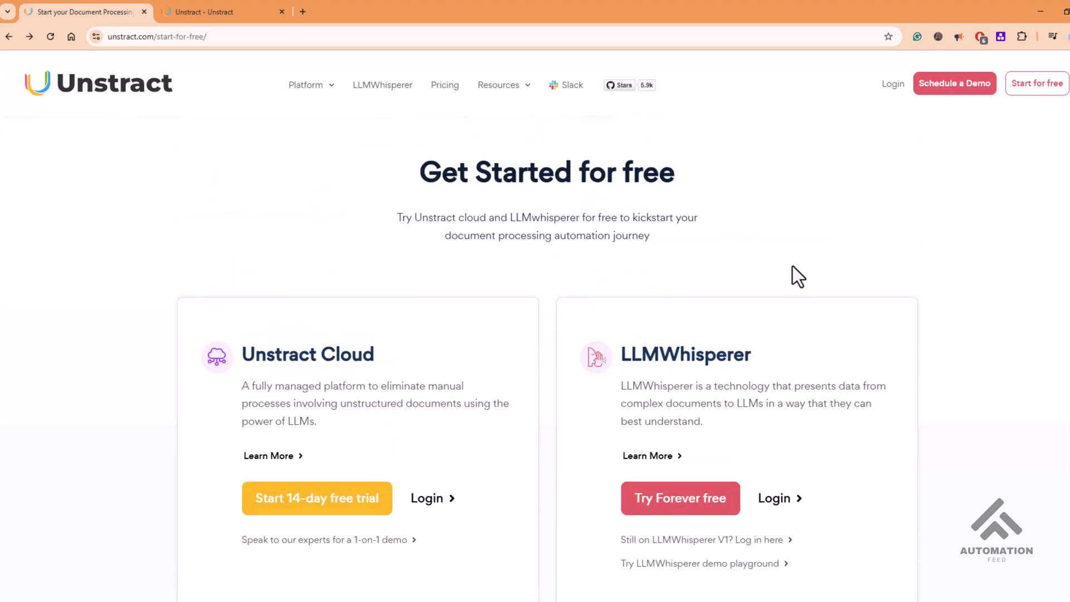
pyautogui.scroll(-3)
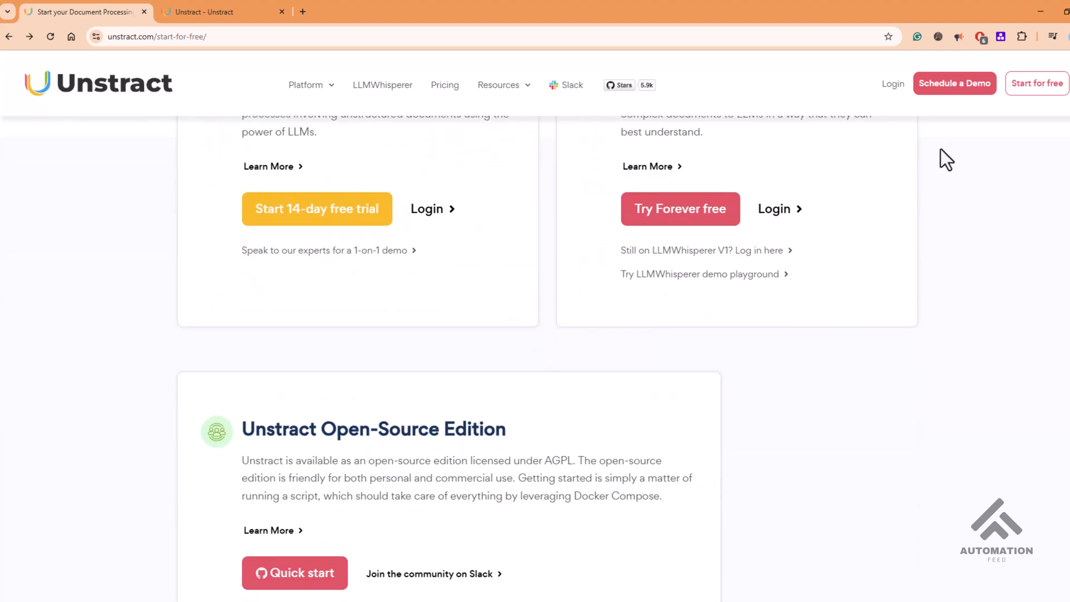
pyautogui.moveTo(955, 100)
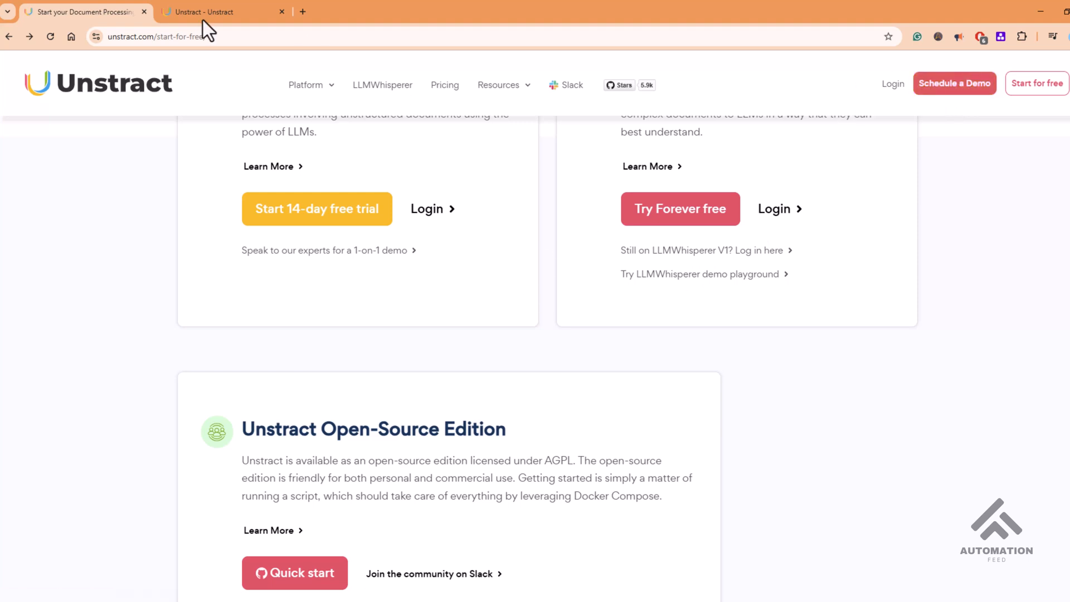
# - Switch to the signed-in workspace and view the LLM settings with the Azure GPT-4o free-trial model
pyautogui.click(208, 12)
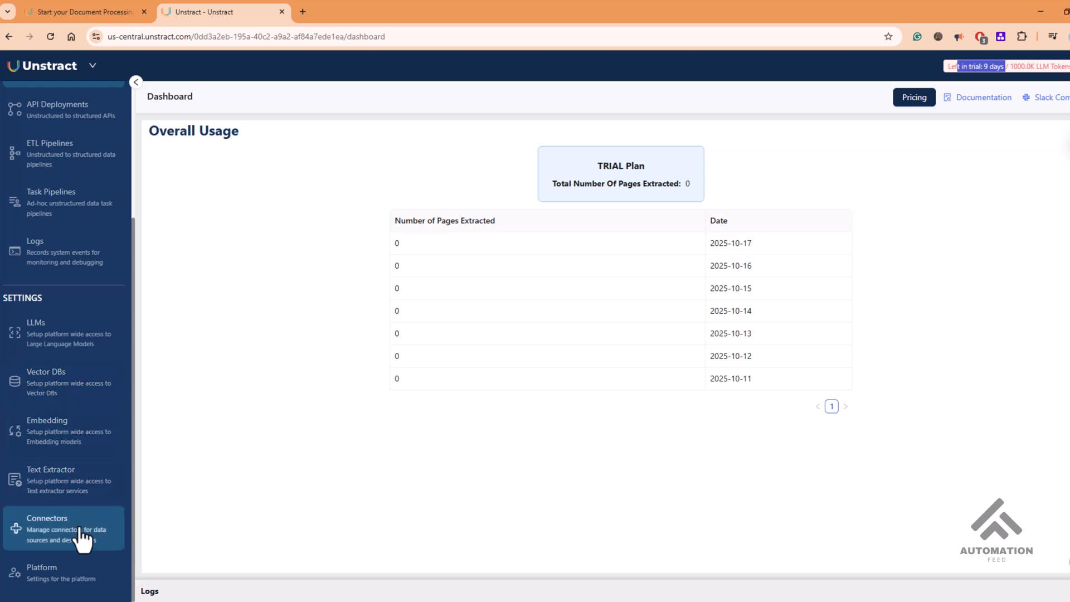
pyautogui.moveTo(58, 349)
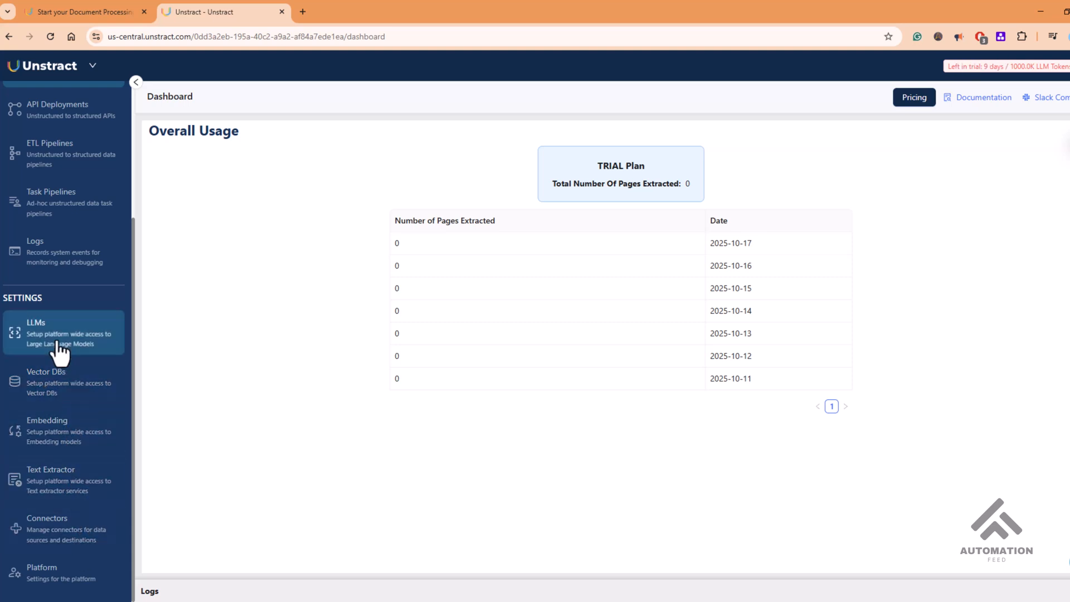
pyautogui.click(55, 333)
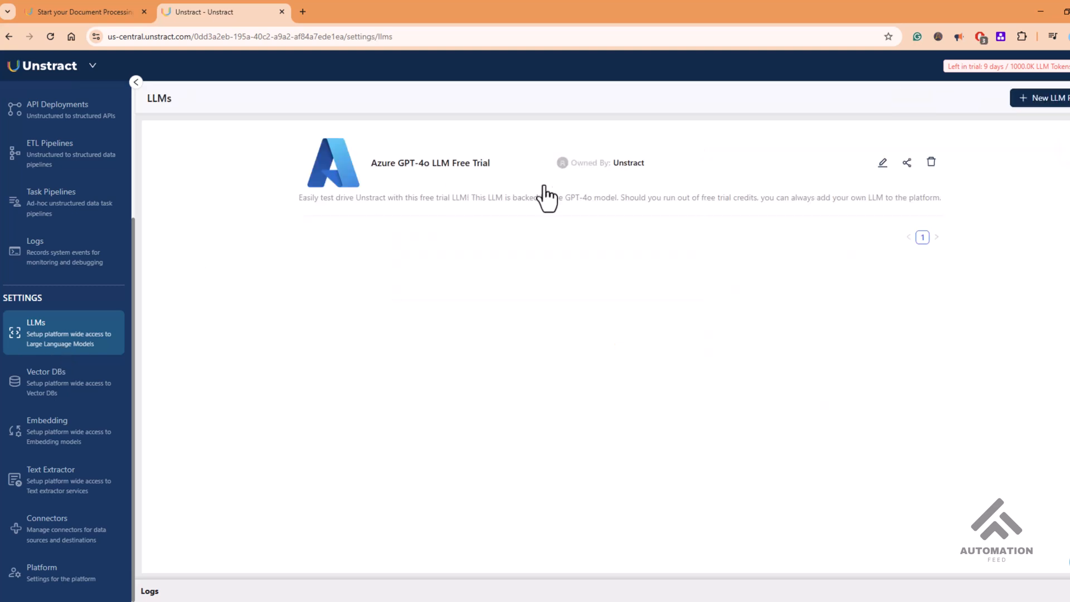
pyautogui.moveTo(1031, 101)
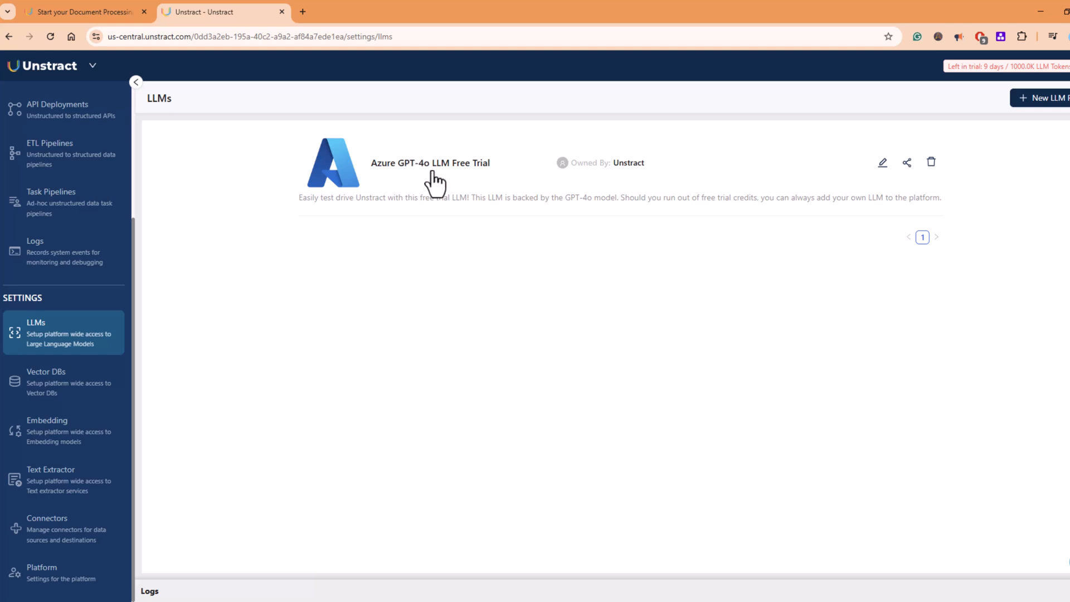
pyautogui.moveTo(669, 184)
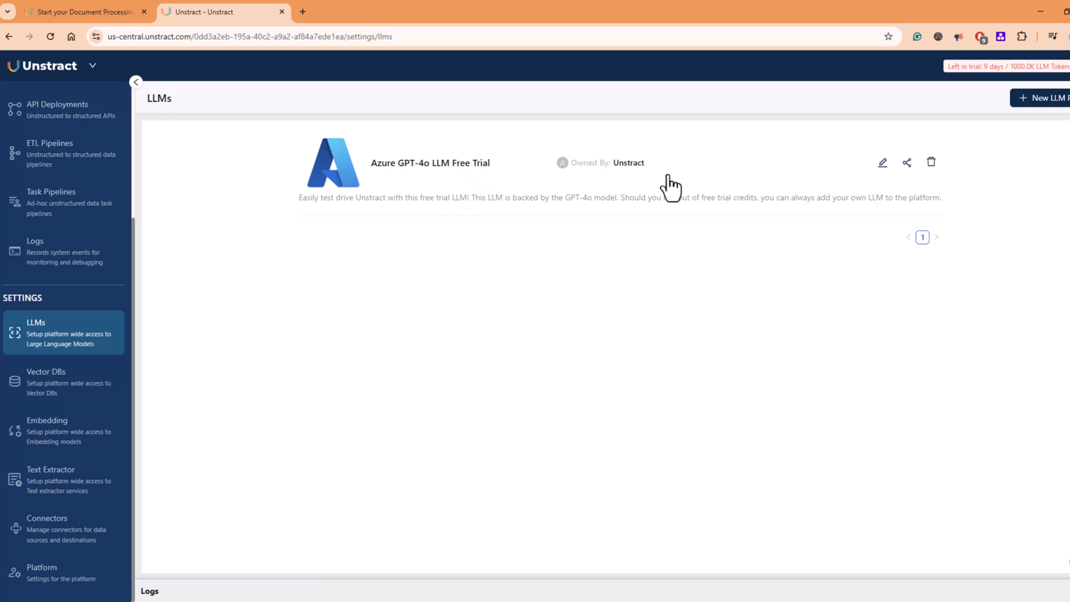
pyautogui.click(1046, 98)
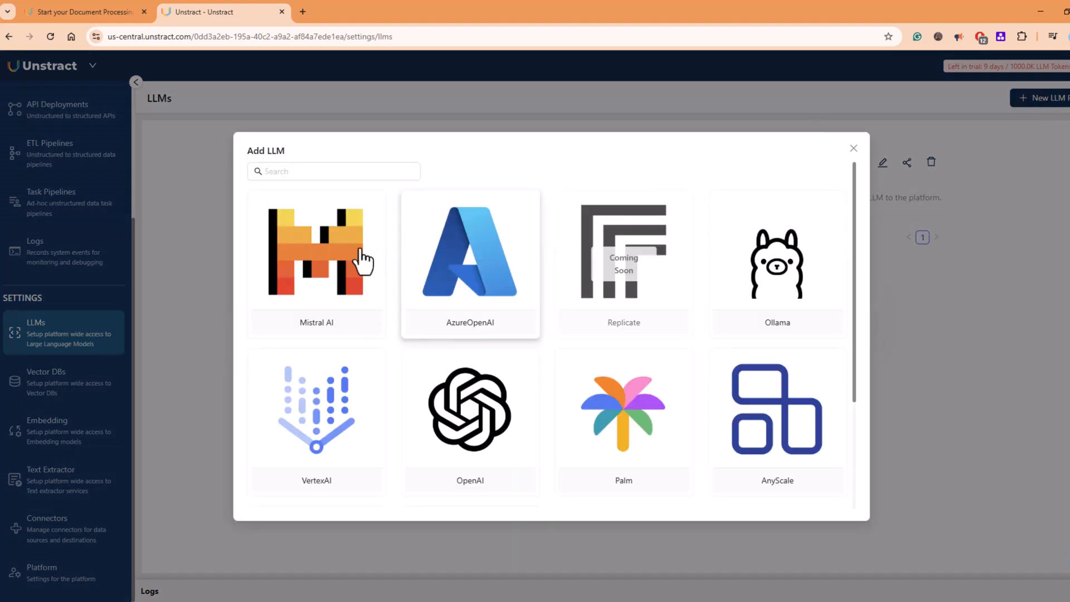
pyautogui.moveTo(390, 358)
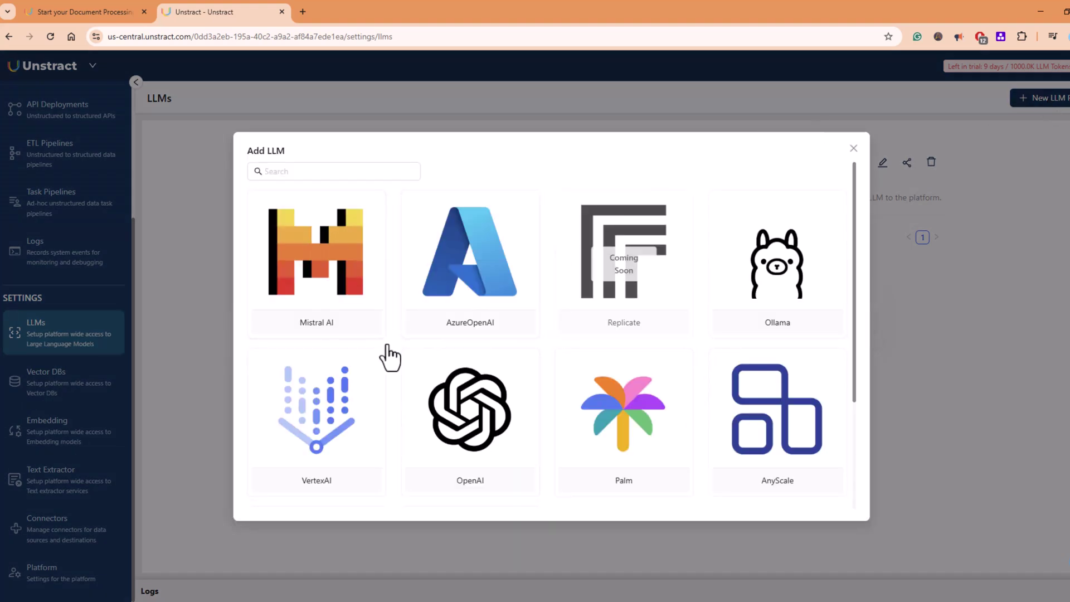
pyautogui.scroll(-3)
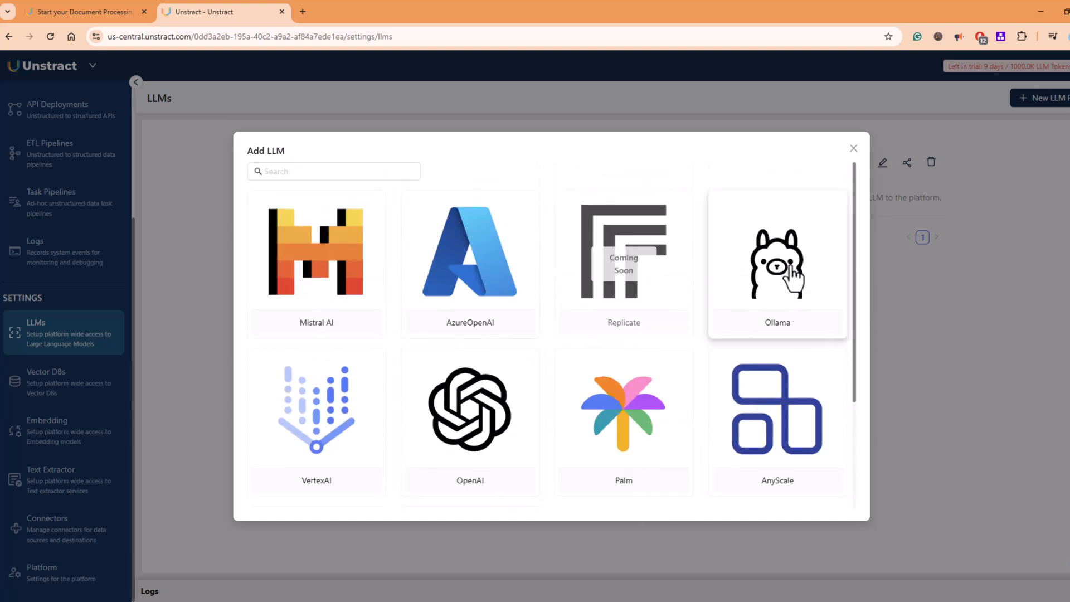
pyautogui.click(778, 262)
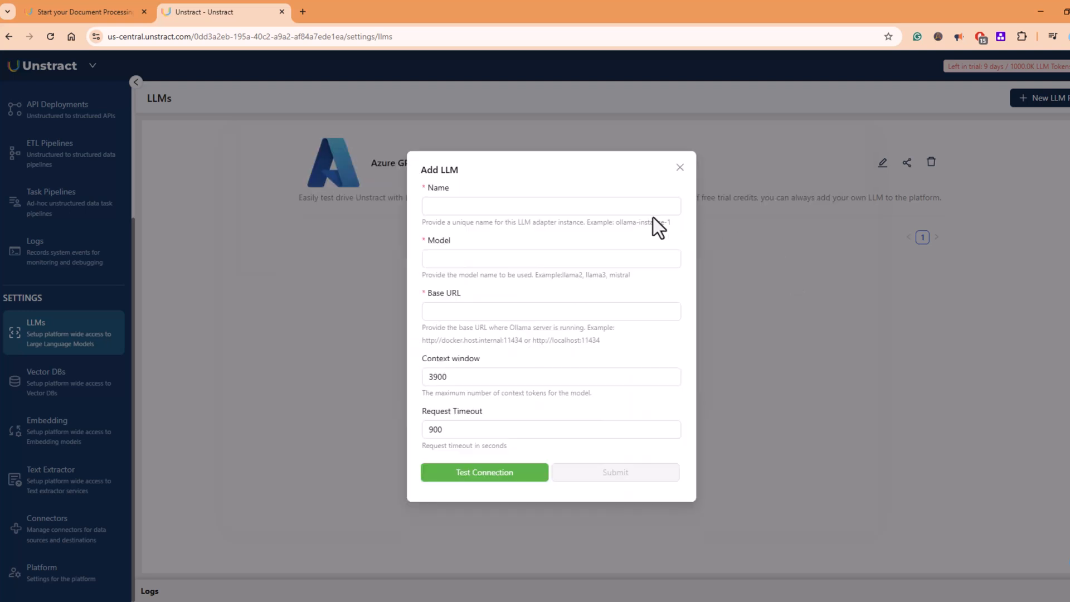
pyautogui.click(550, 259)
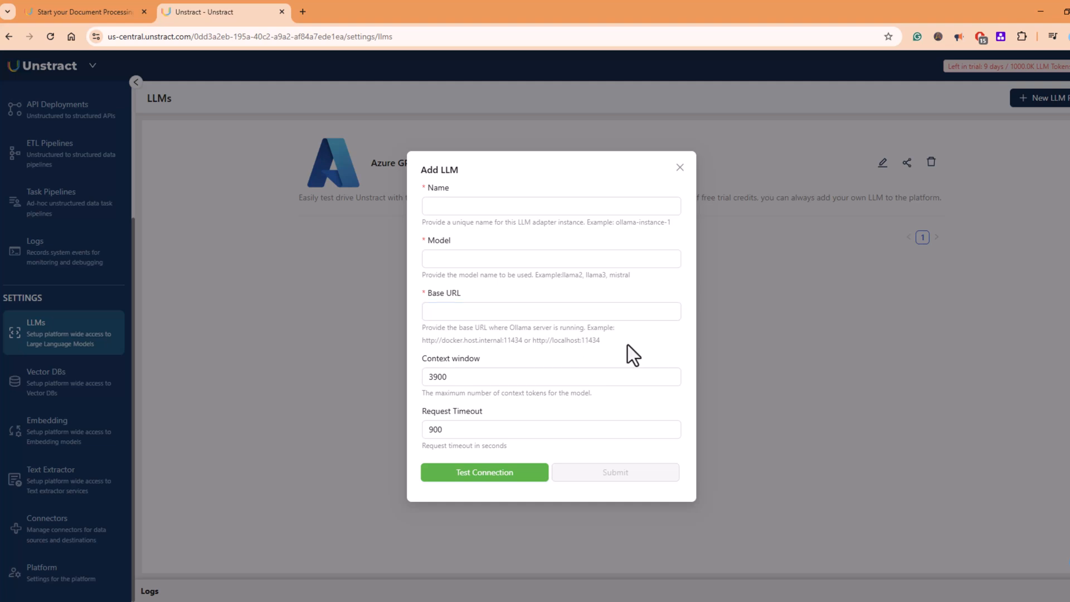
pyautogui.moveTo(493, 400)
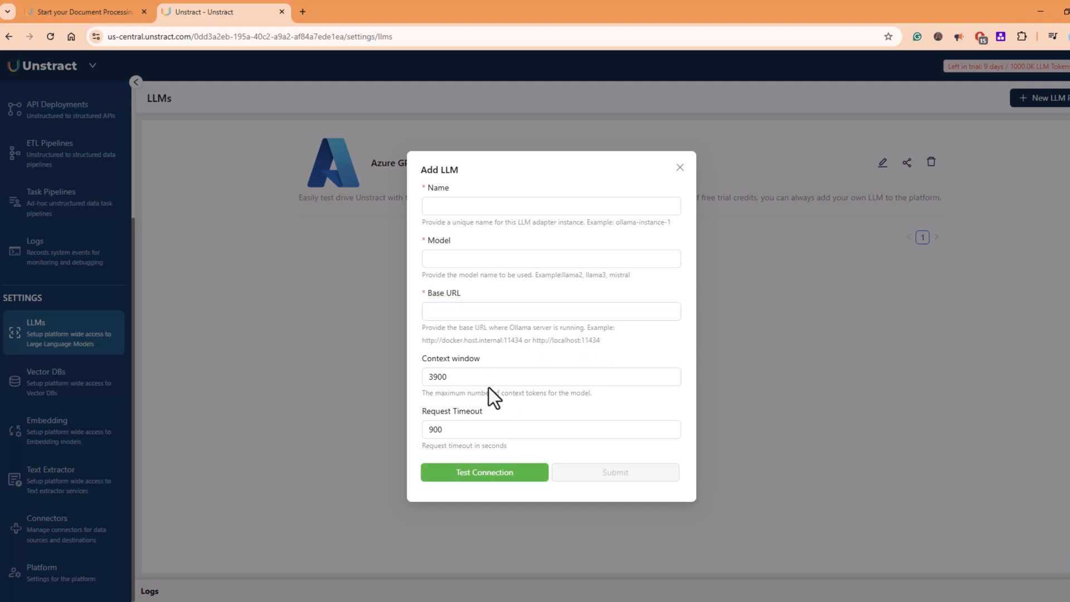
pyautogui.moveTo(542, 526)
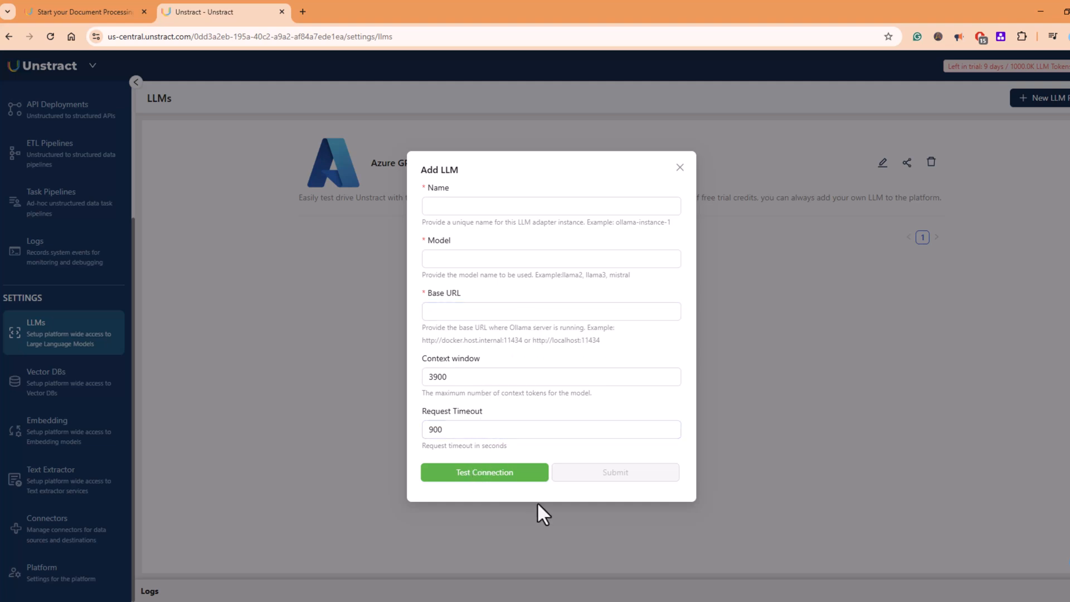
pyautogui.moveTo(680, 167)
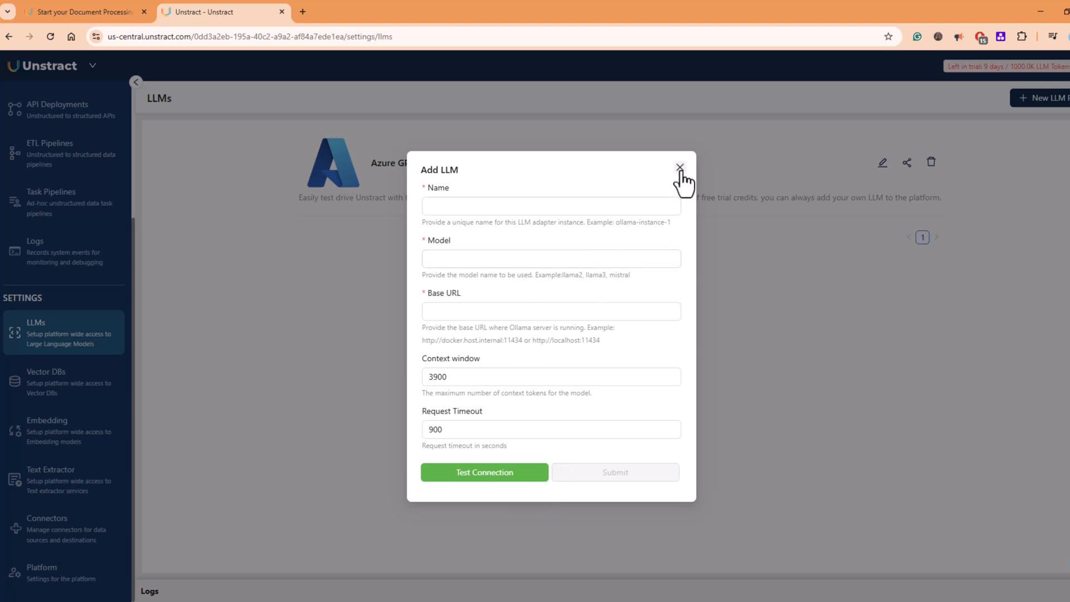
pyautogui.click(679, 164)
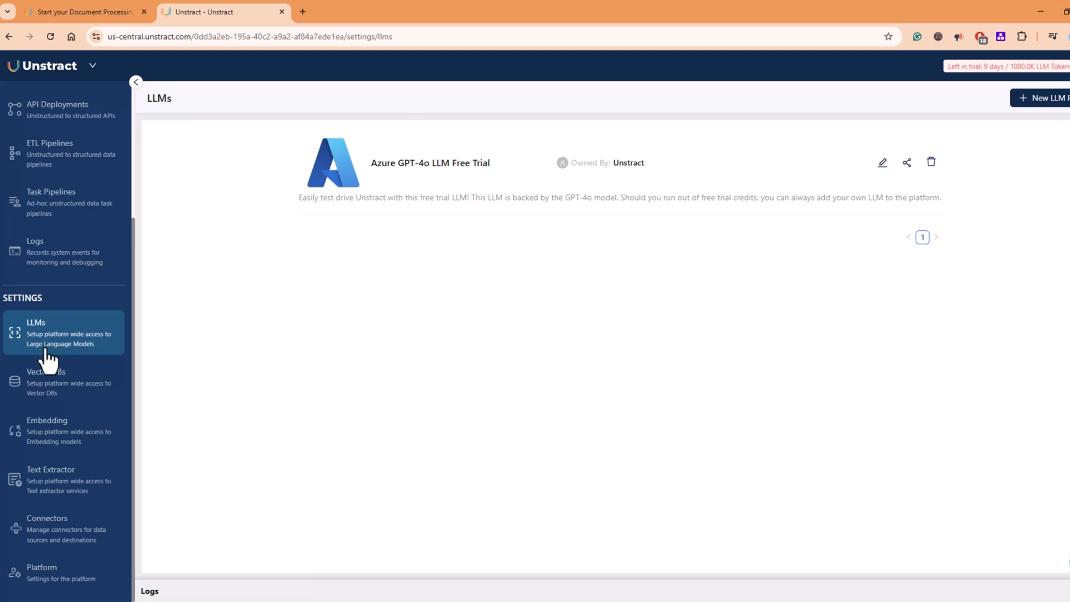
# - Look through Vector DB (Postgres), Embedding (Azure OpenAI) and Text Extractor (LLMWhisperer) settings
pyautogui.click(56, 382)
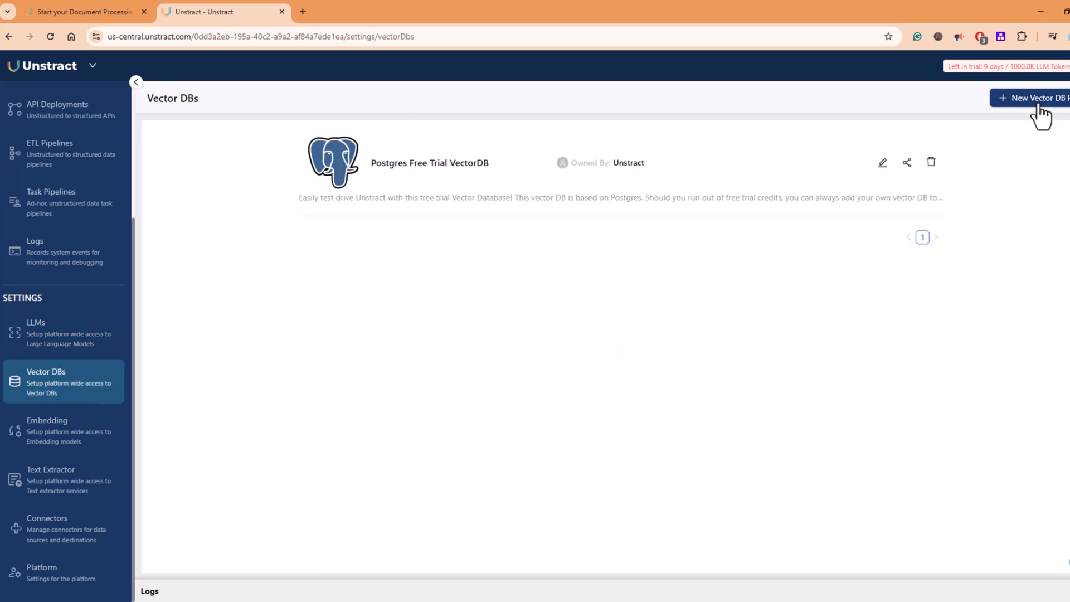
pyautogui.click(1037, 98)
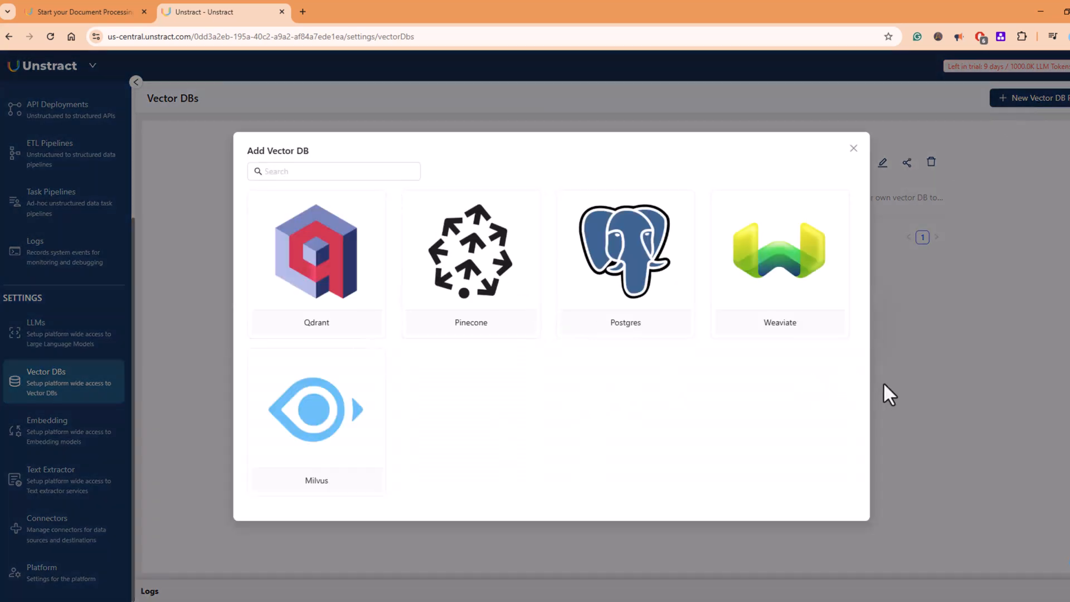
pyautogui.click(47, 430)
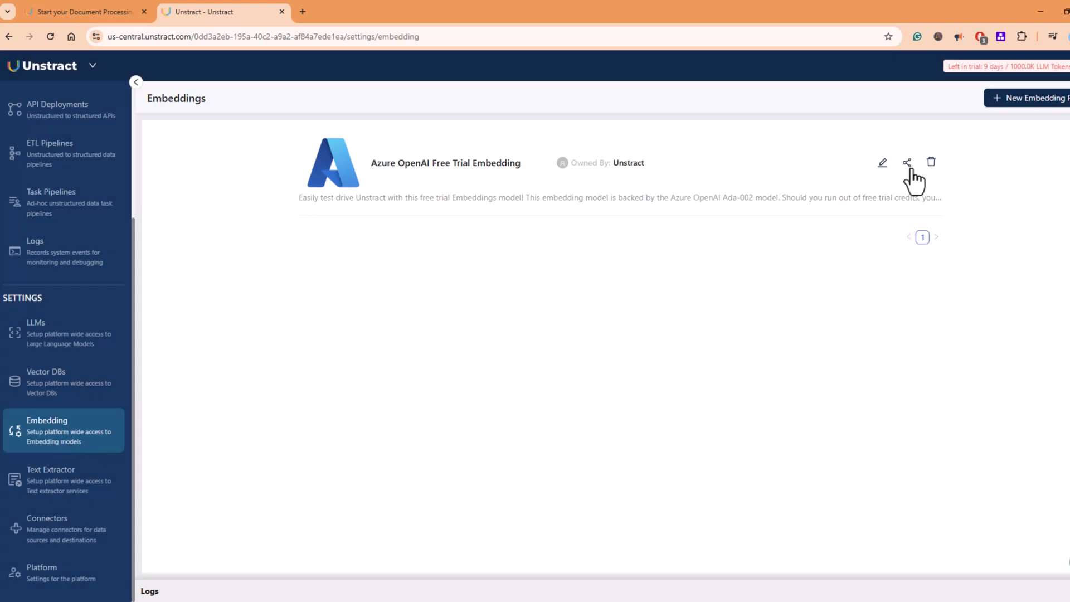
pyautogui.click(1027, 98)
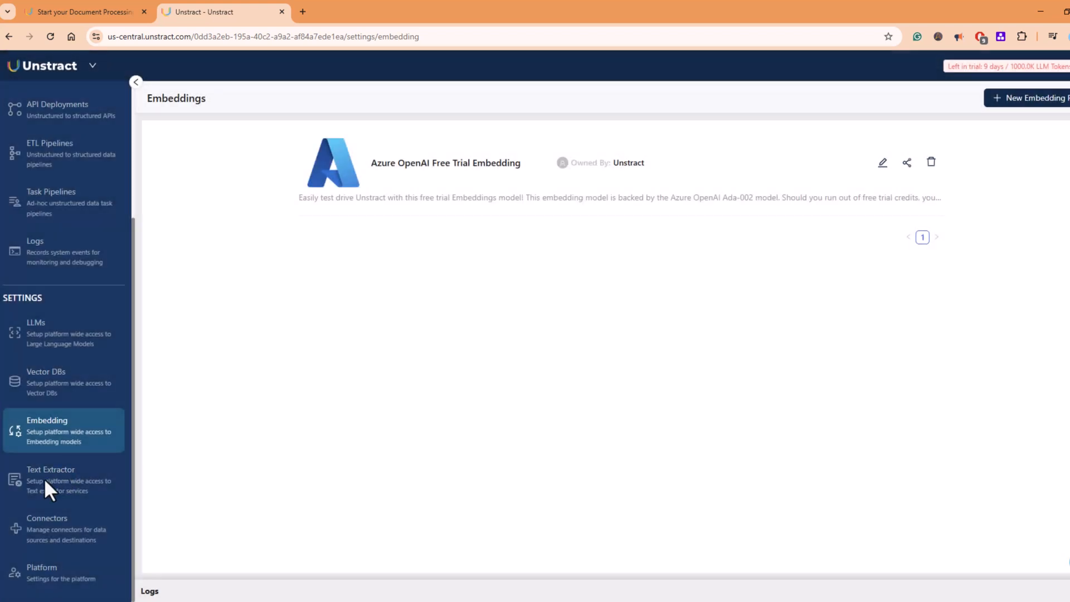
pyautogui.click(51, 480)
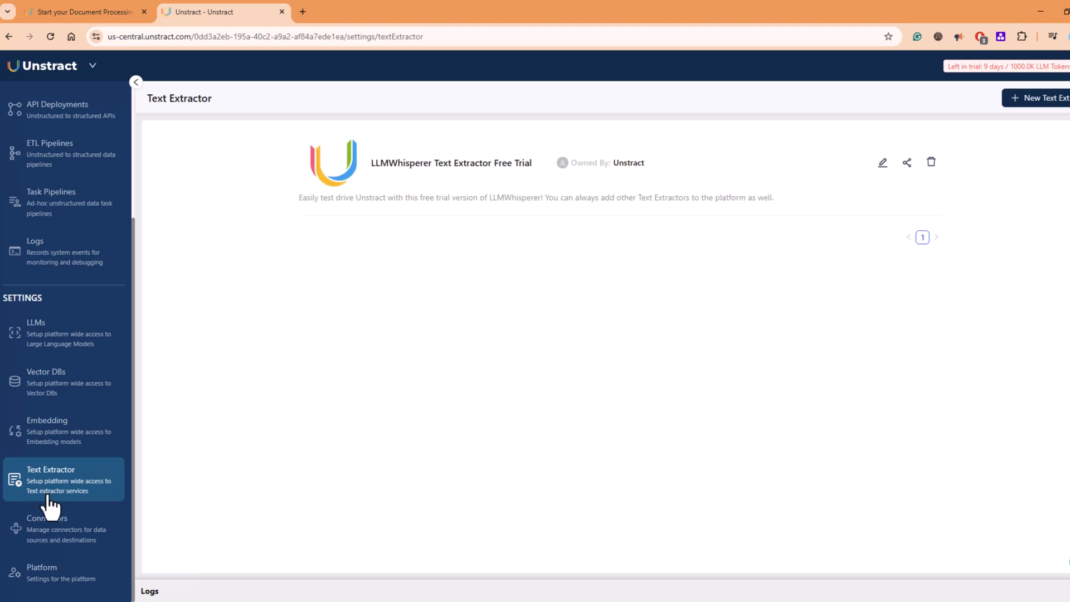
pyautogui.moveTo(402, 180)
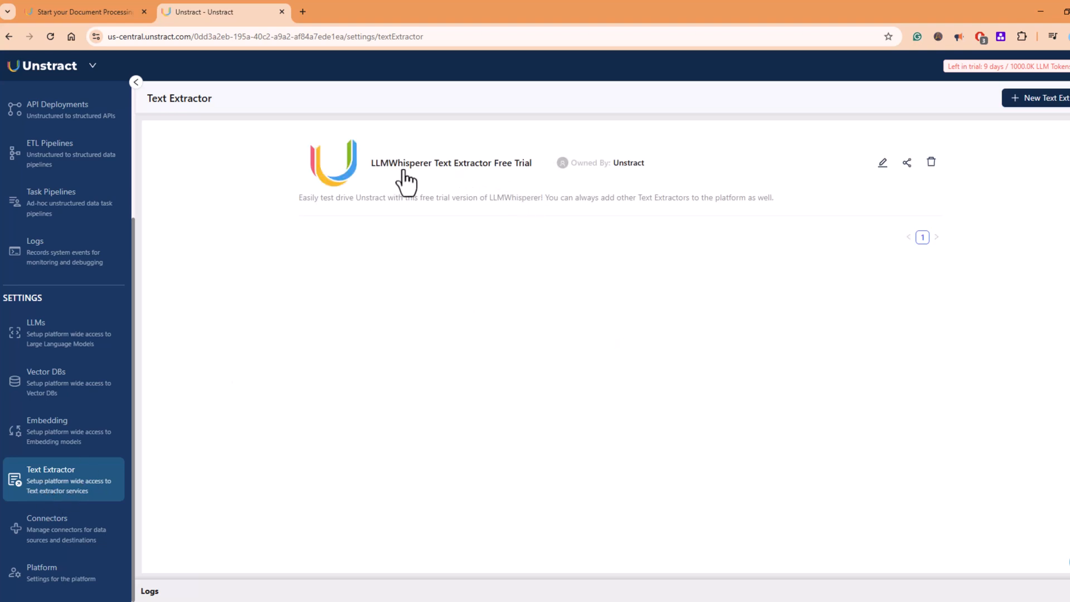
pyautogui.moveTo(525, 184)
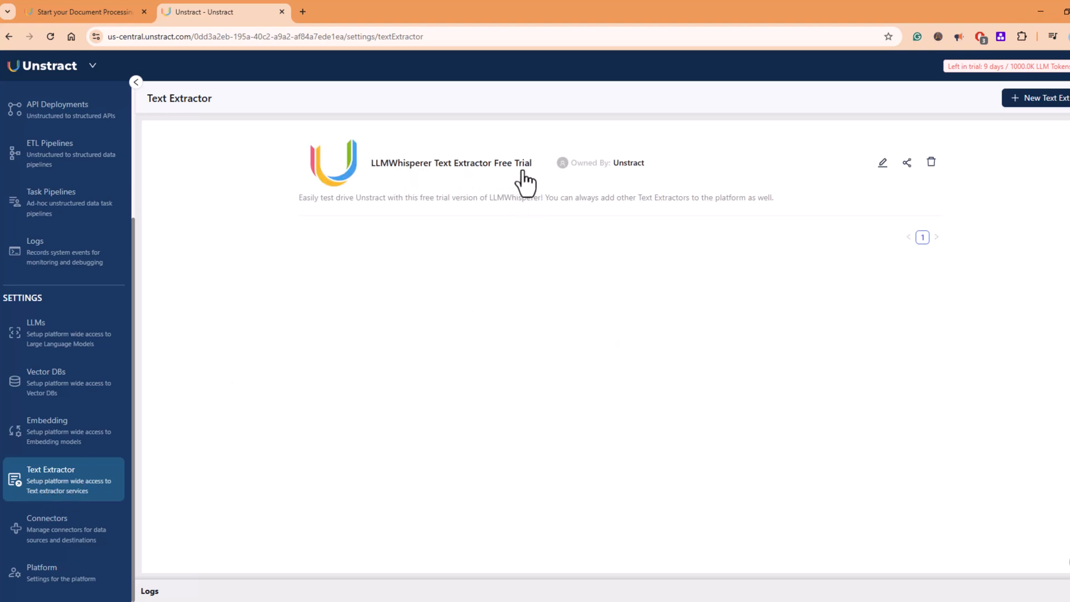
pyautogui.click(1038, 98)
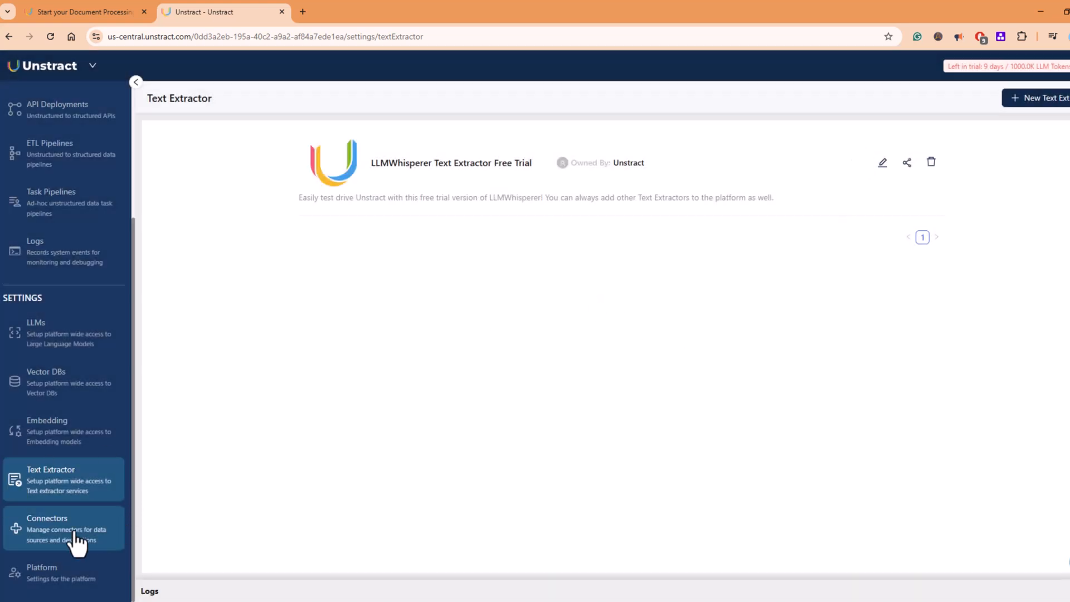
# - Browse the connector catalog without adding one, then view the general settings links
pyautogui.click(47, 528)
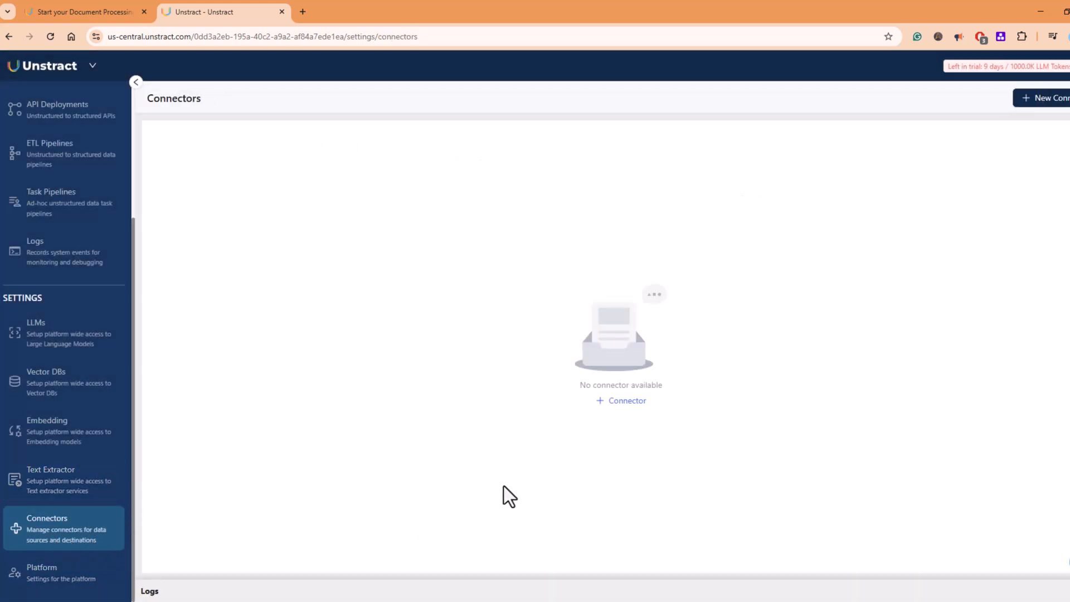
pyautogui.click(621, 400)
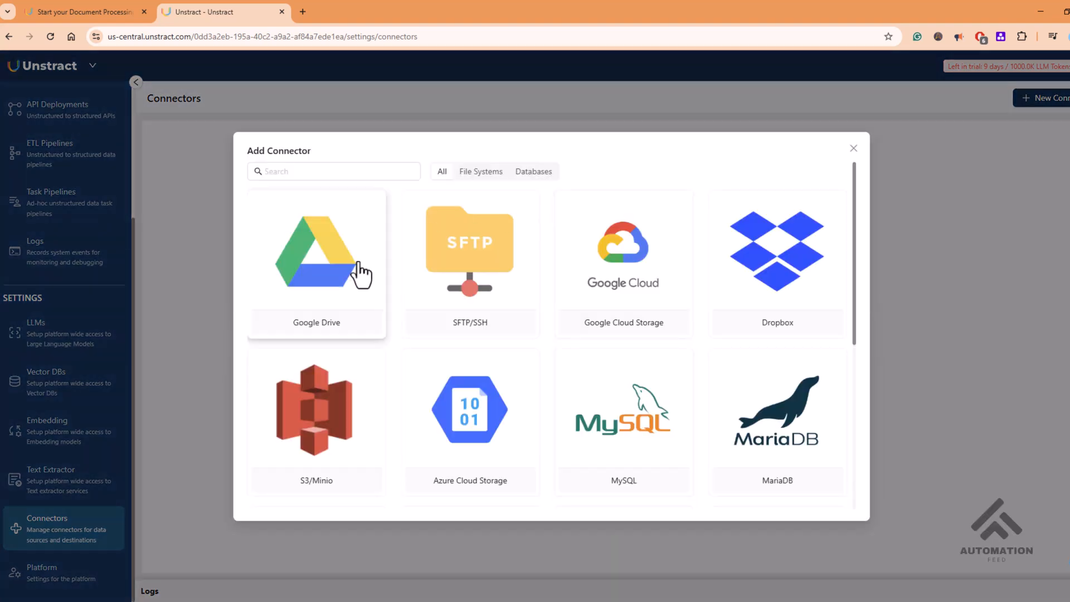
pyautogui.moveTo(456, 316)
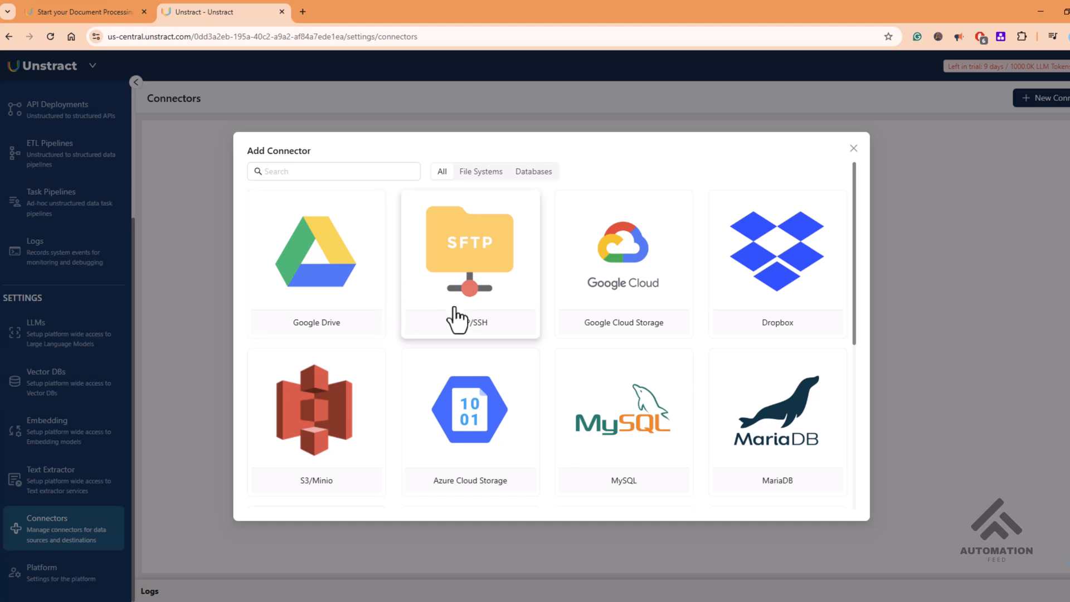
pyautogui.moveTo(649, 299)
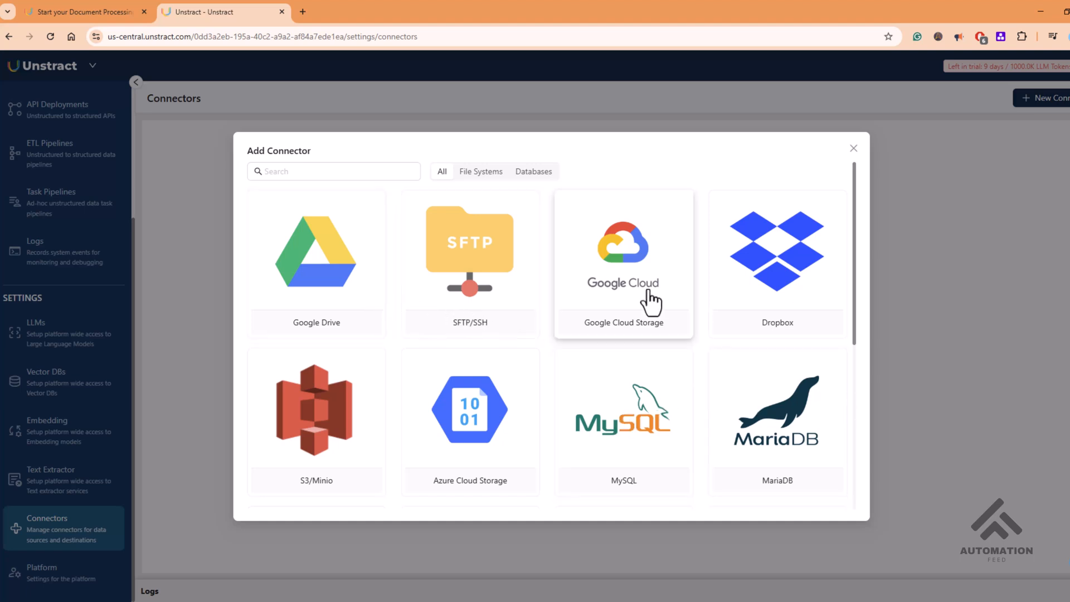
pyautogui.scroll(-3)
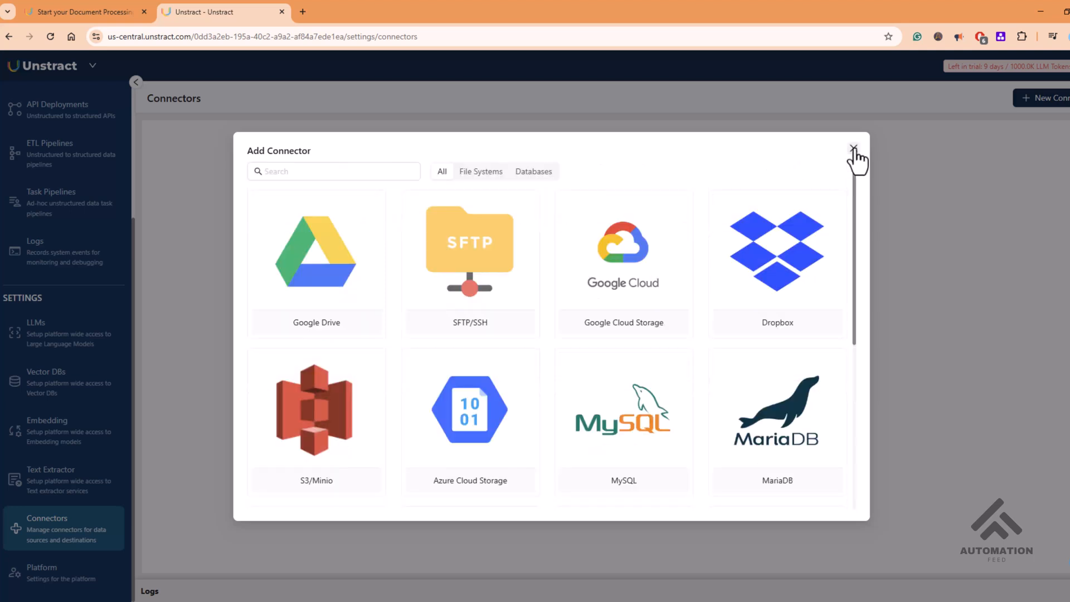
pyautogui.click(854, 147)
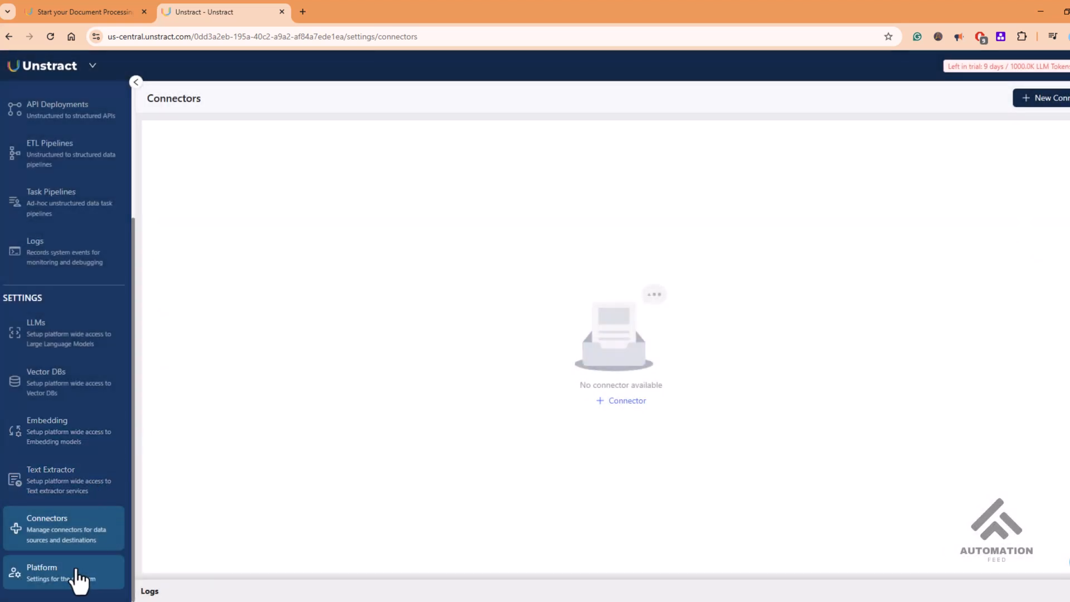
pyautogui.click(42, 566)
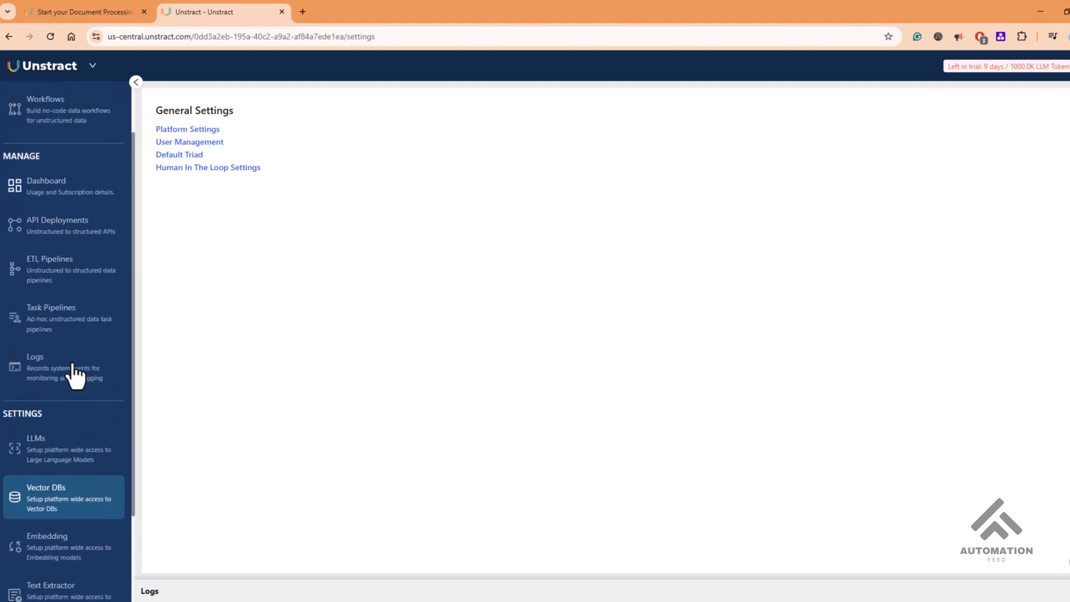
pyautogui.moveTo(78, 497)
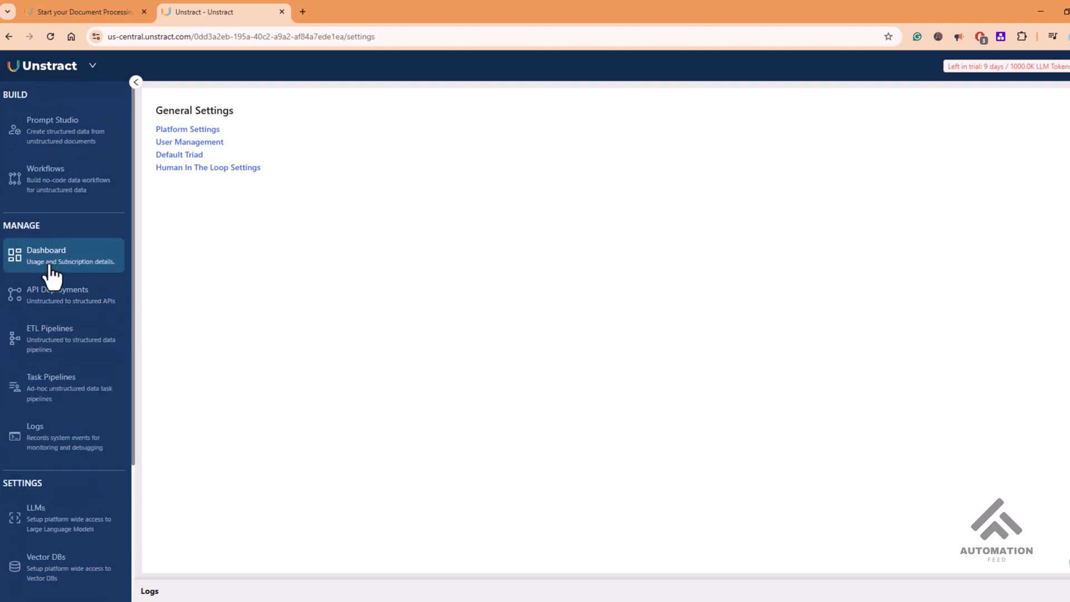
# - Visit the empty dashboard, API deployments, ETL pipelines and task pipelines pages
pyautogui.click(46, 255)
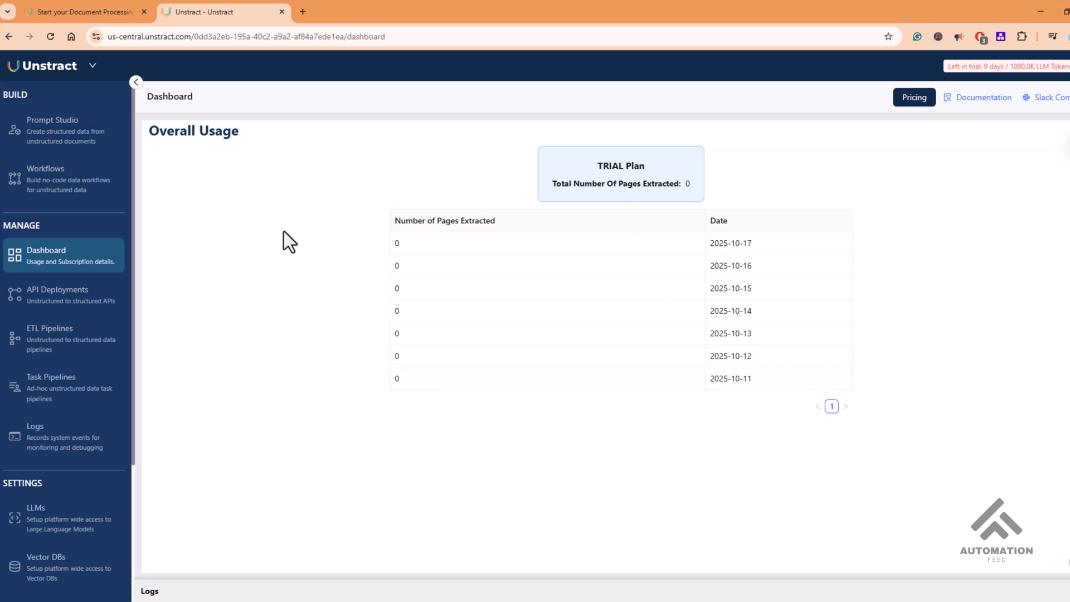
pyautogui.click(55, 295)
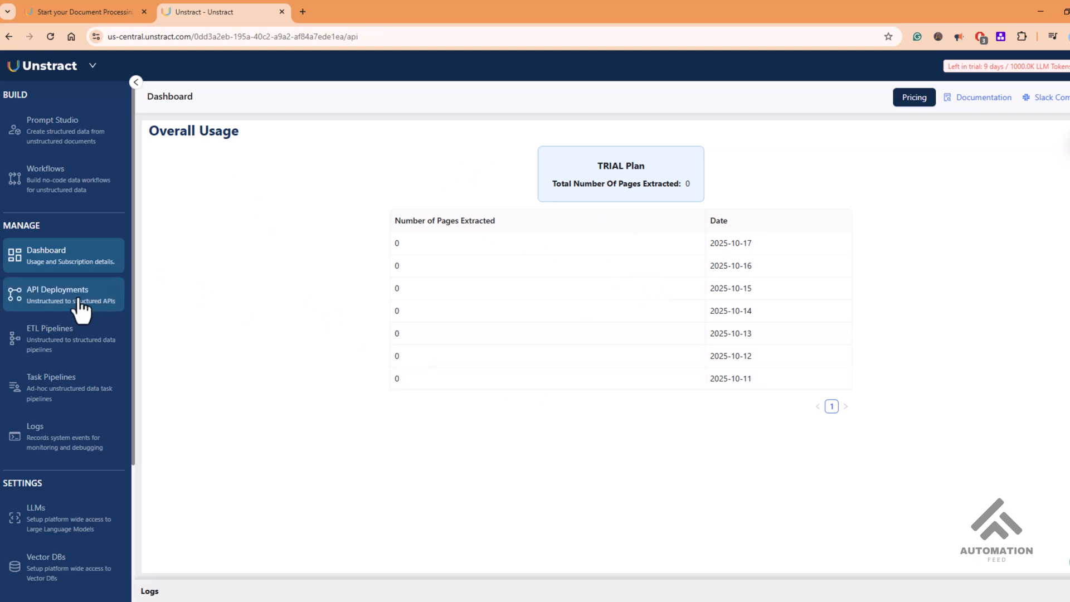
pyautogui.click(56, 294)
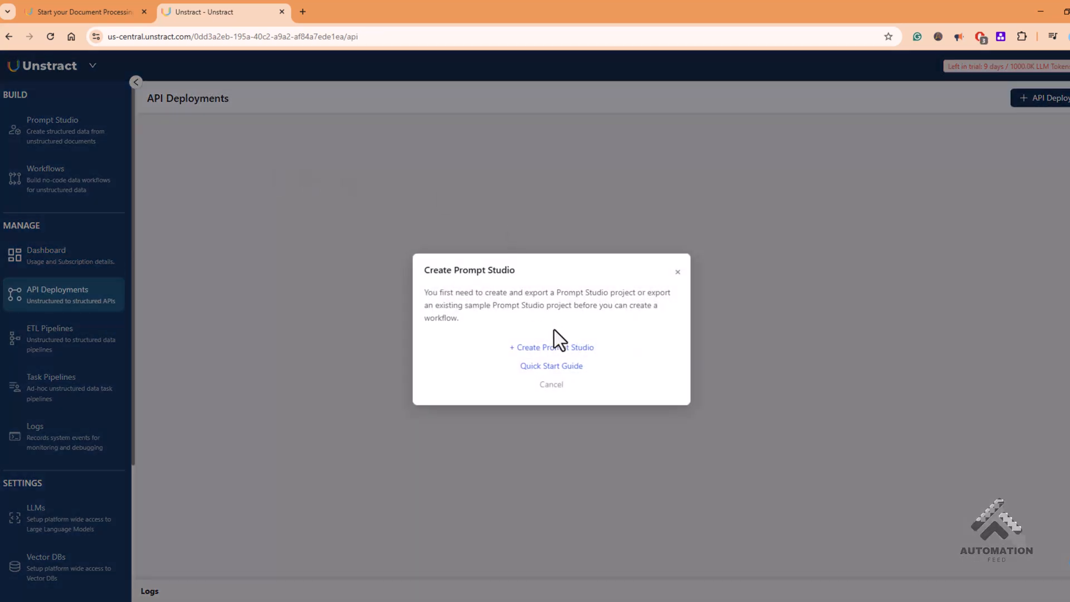
pyautogui.moveTo(677, 284)
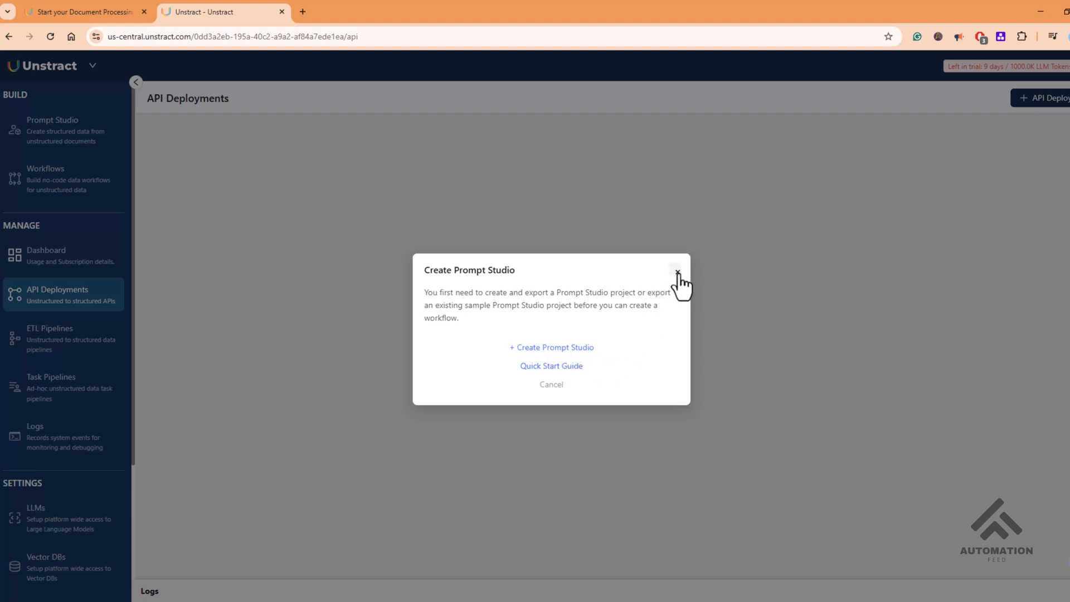
pyautogui.click(674, 267)
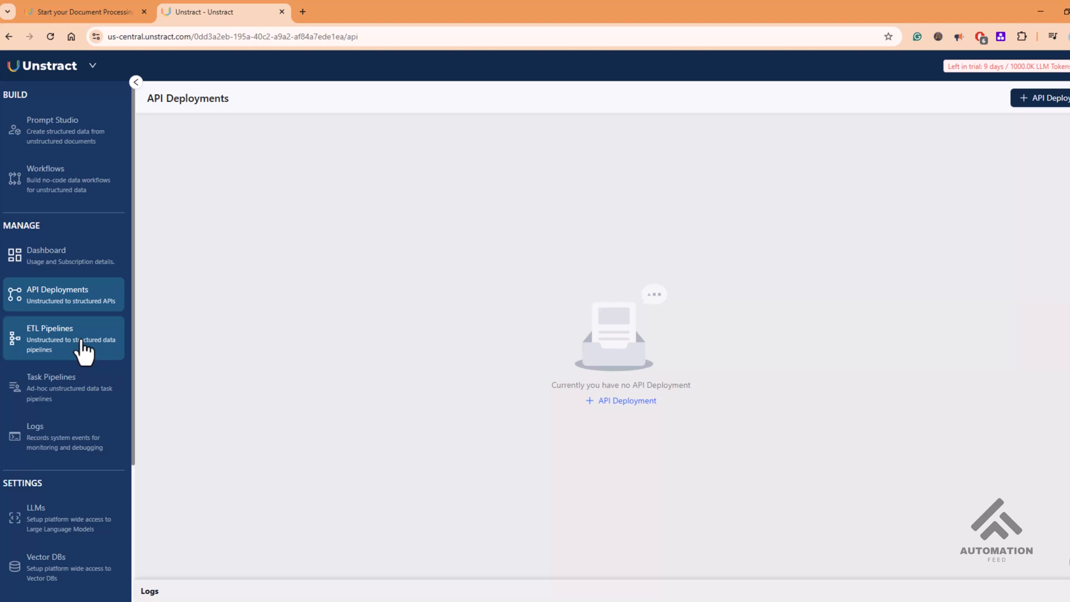
pyautogui.click(51, 339)
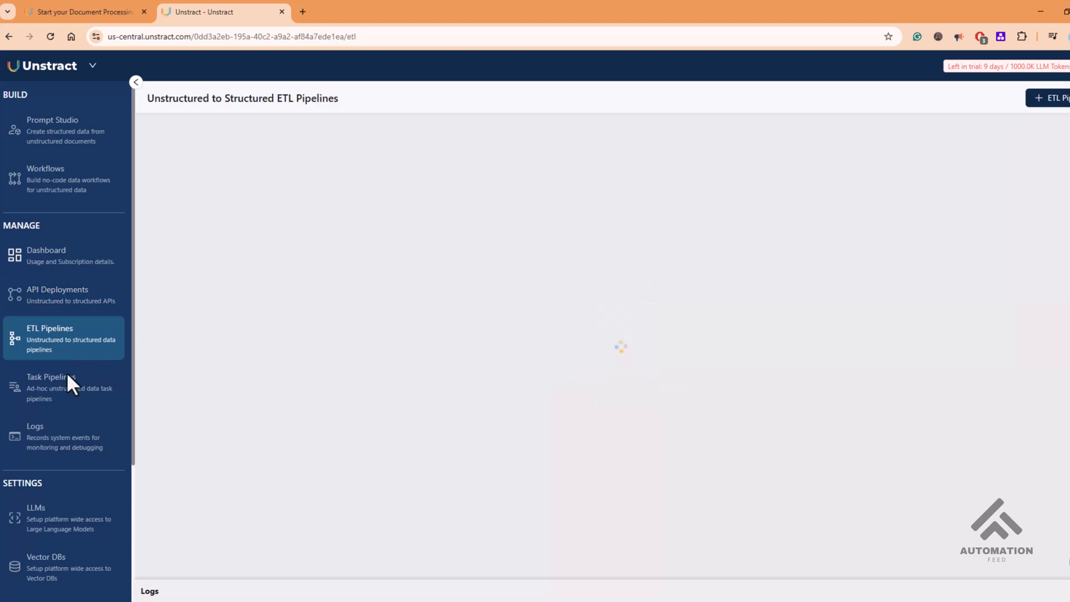
pyautogui.click(51, 377)
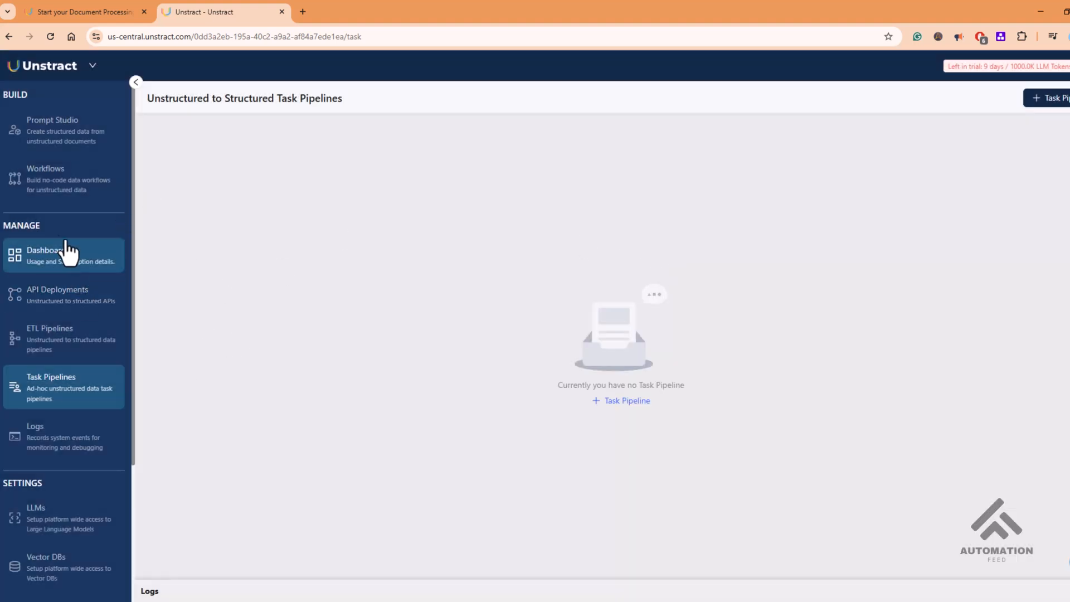
pyautogui.moveTo(75, 146)
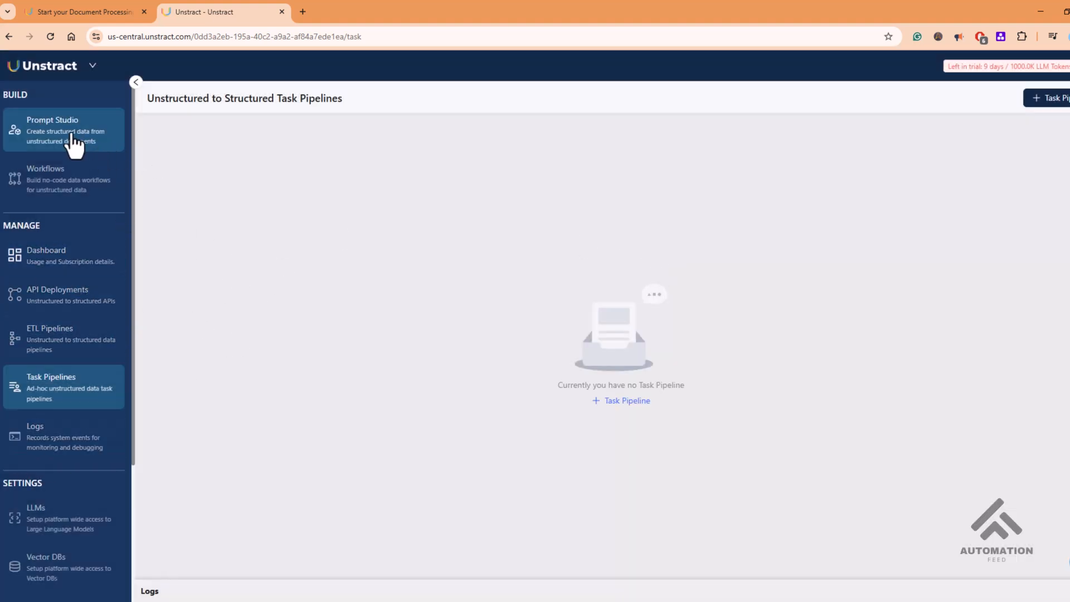
pyautogui.moveTo(34, 109)
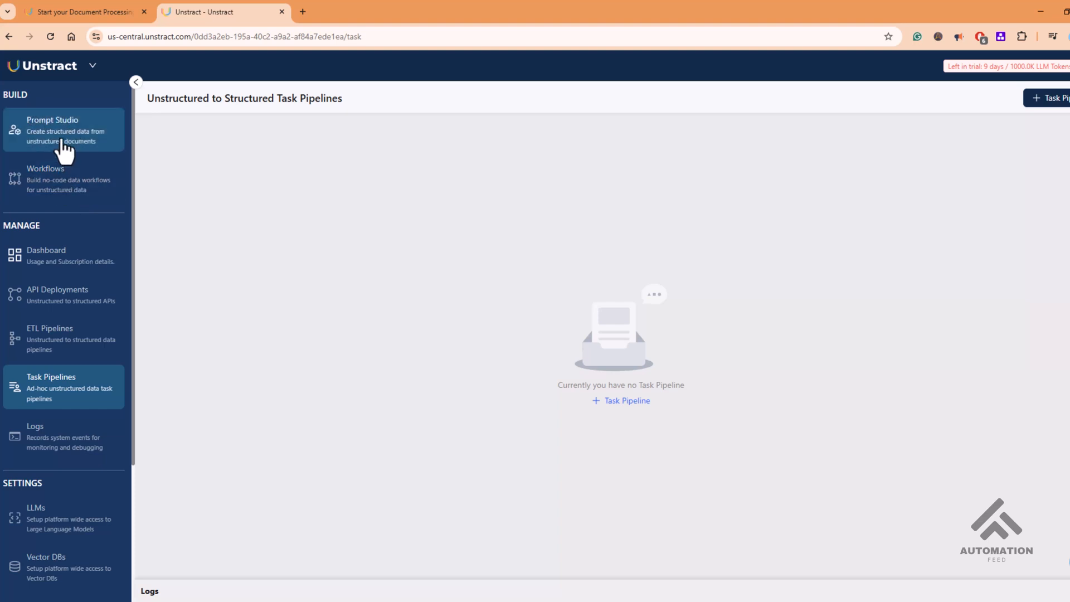
# - Open Demo PDF Electronic 1003 Form, check its empty combined output and the document's summary view
pyautogui.click(62, 130)
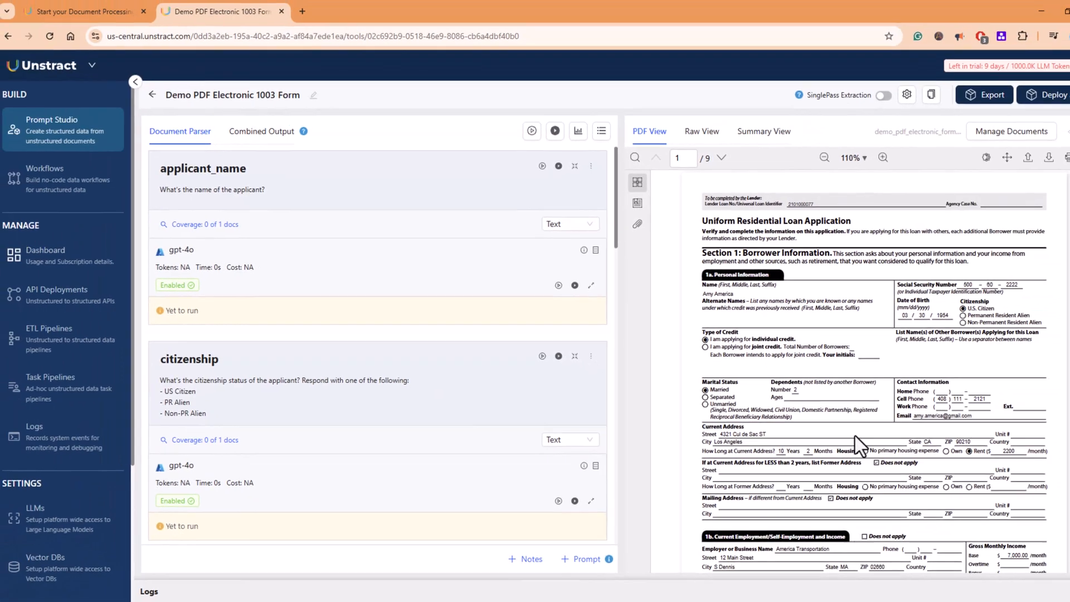
pyautogui.click(203, 169)
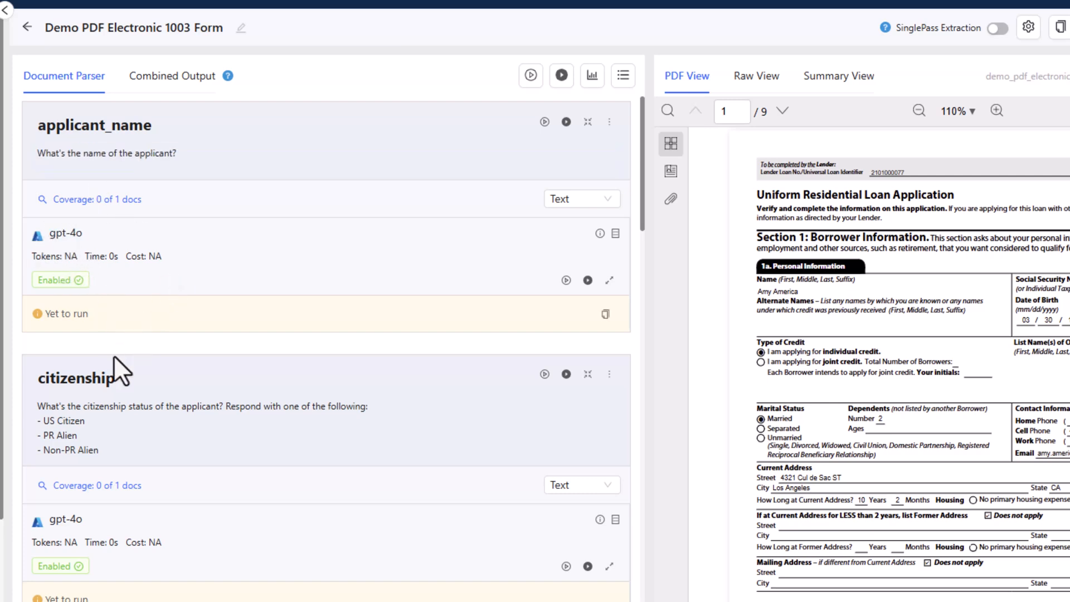
pyautogui.moveTo(98, 256)
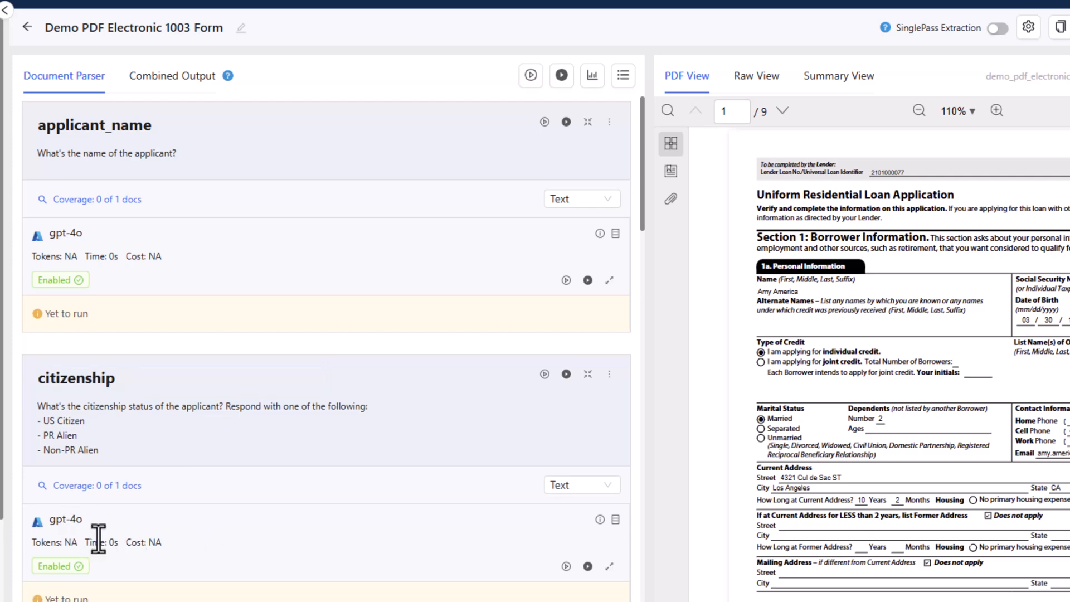
pyautogui.moveTo(609, 566)
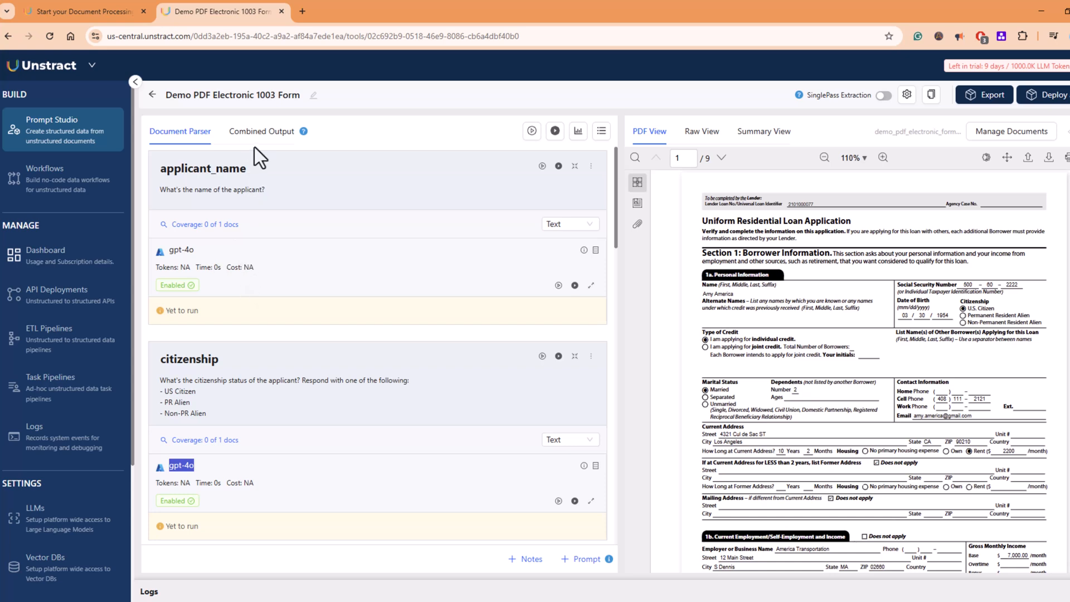
pyautogui.click(261, 132)
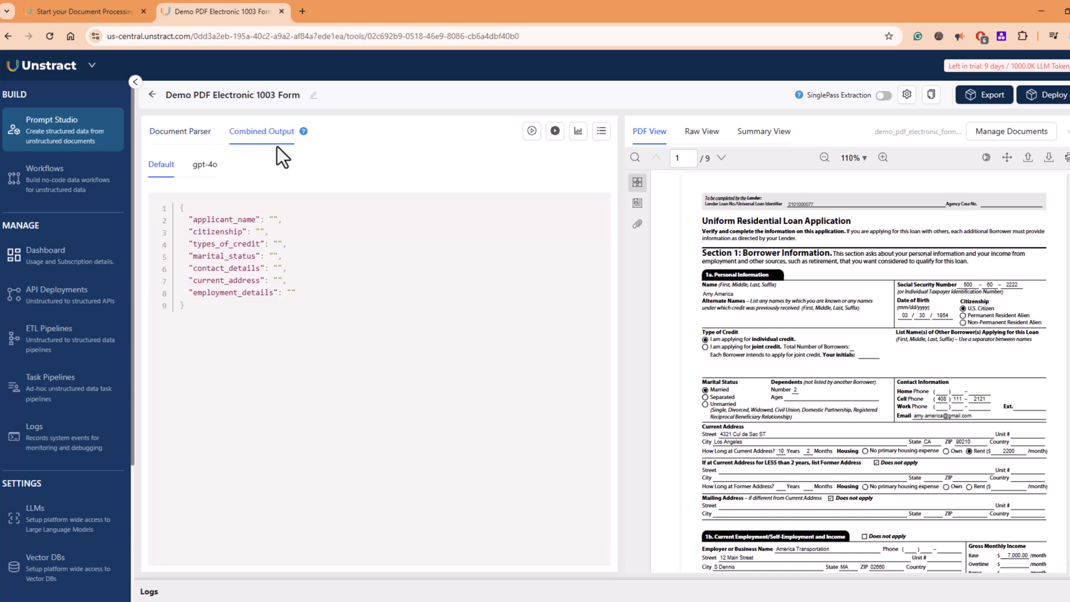
pyautogui.moveTo(180, 206); pyautogui.dragTo(238, 257)
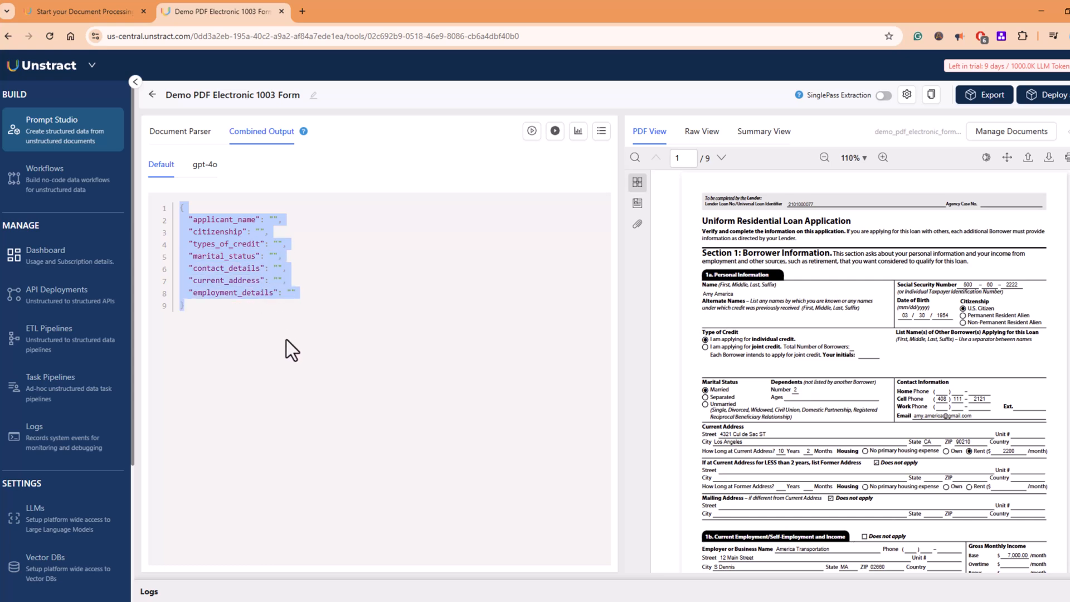
pyautogui.click(181, 131)
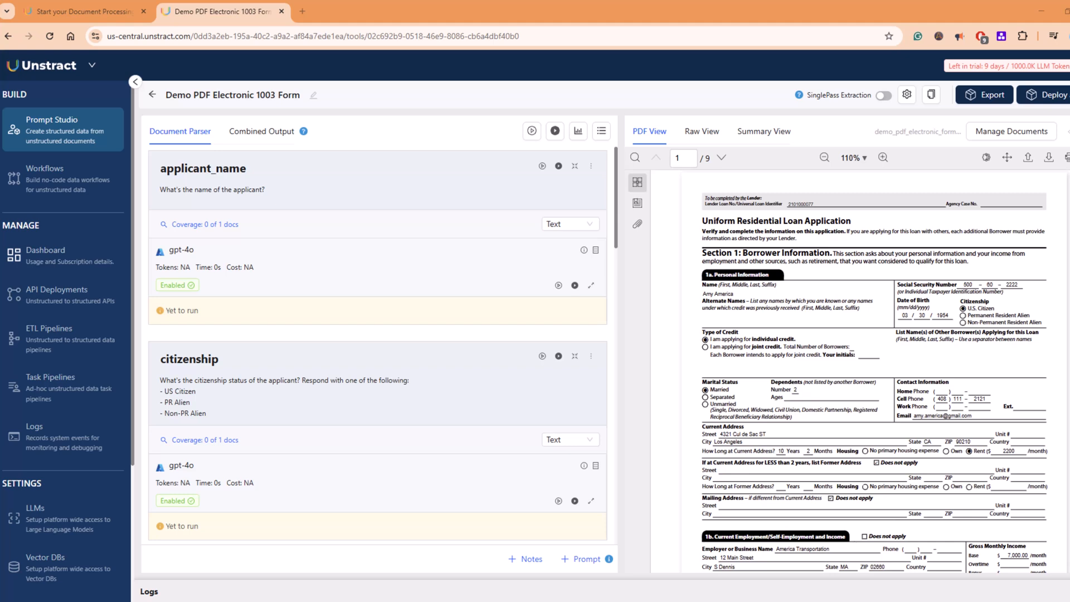
pyautogui.click(763, 131)
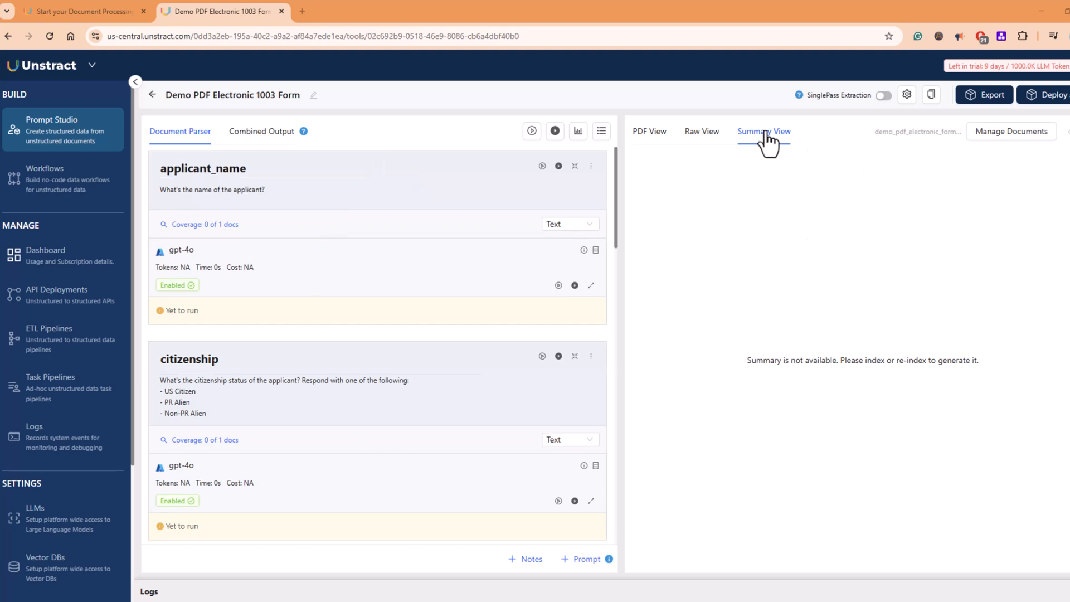
pyautogui.click(702, 131)
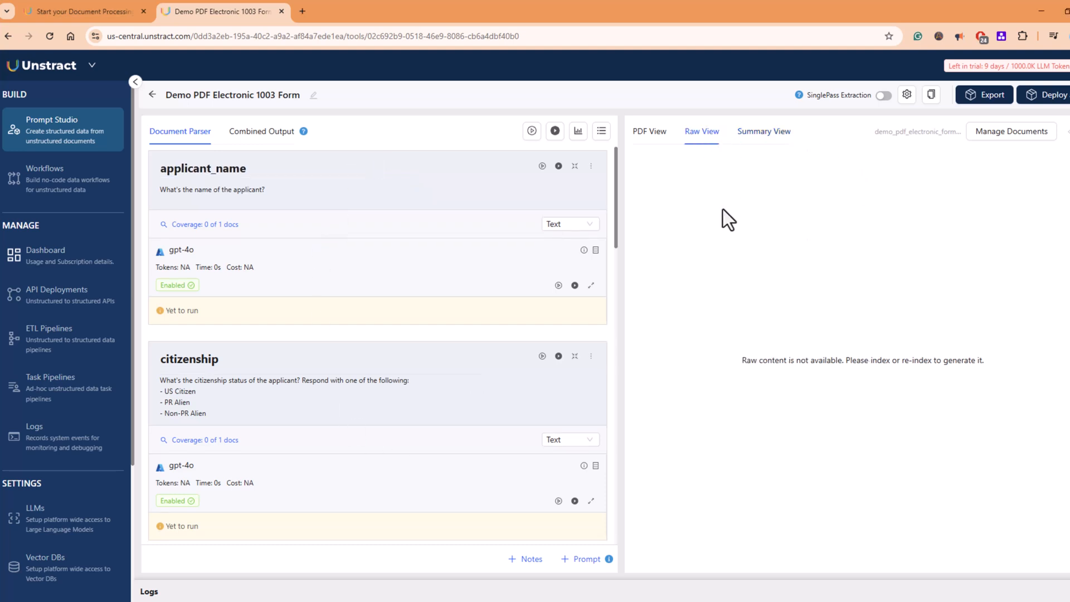
pyautogui.moveTo(649, 143)
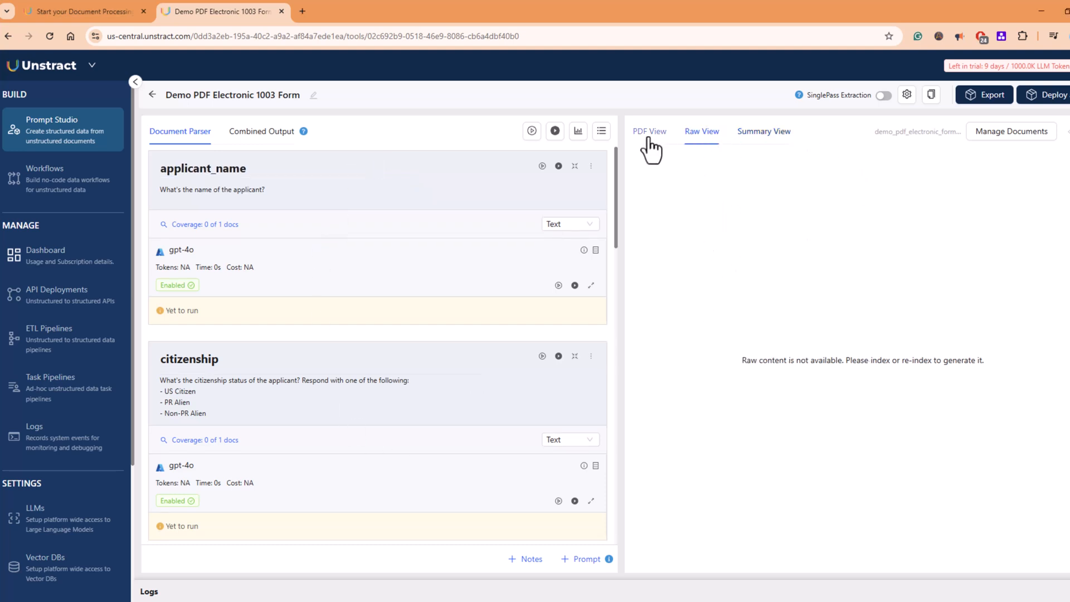
pyautogui.click(648, 131)
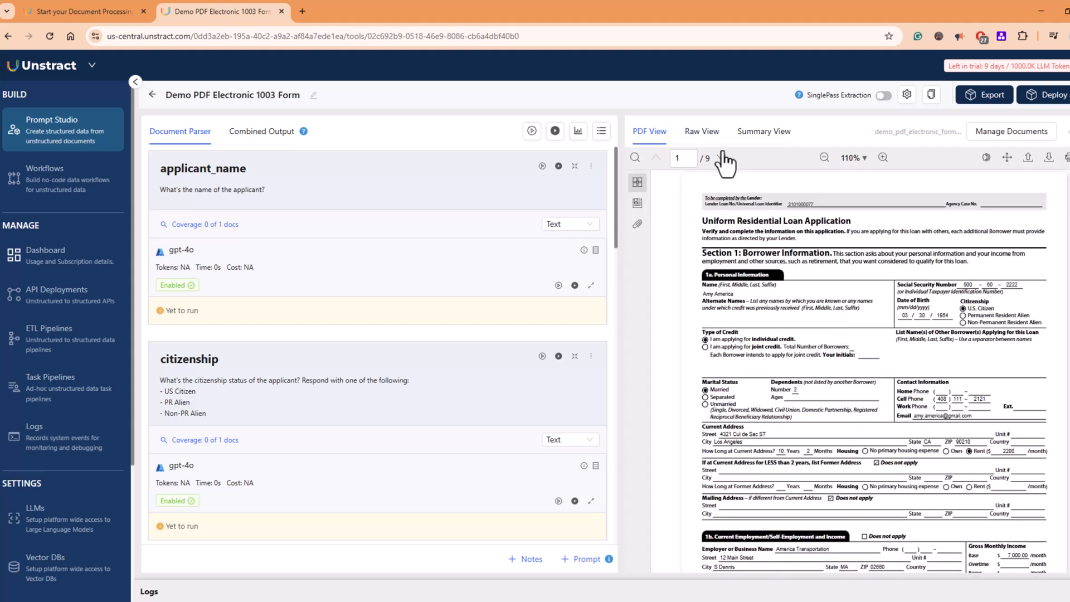
pyautogui.click(703, 132)
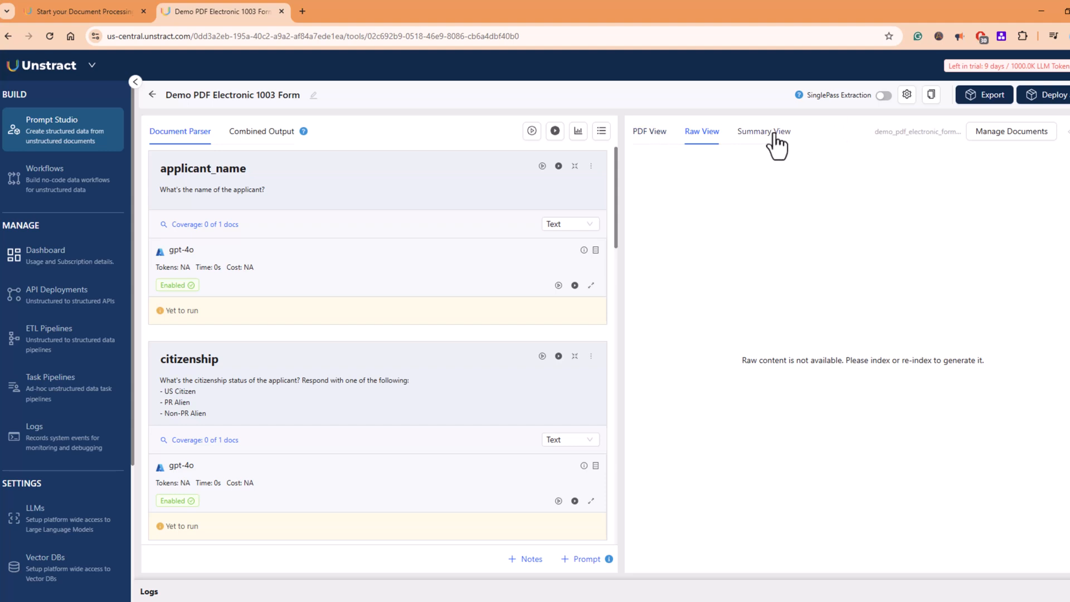
pyautogui.click(763, 132)
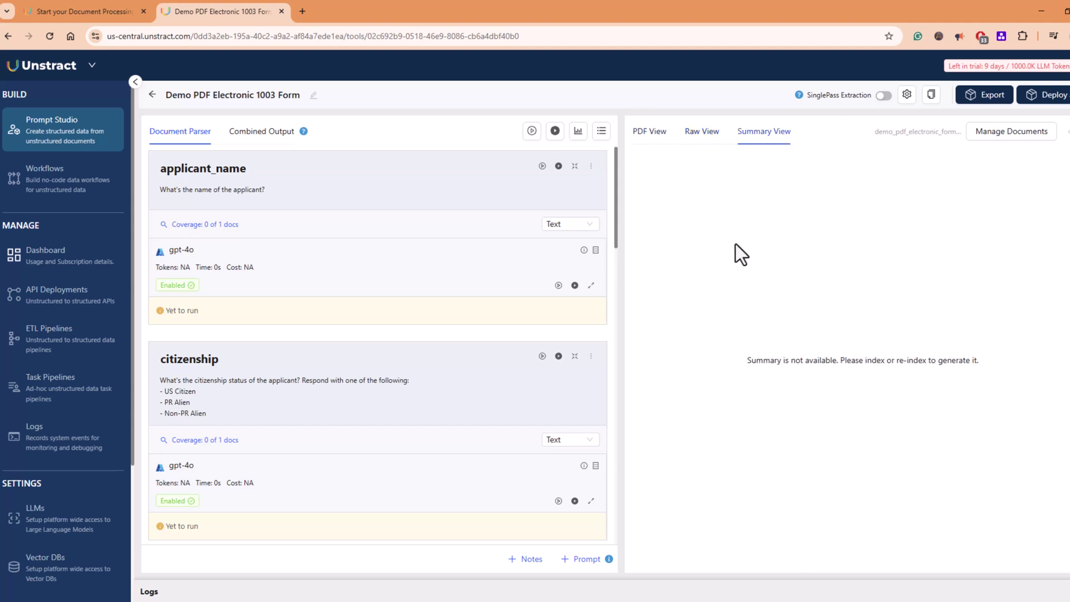
pyautogui.moveTo(1010, 131)
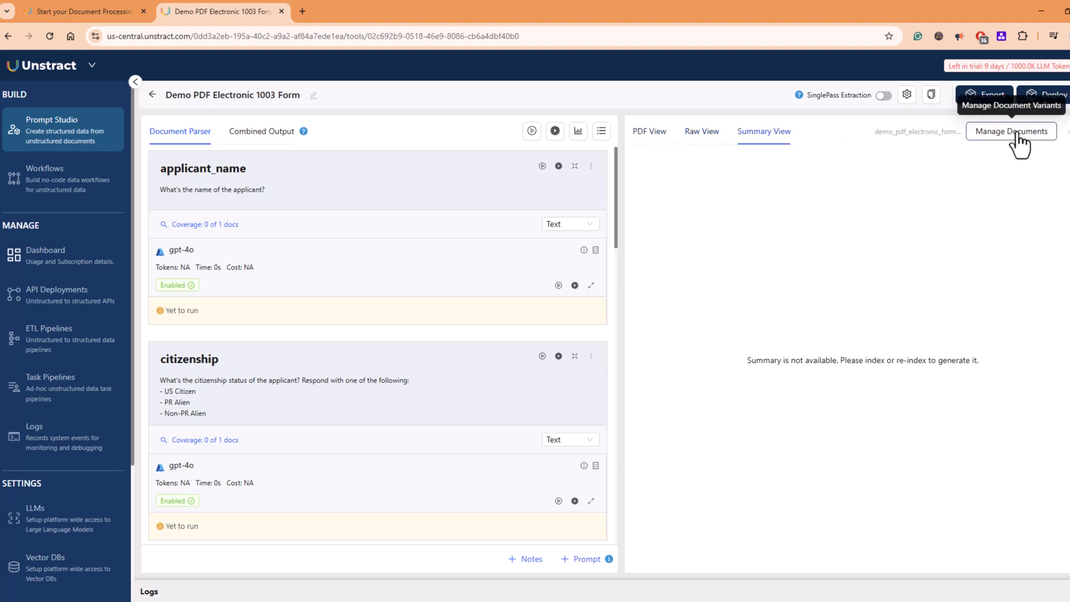
pyautogui.click(1010, 132)
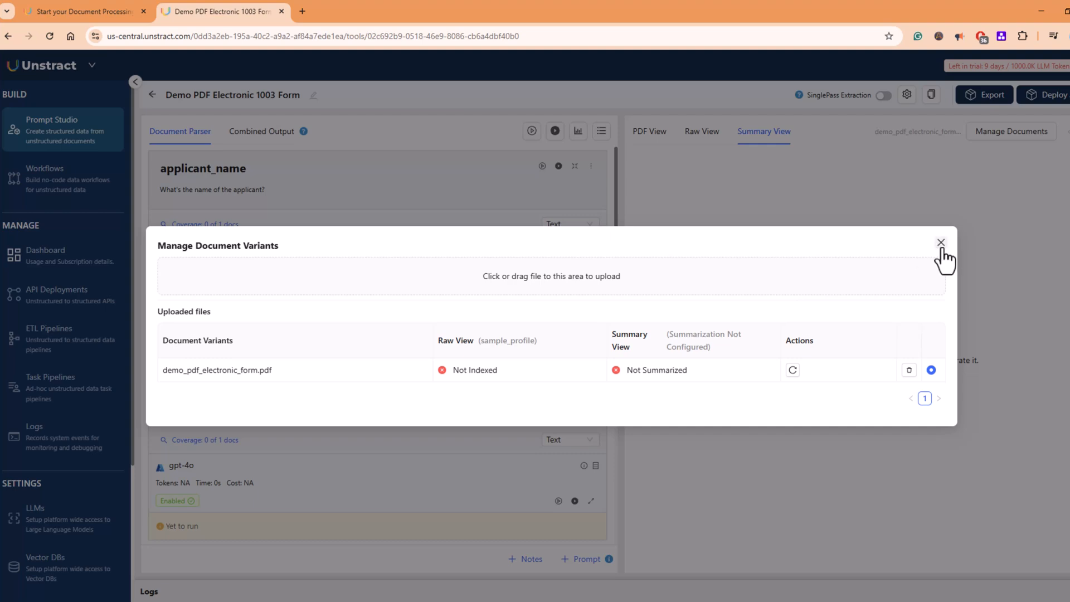
pyautogui.click(941, 242)
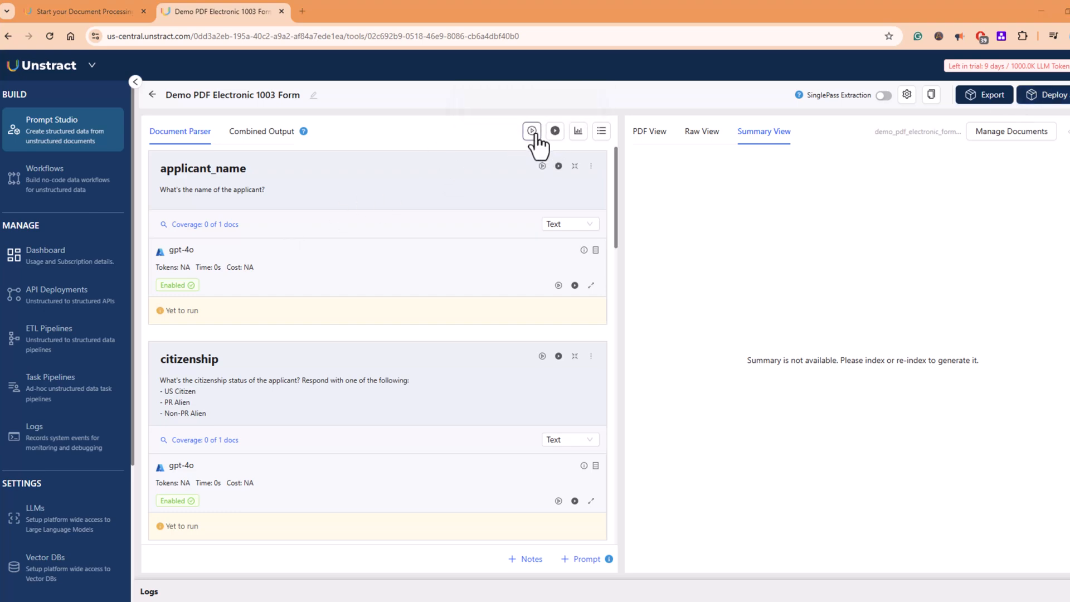
# - Run all prompts on the loan application twice so fields fill, then view the combined output
pyautogui.click(532, 131)
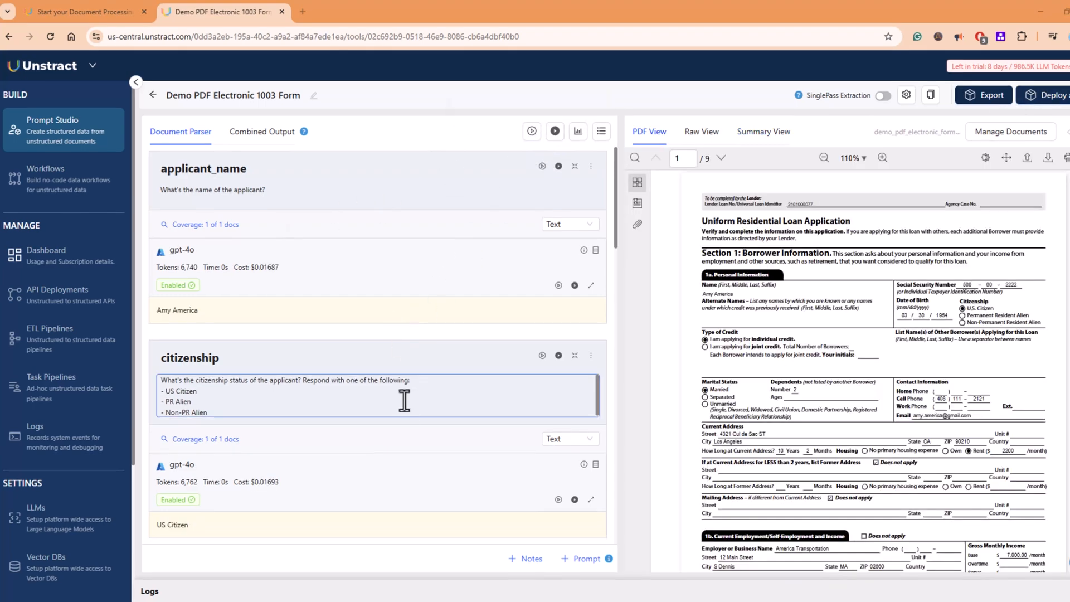
pyautogui.scroll(-3)
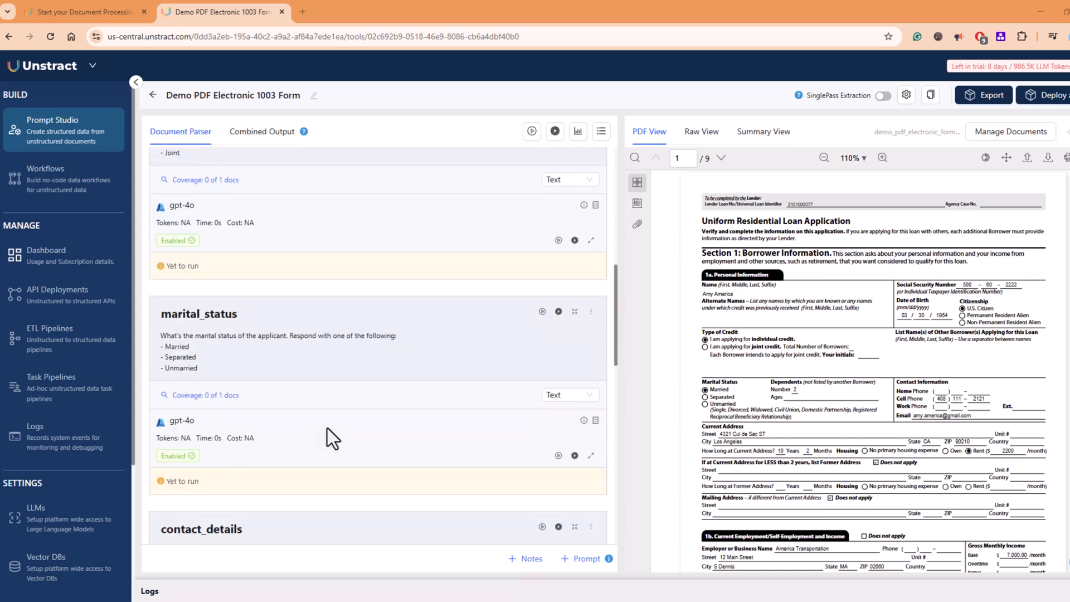
pyautogui.moveTo(542, 311)
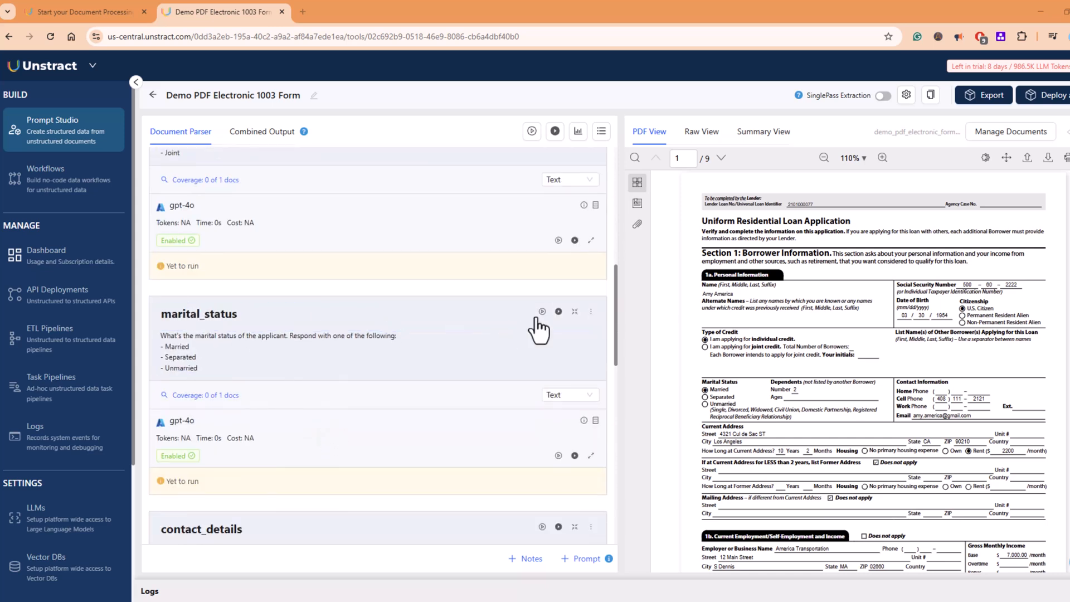
pyautogui.moveTo(542, 312)
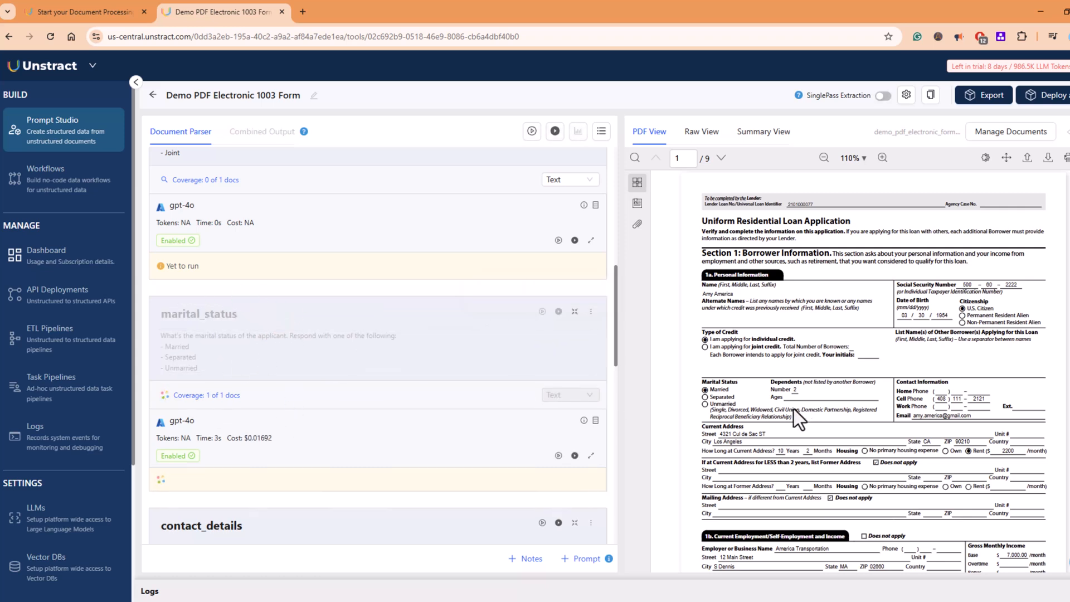
pyautogui.click(557, 312)
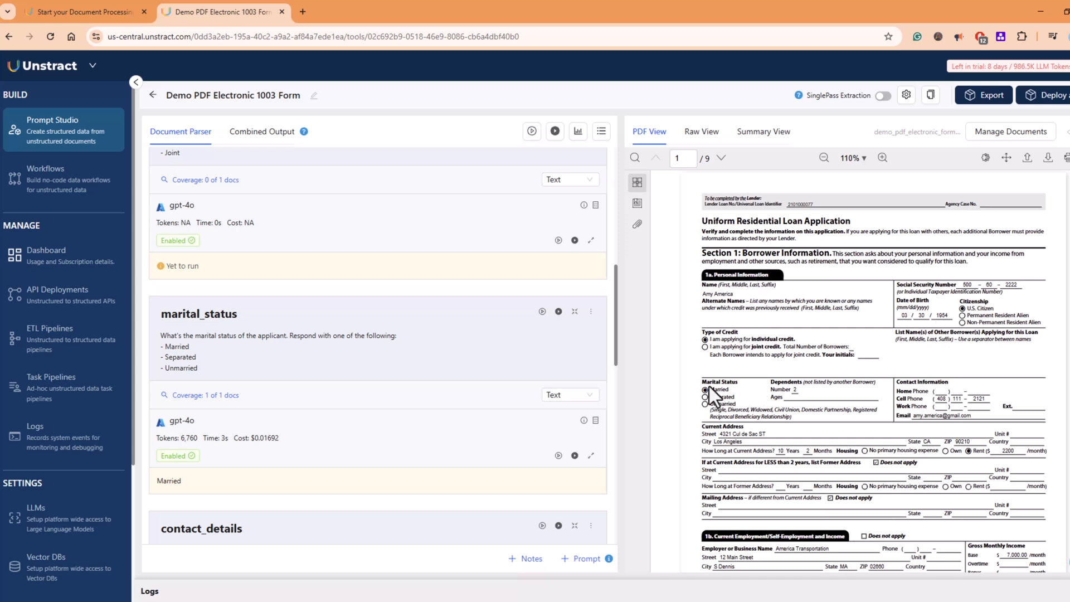
pyautogui.moveTo(709, 405)
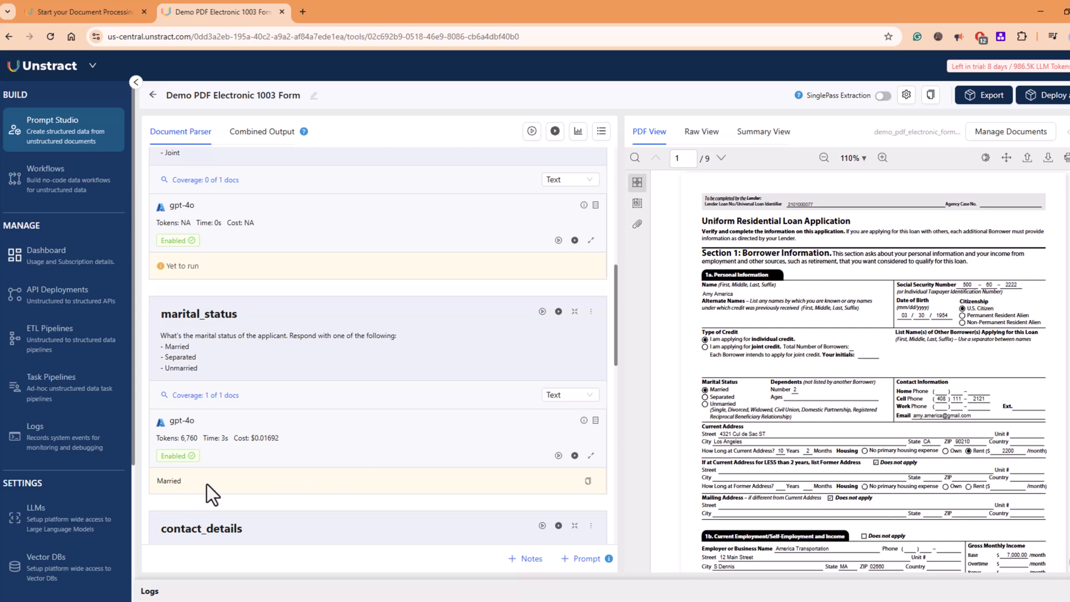
pyautogui.moveTo(532, 131)
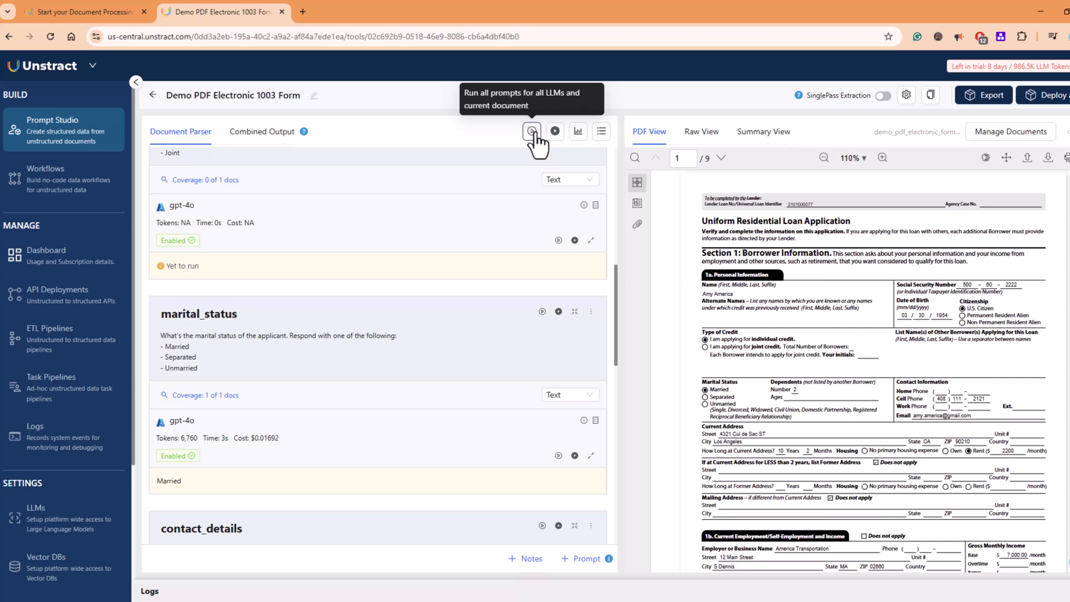
pyautogui.moveTo(756, 224)
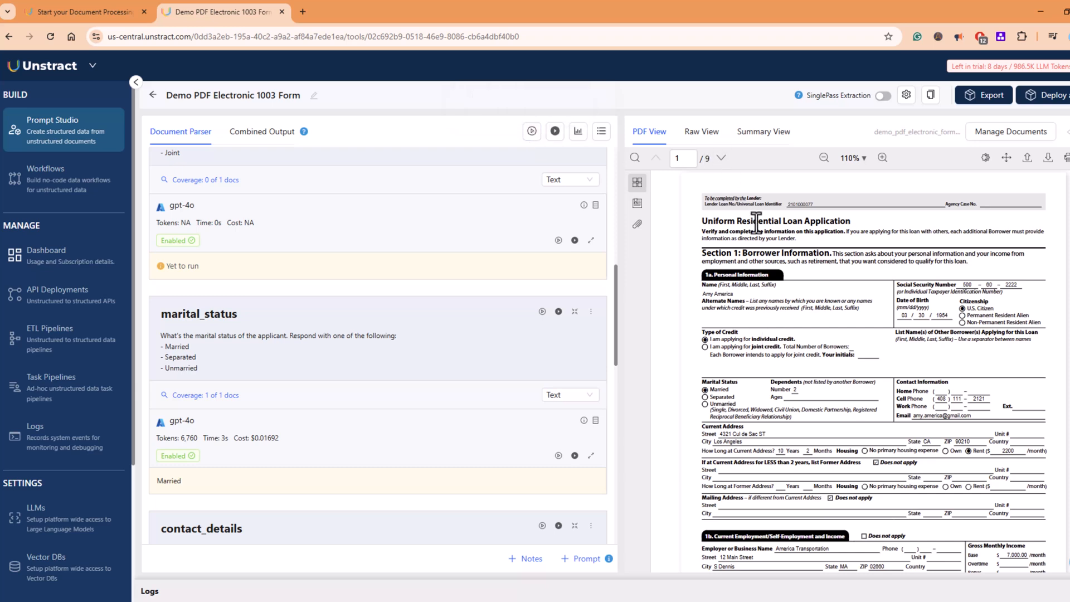
pyautogui.moveTo(555, 131)
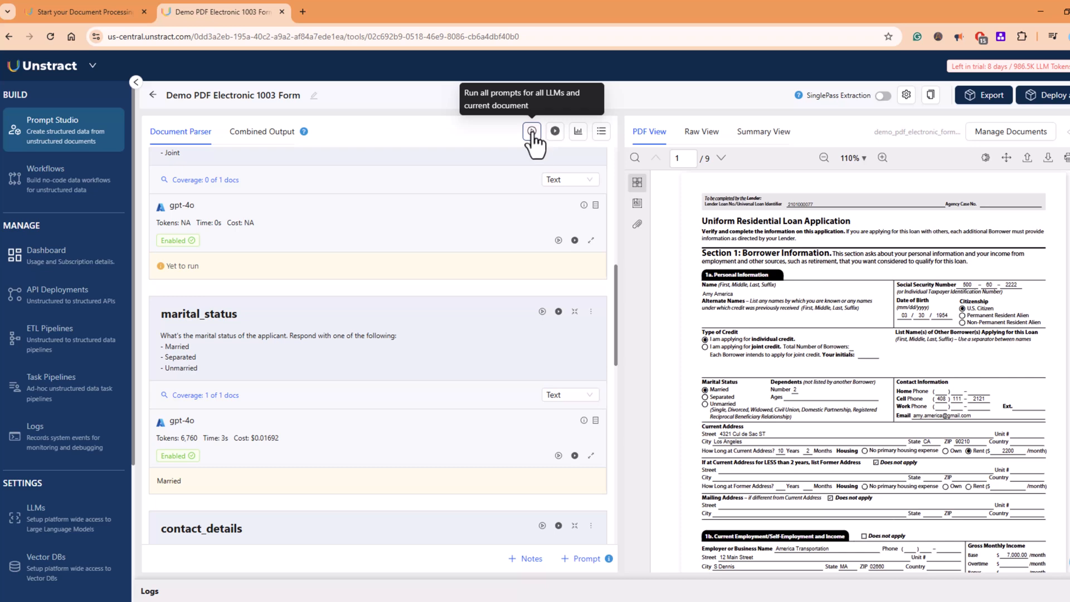
pyautogui.click(531, 131)
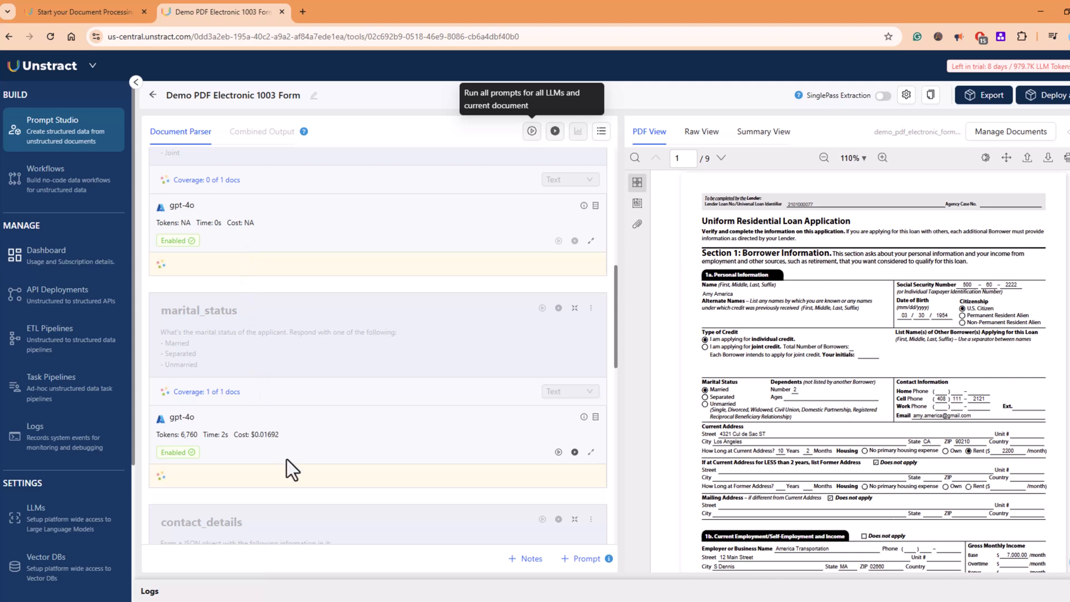
pyautogui.scroll(-3)
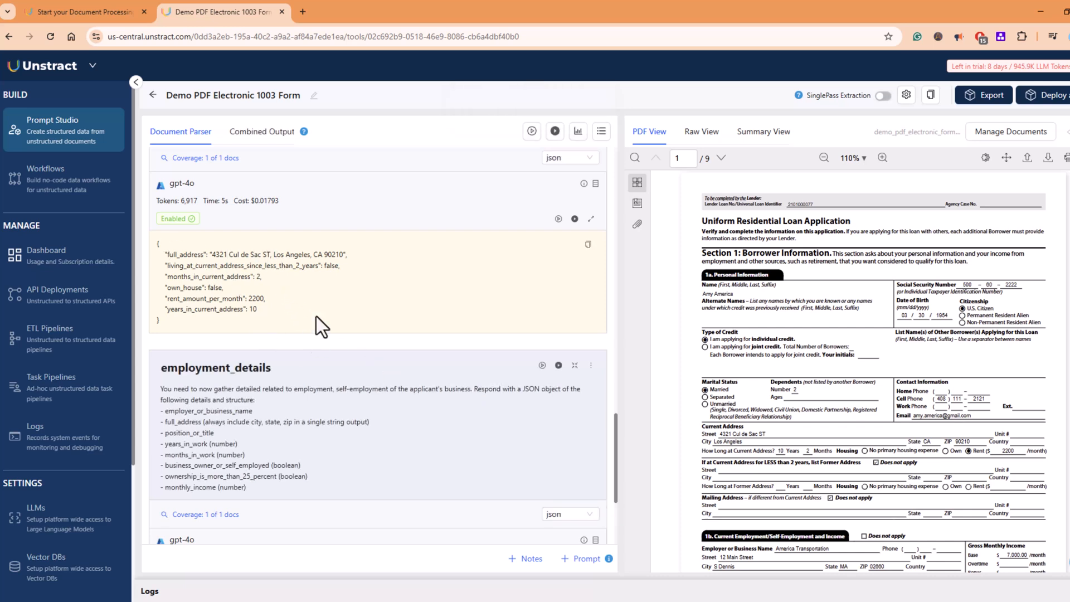
pyautogui.click(261, 131)
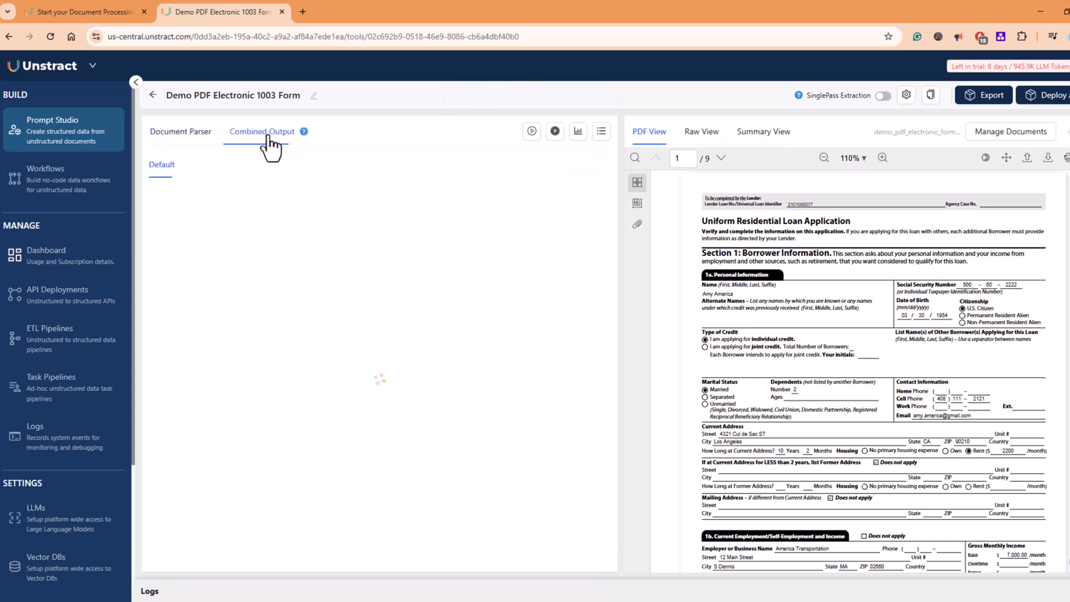
# - Export the Demo PDF Electronic 1003 Form project as a tool for use in workflows
pyautogui.click(261, 132)
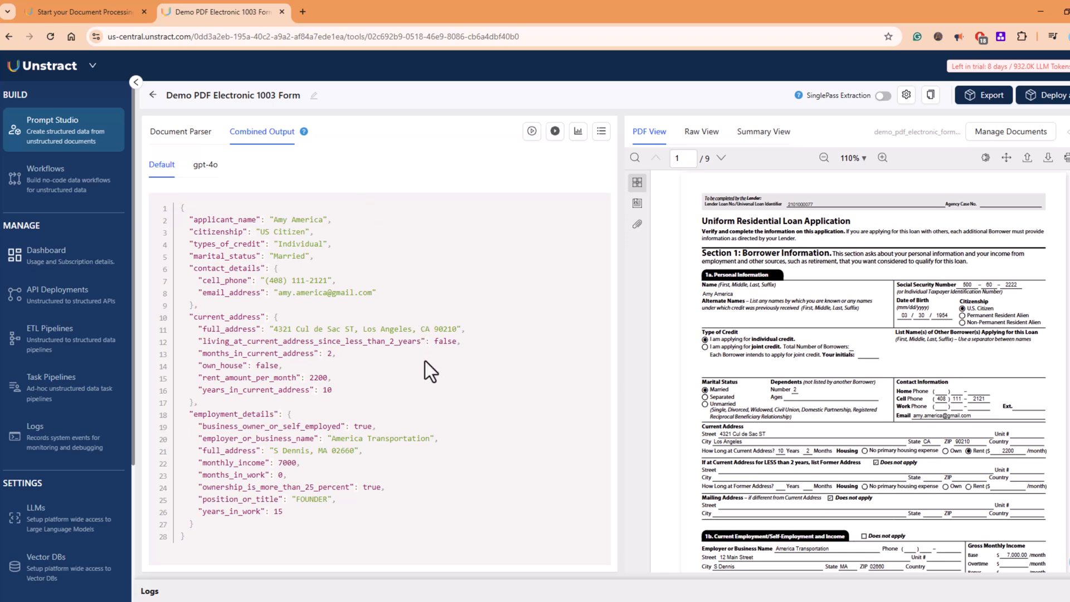
pyautogui.moveTo(439, 457)
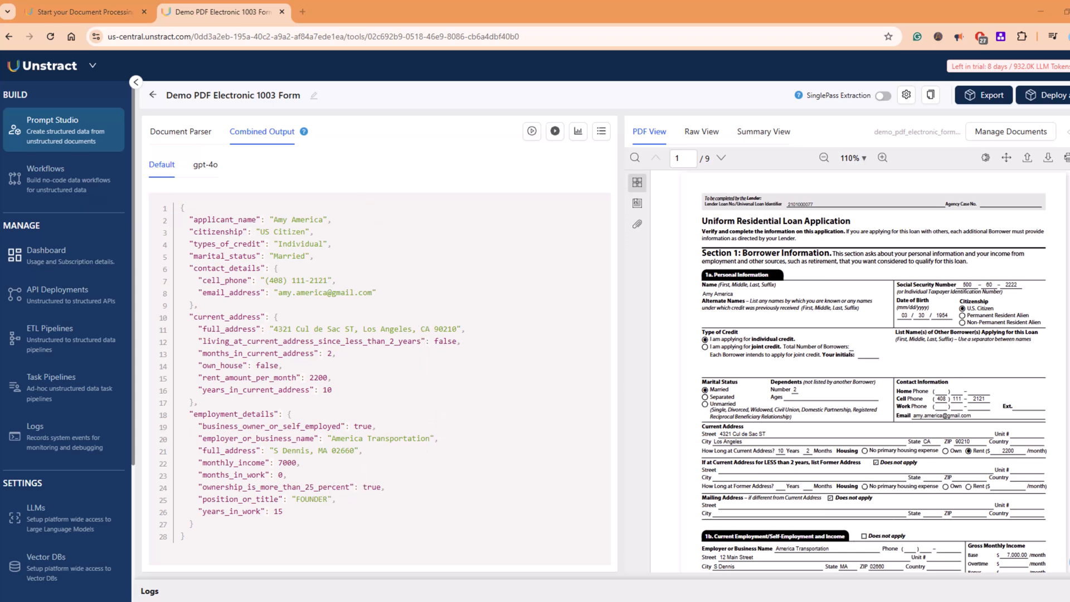
pyautogui.moveTo(481, 121)
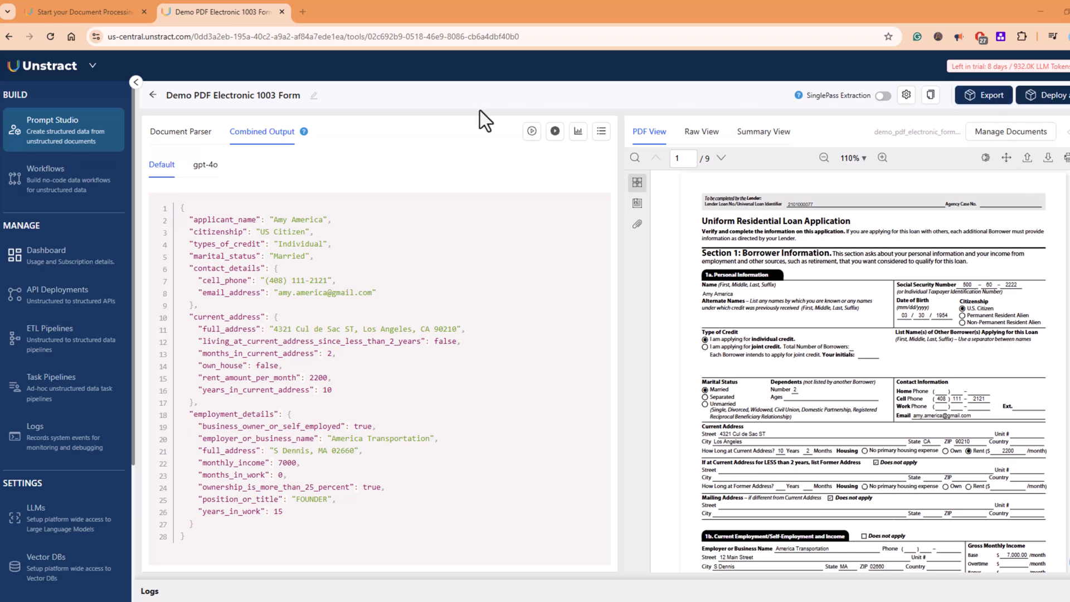
pyautogui.click(983, 95)
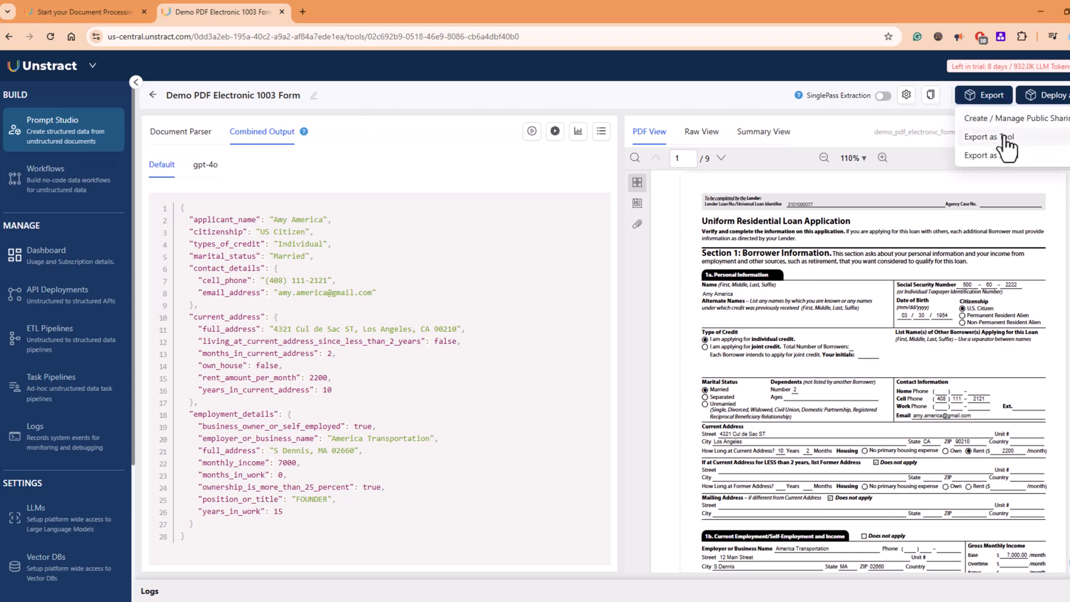
pyautogui.moveTo(1013, 165)
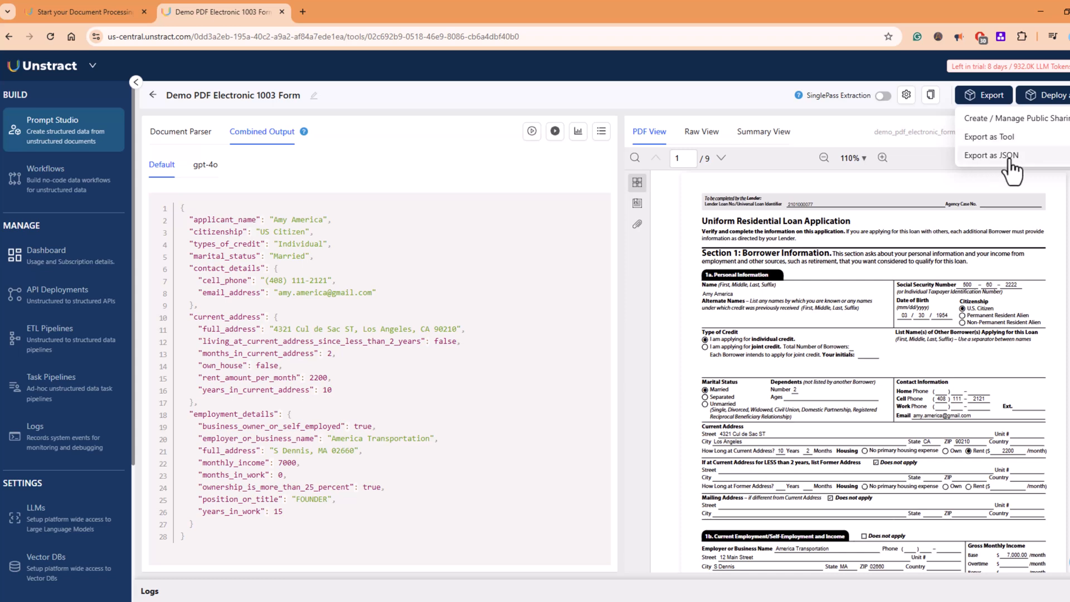
pyautogui.moveTo(987, 142)
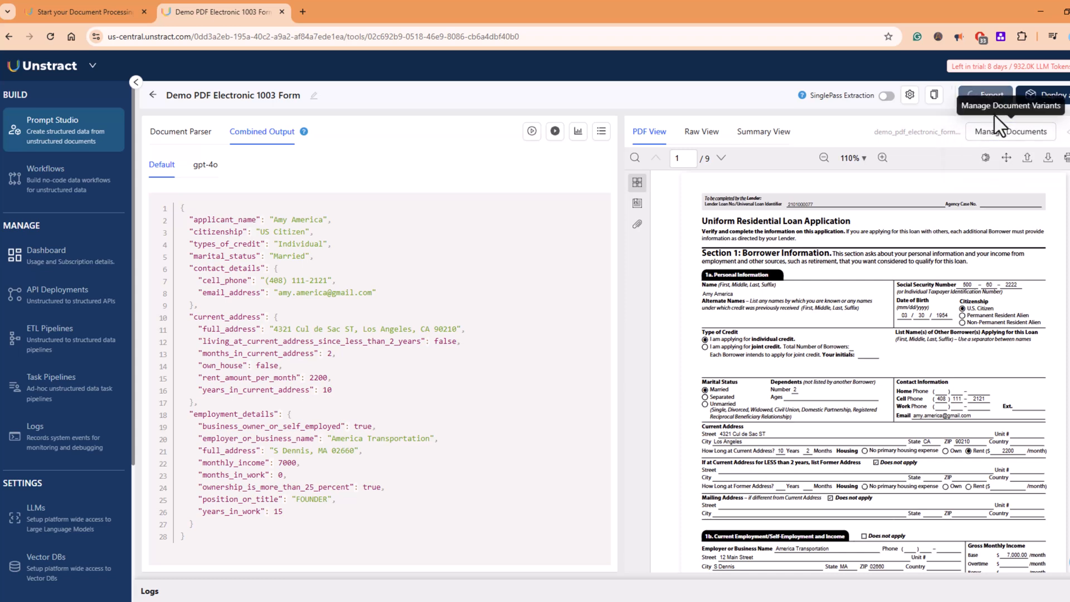
pyautogui.click(989, 95)
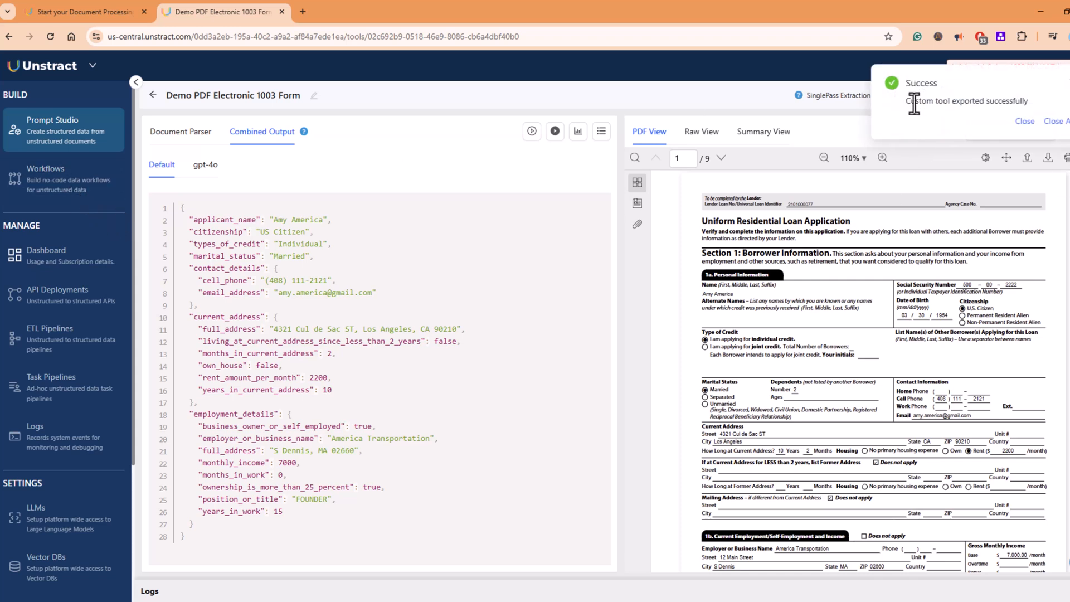
pyautogui.moveTo(1026, 120)
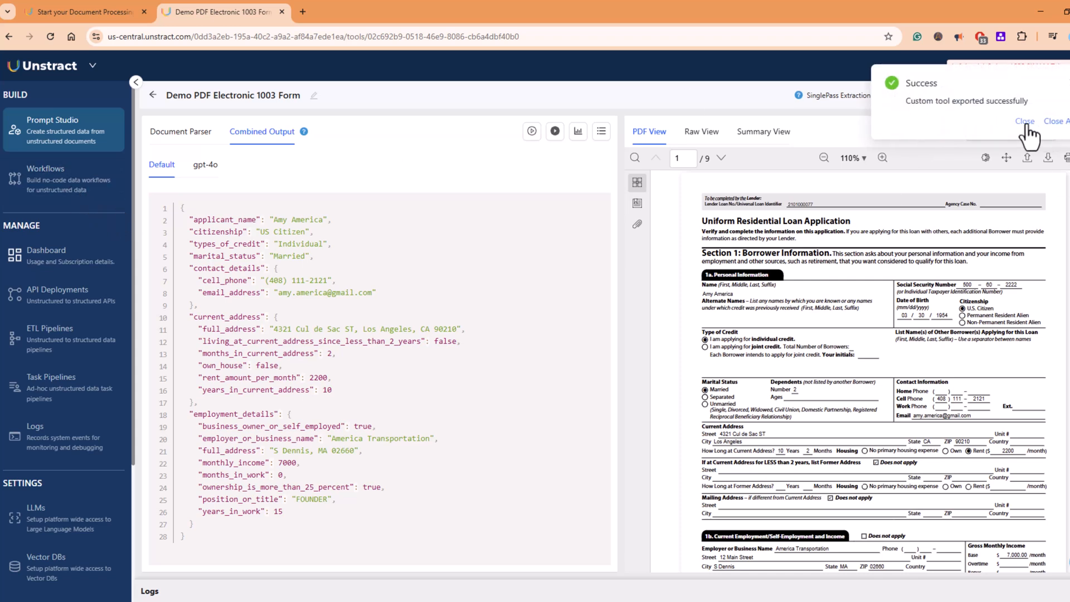
# - Dismiss the export success notification and go to the Workflows area
pyautogui.click(1025, 120)
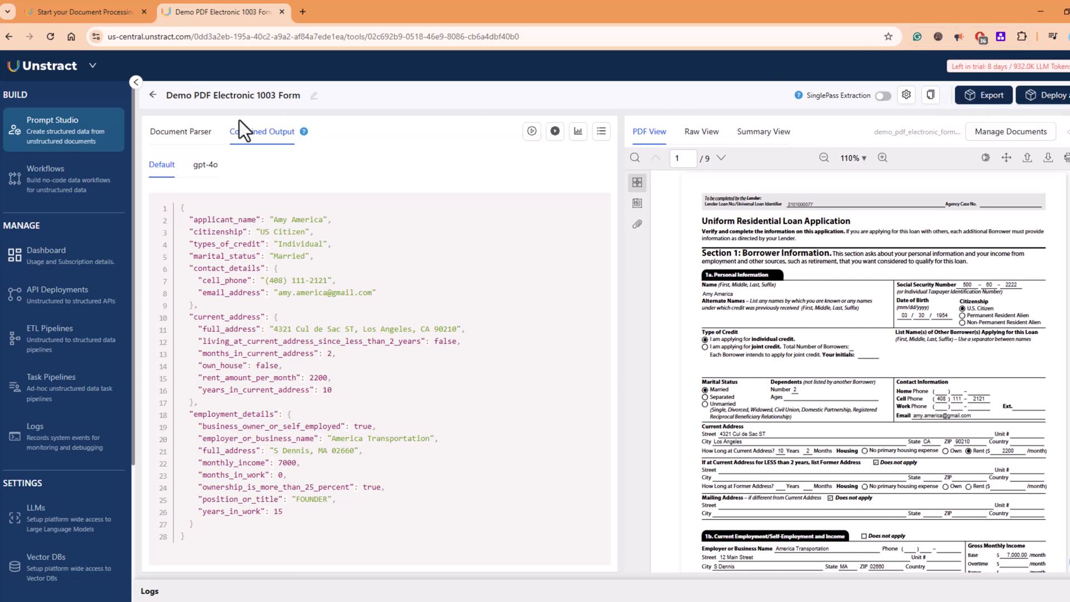
pyautogui.moveTo(901, 98)
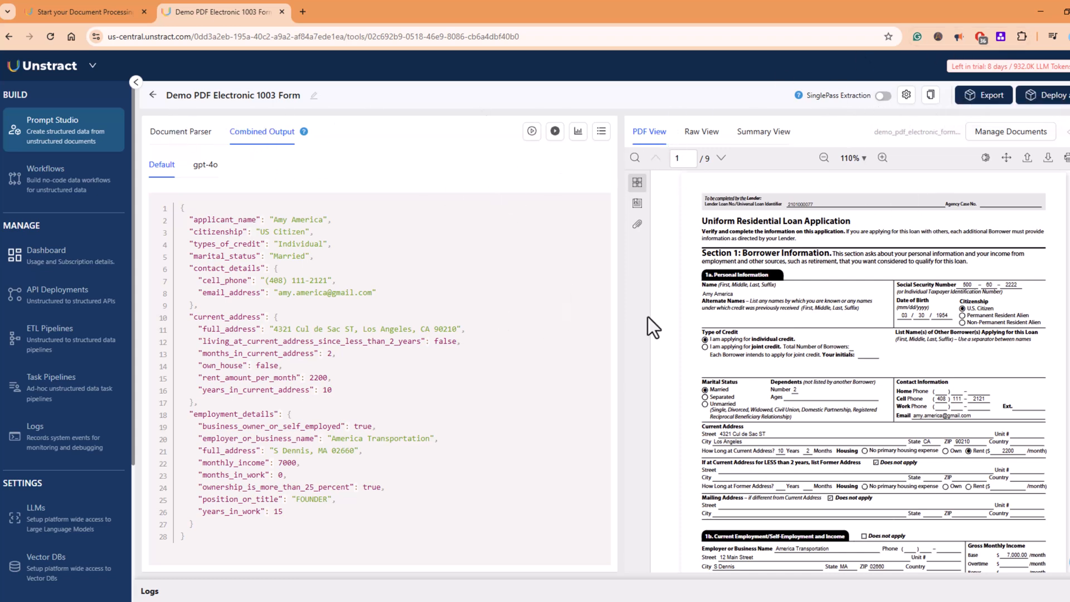
pyautogui.moveTo(805, 292)
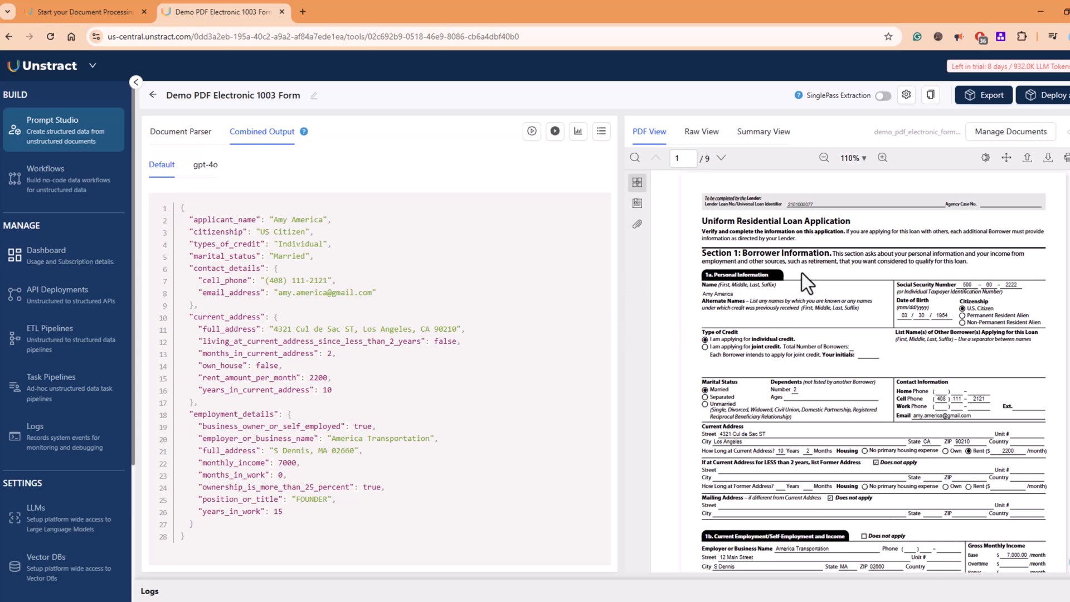
pyautogui.click(45, 178)
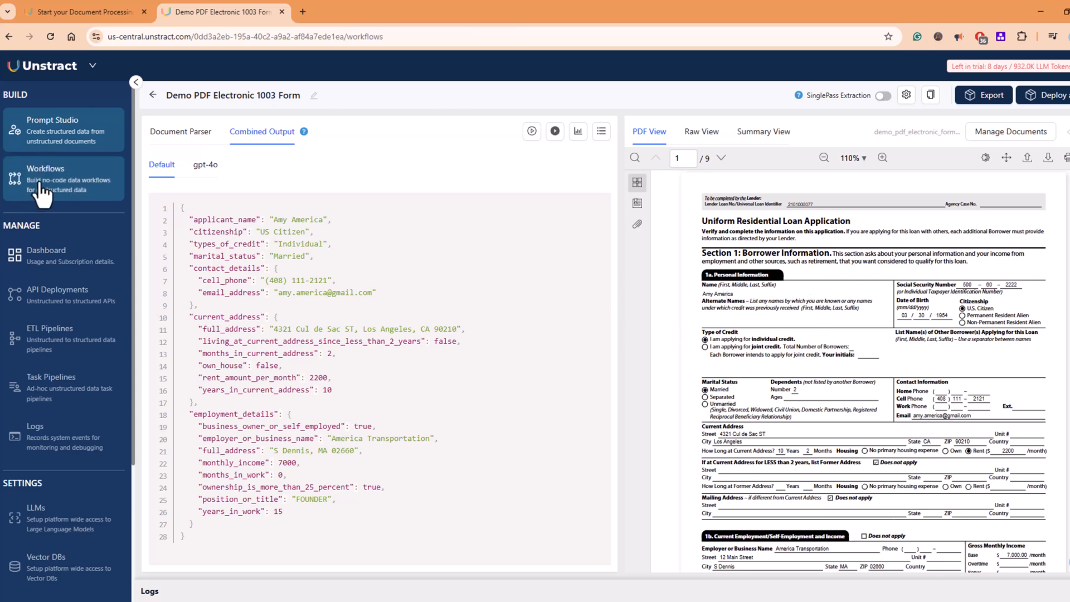
# - Create workflow 'Unstract Test' with description 'Test Workflow' and reach its four-step setup page
pyautogui.click(45, 178)
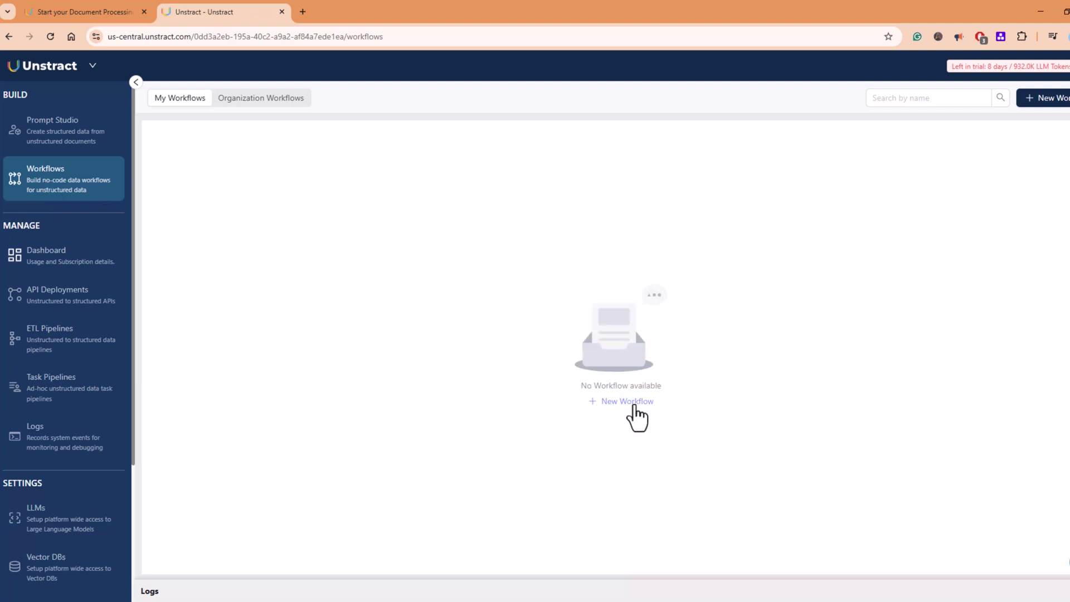
pyautogui.click(626, 402)
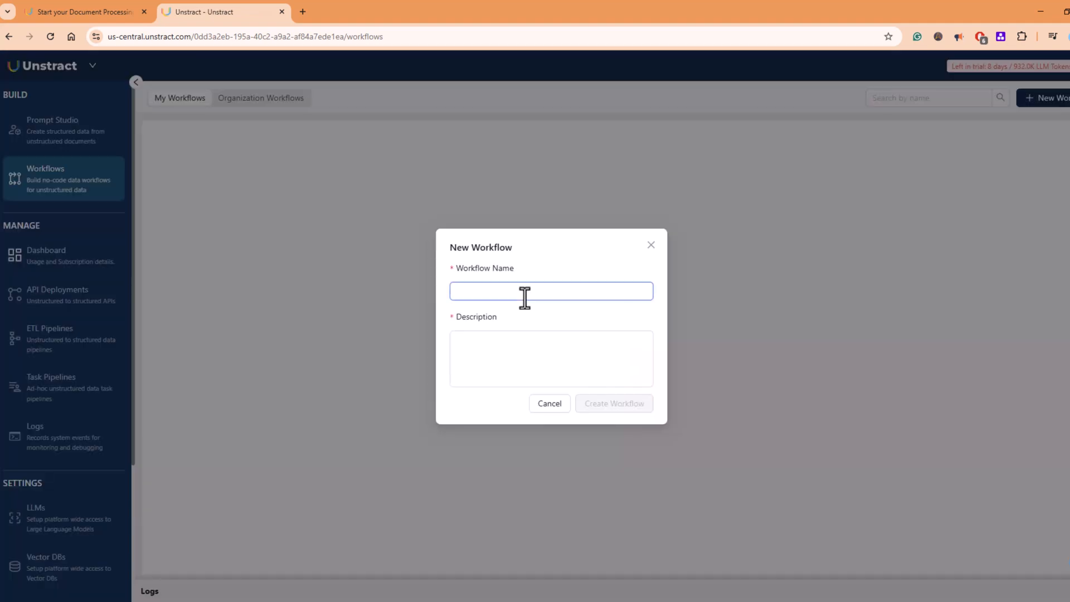
pyautogui.write('Unstract Test')
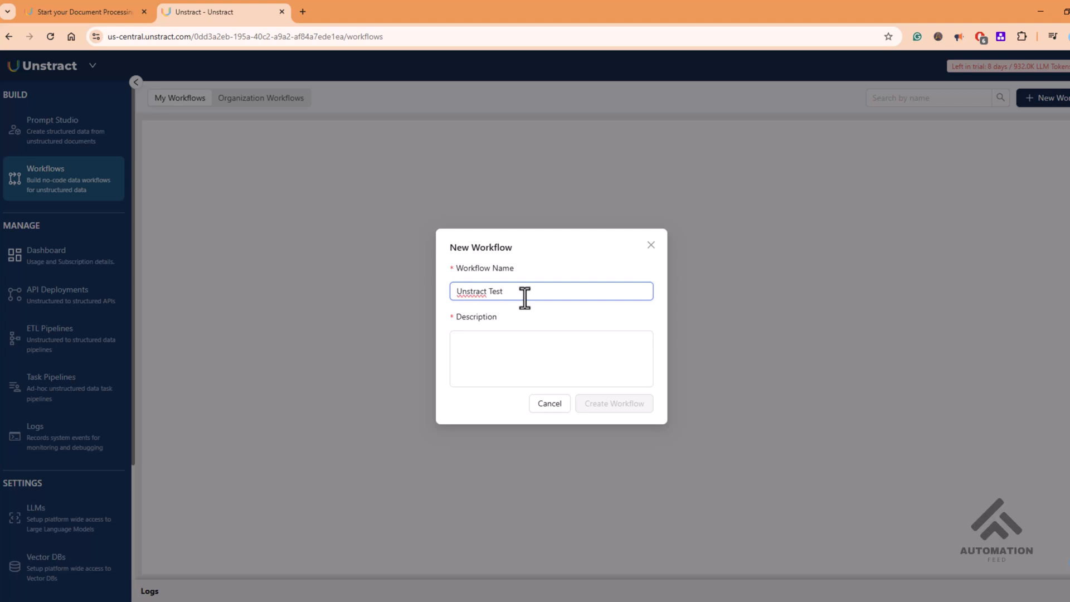
pyautogui.write('Test Workflow')
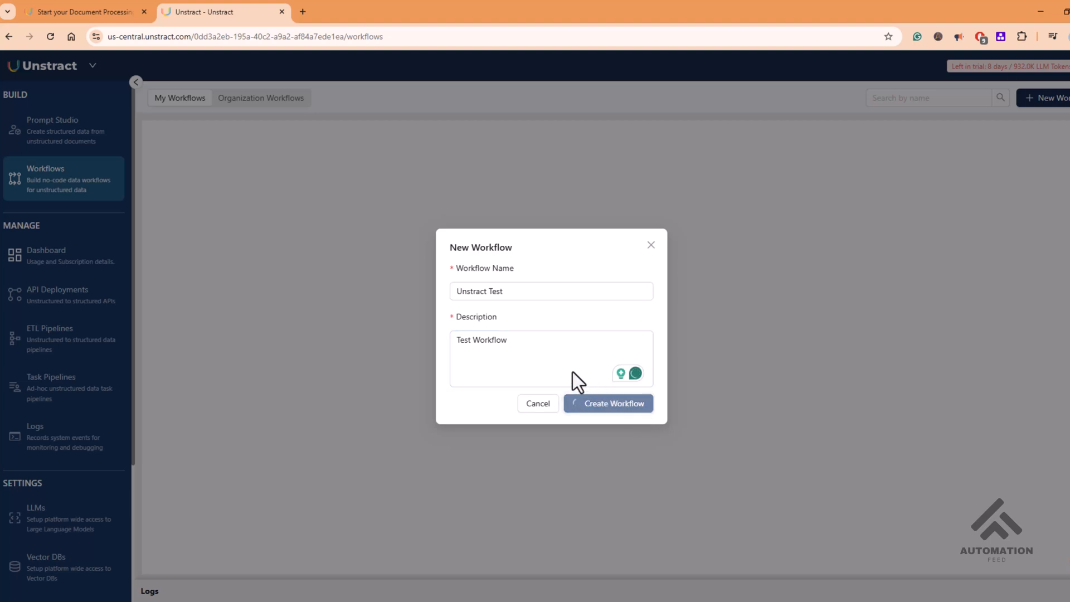
pyautogui.click(608, 403)
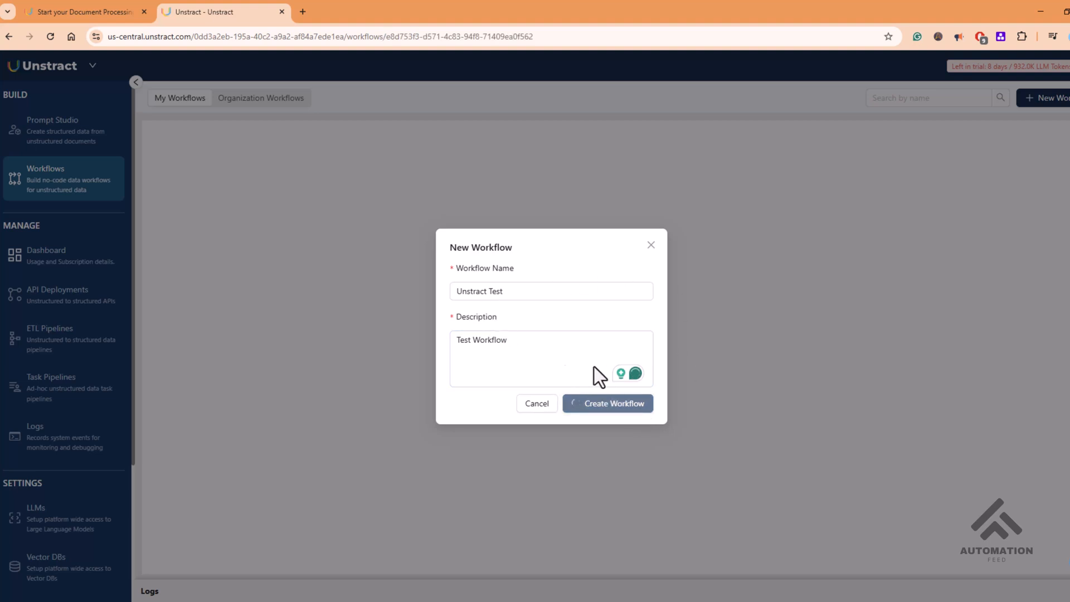
pyautogui.click(607, 404)
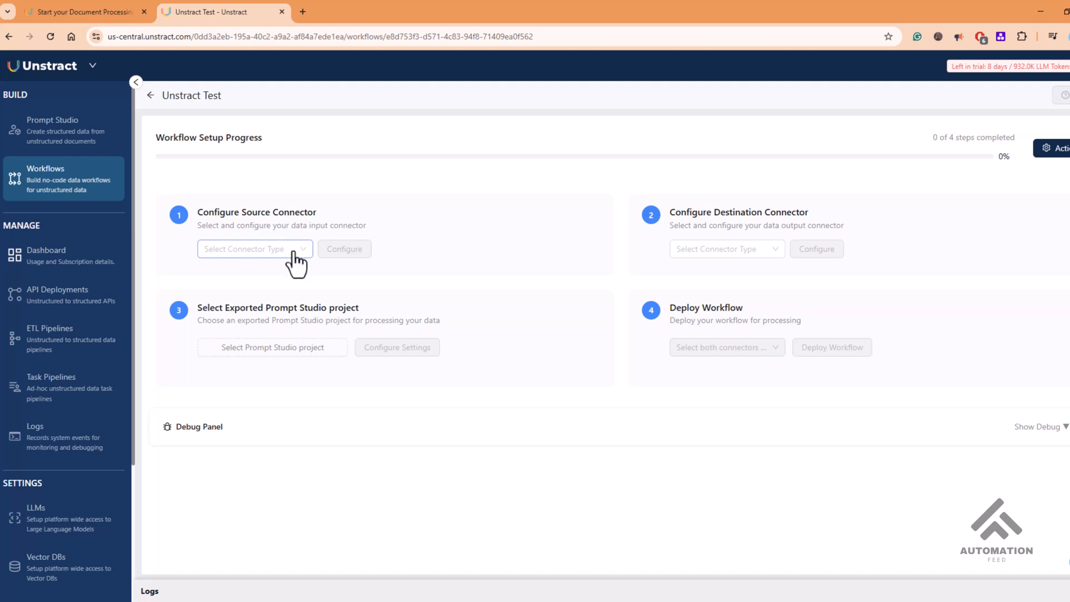
pyautogui.click(254, 248)
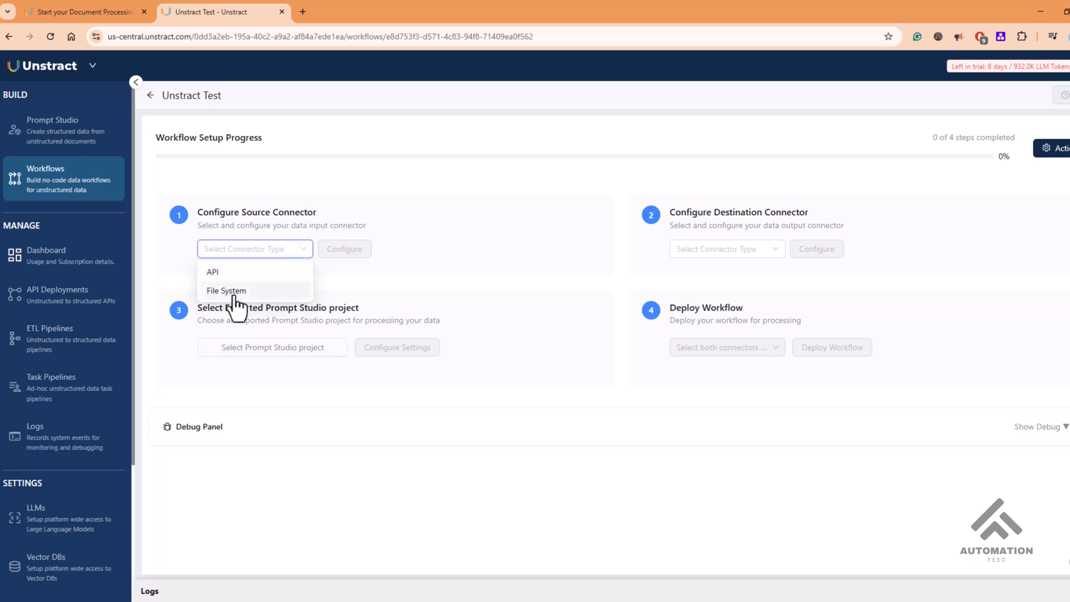
pyautogui.click(226, 289)
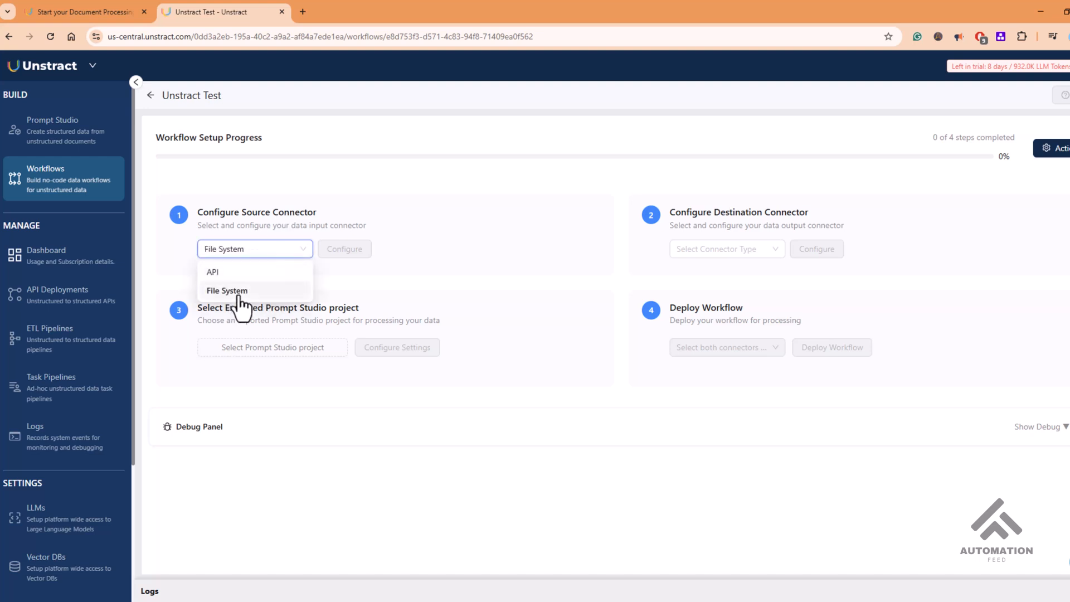
pyautogui.click(228, 290)
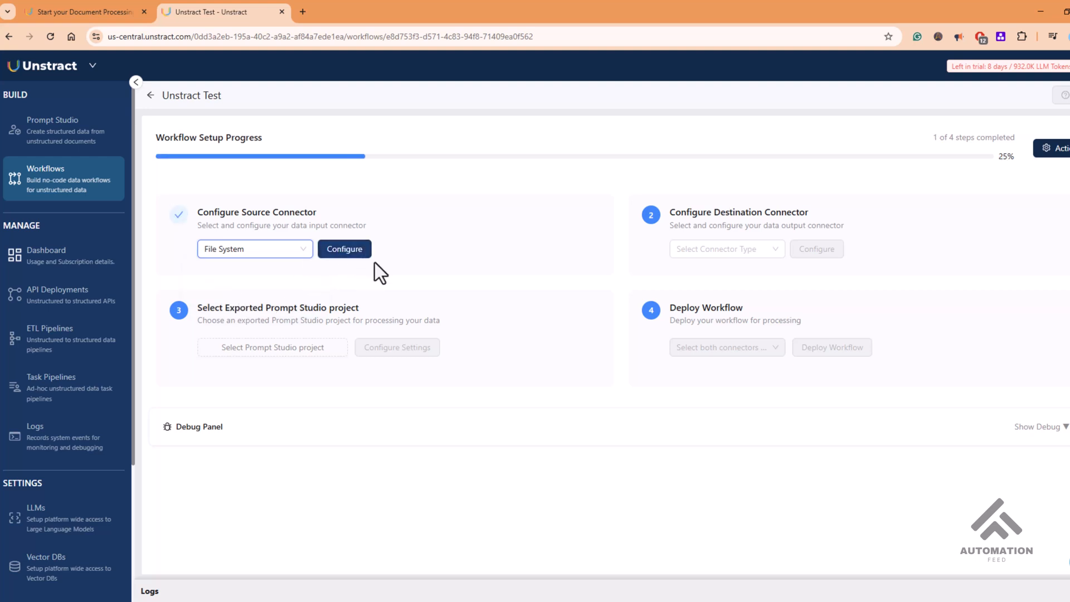
pyautogui.moveTo(463, 256)
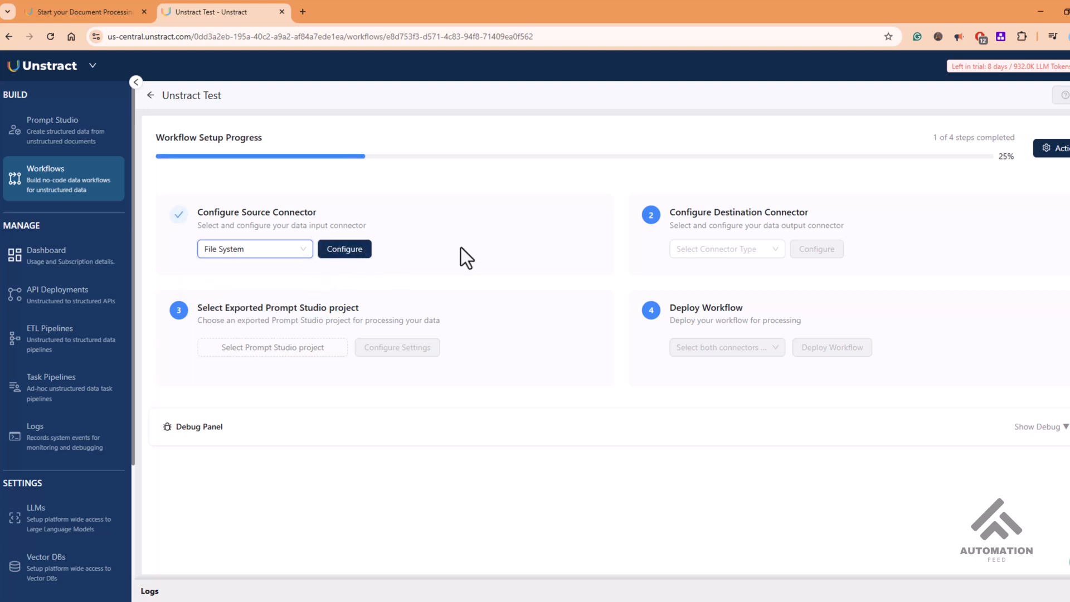
pyautogui.moveTo(450, 275)
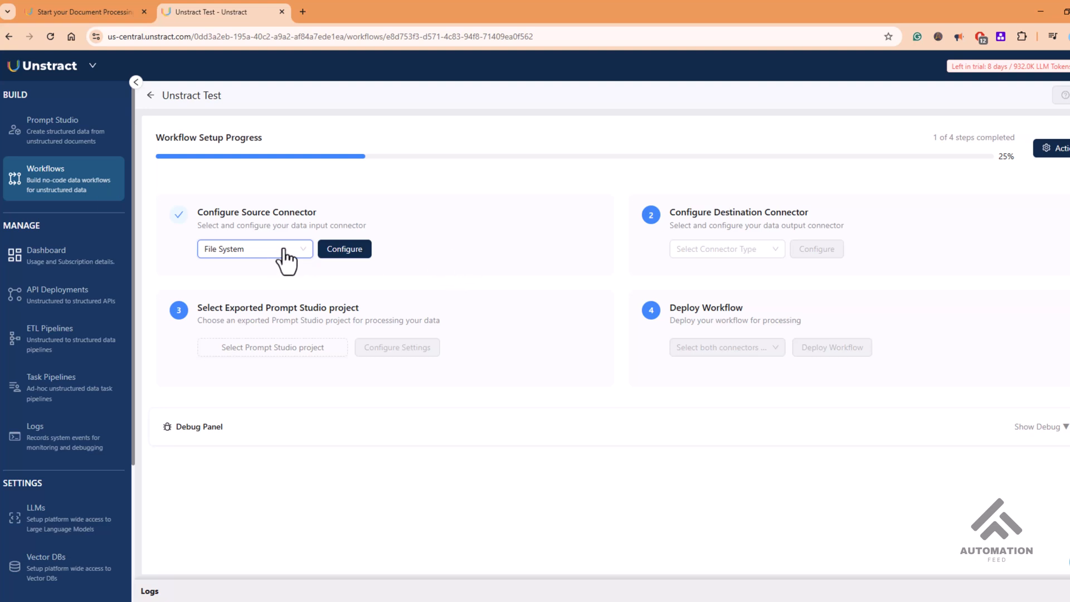
pyautogui.click(254, 249)
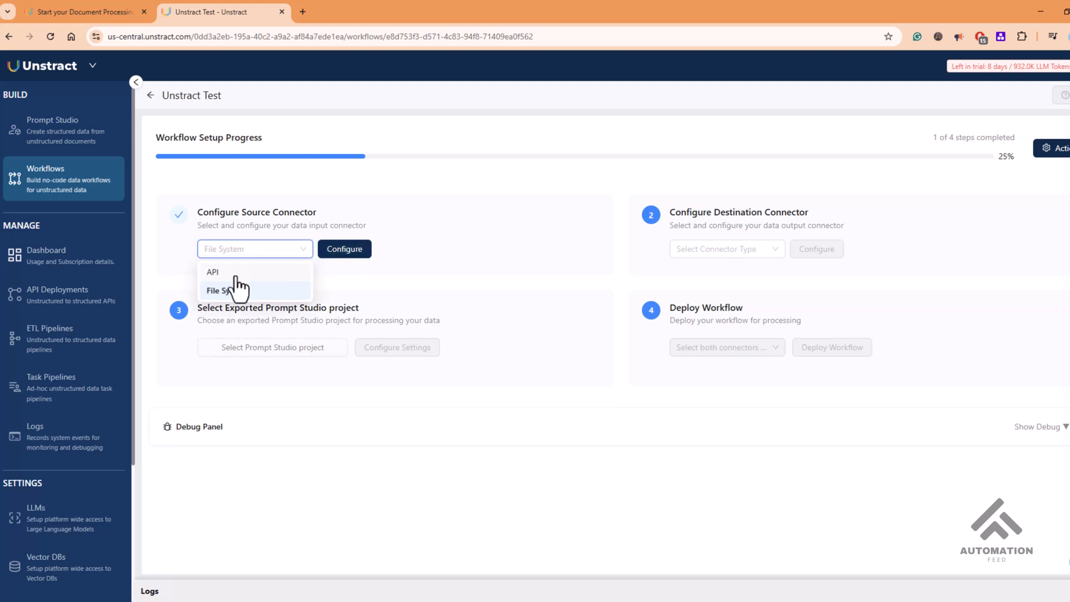
pyautogui.click(211, 272)
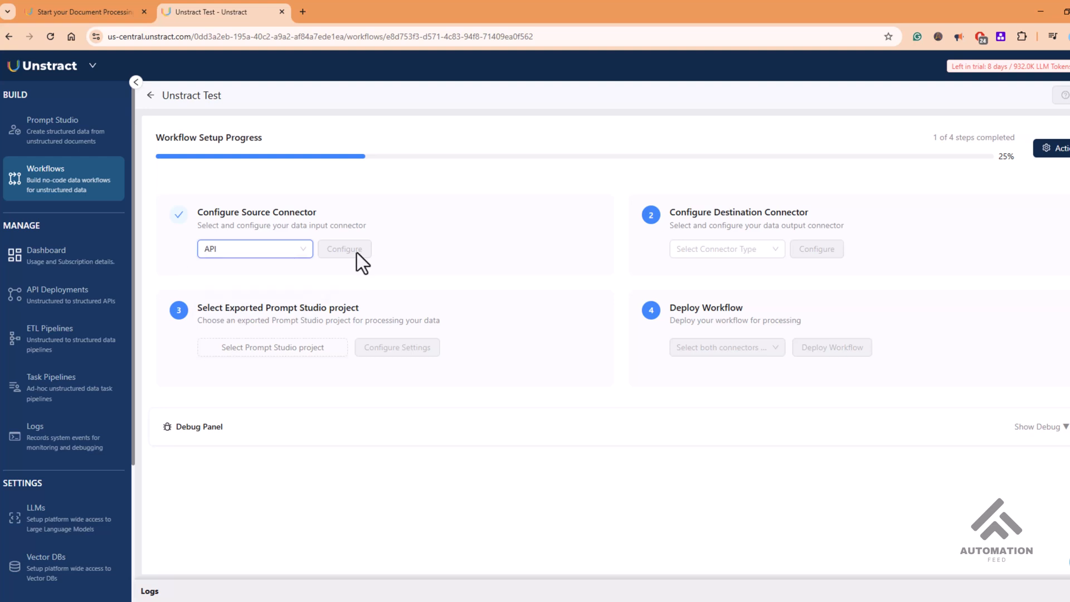
pyautogui.click(345, 250)
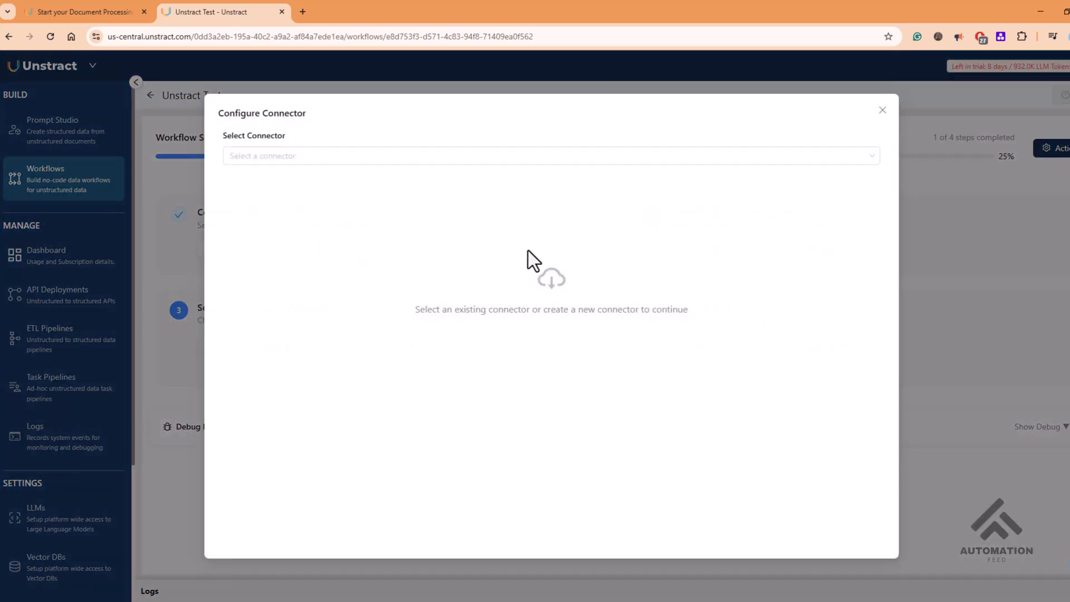
pyautogui.moveTo(659, 376)
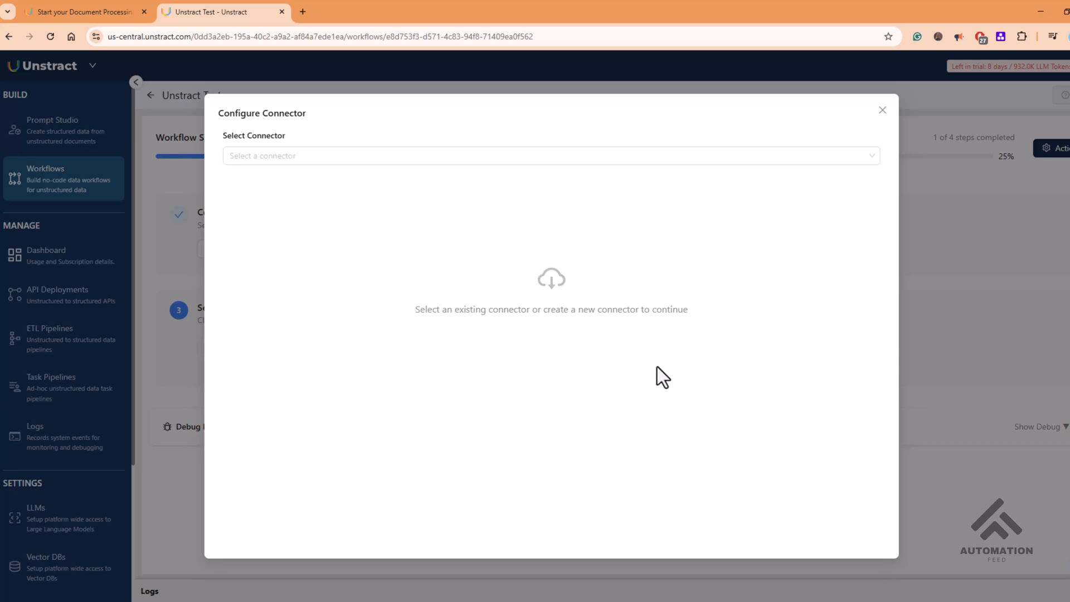
pyautogui.moveTo(61, 570)
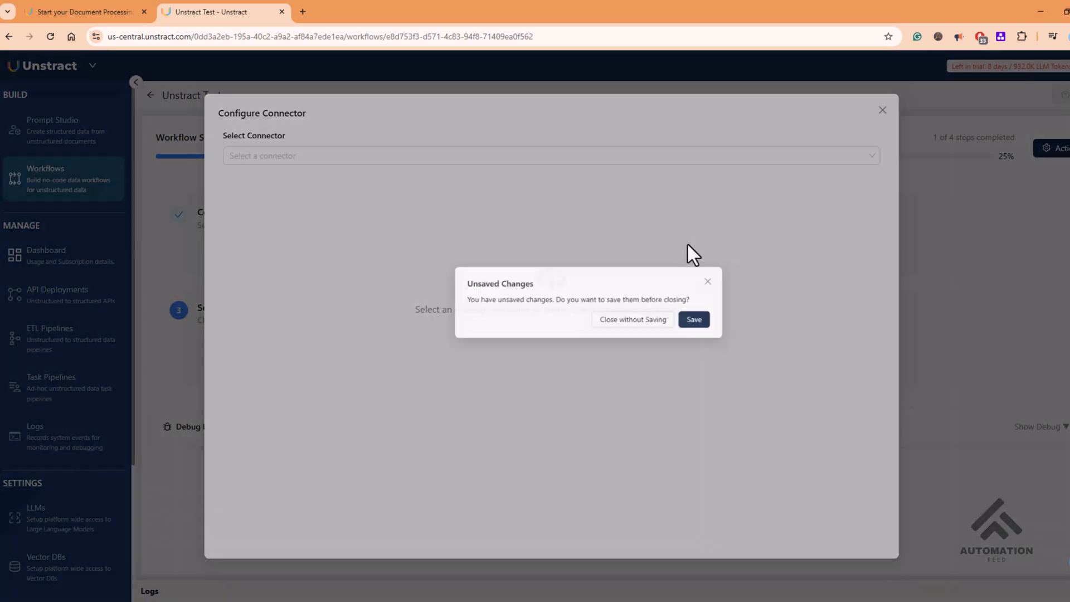
pyautogui.click(632, 319)
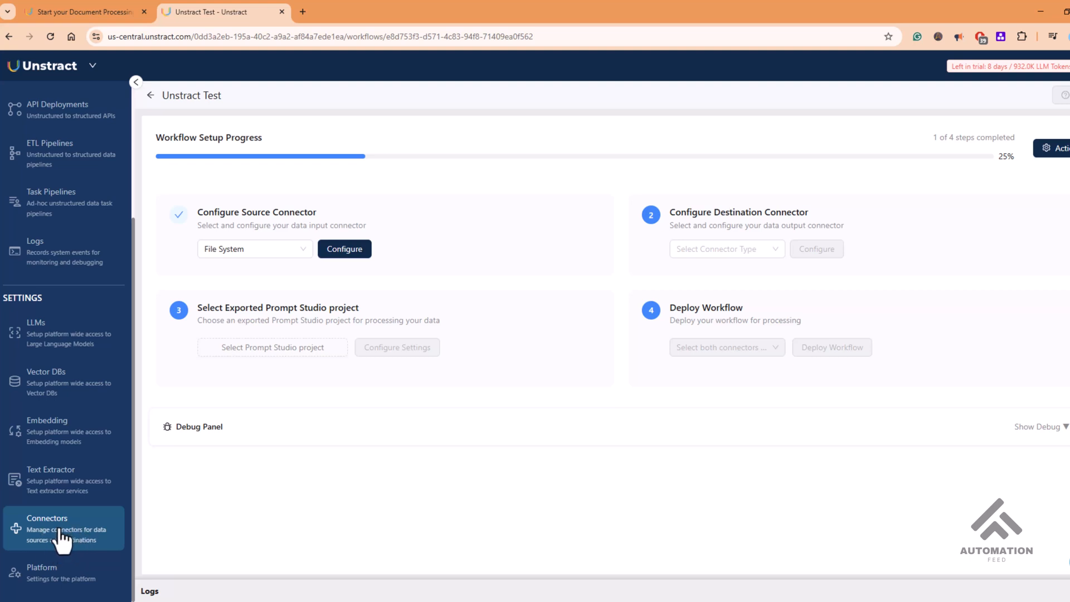
pyautogui.moveTo(287, 299)
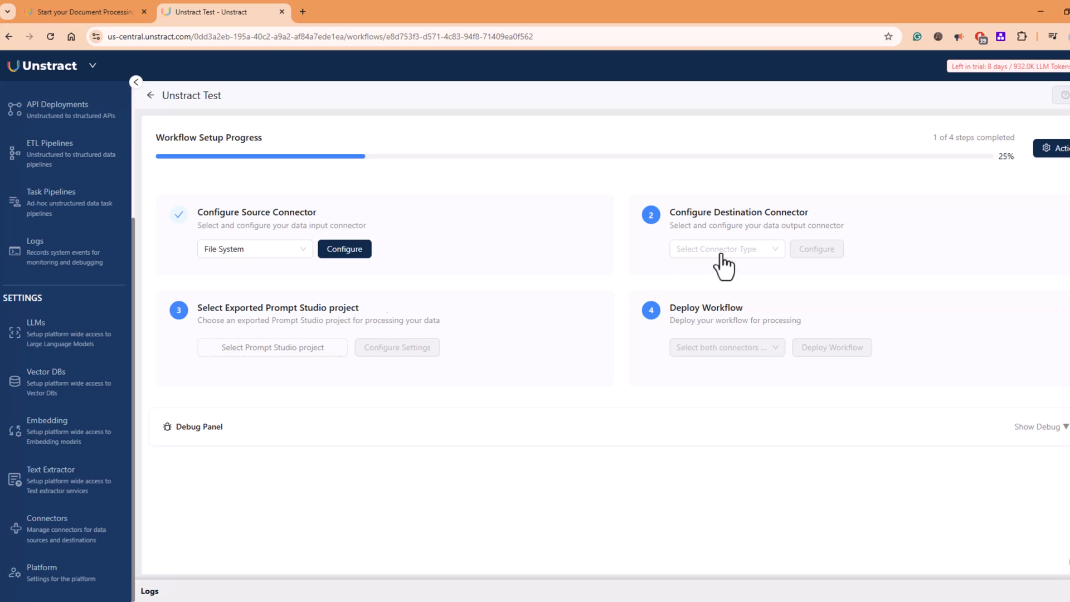
# - Set the destination connector to File System after briefly choosing Database
pyautogui.click(727, 248)
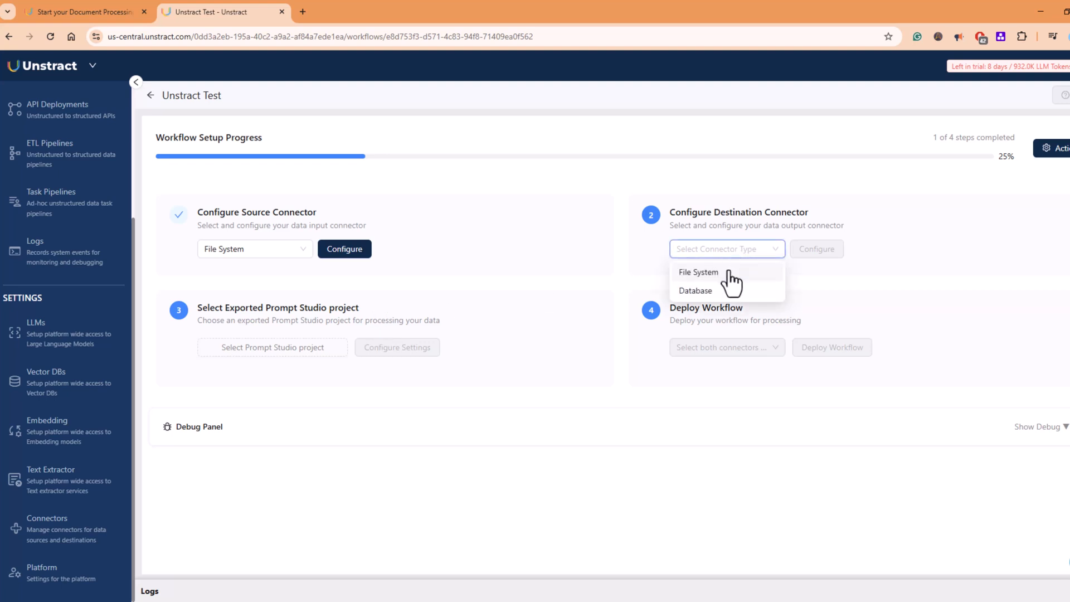
pyautogui.moveTo(715, 305)
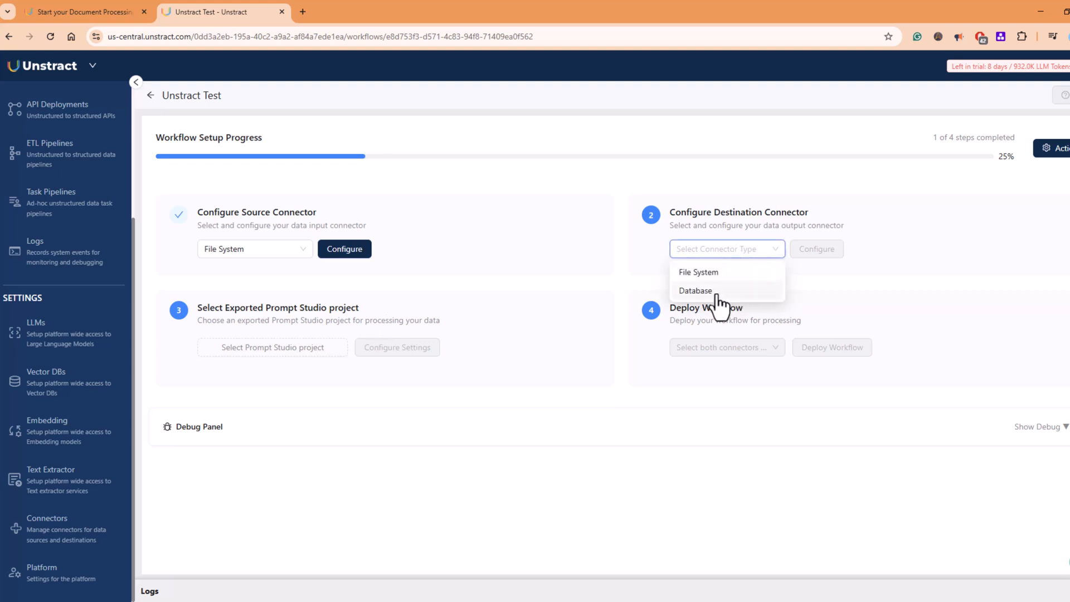
pyautogui.moveTo(696, 290)
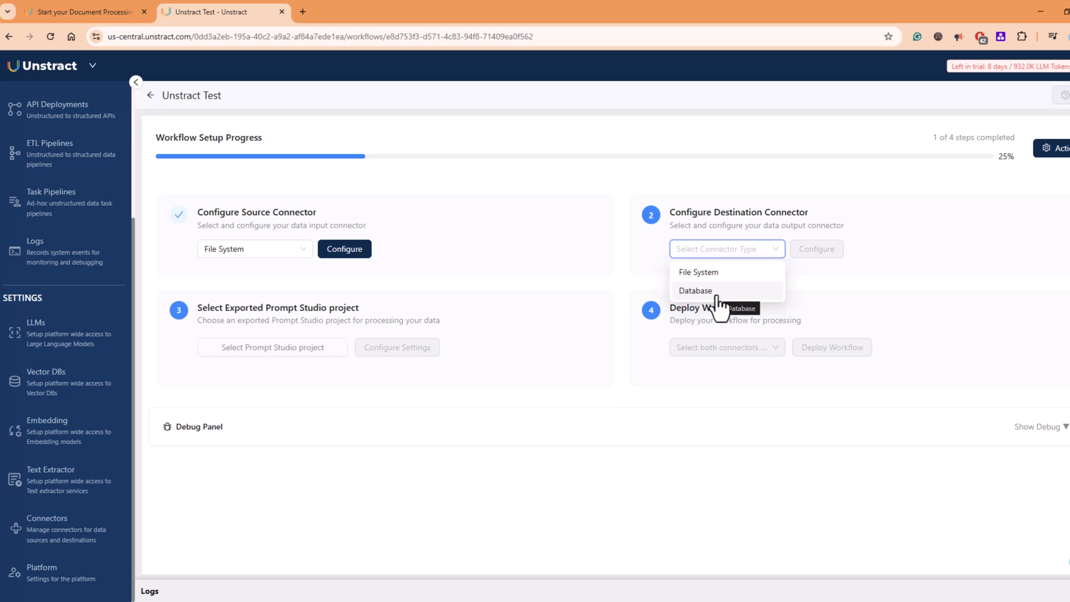
pyautogui.moveTo(709, 285)
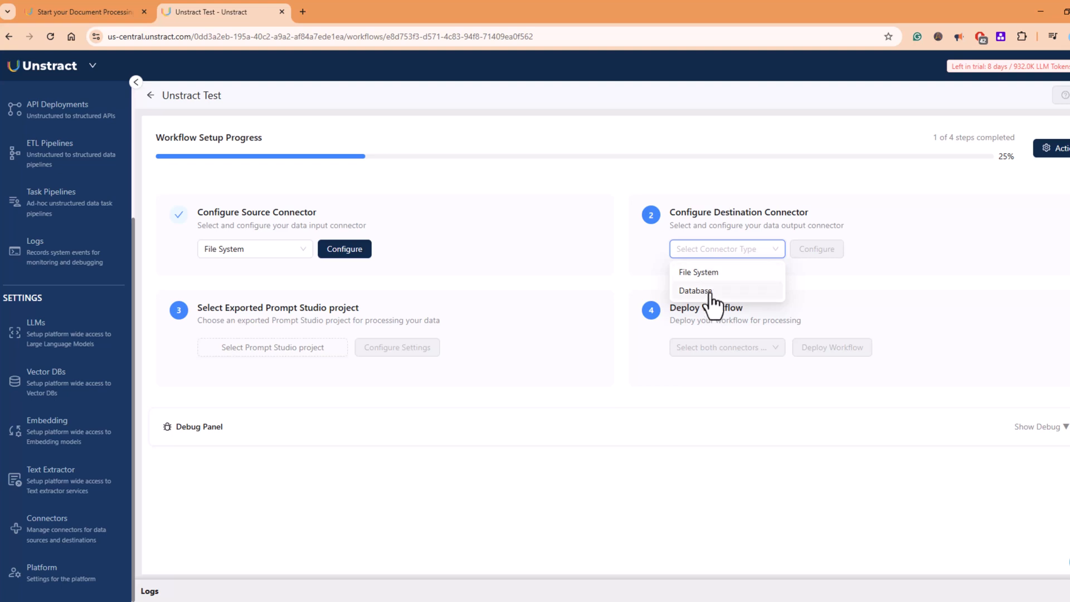
pyautogui.click(695, 290)
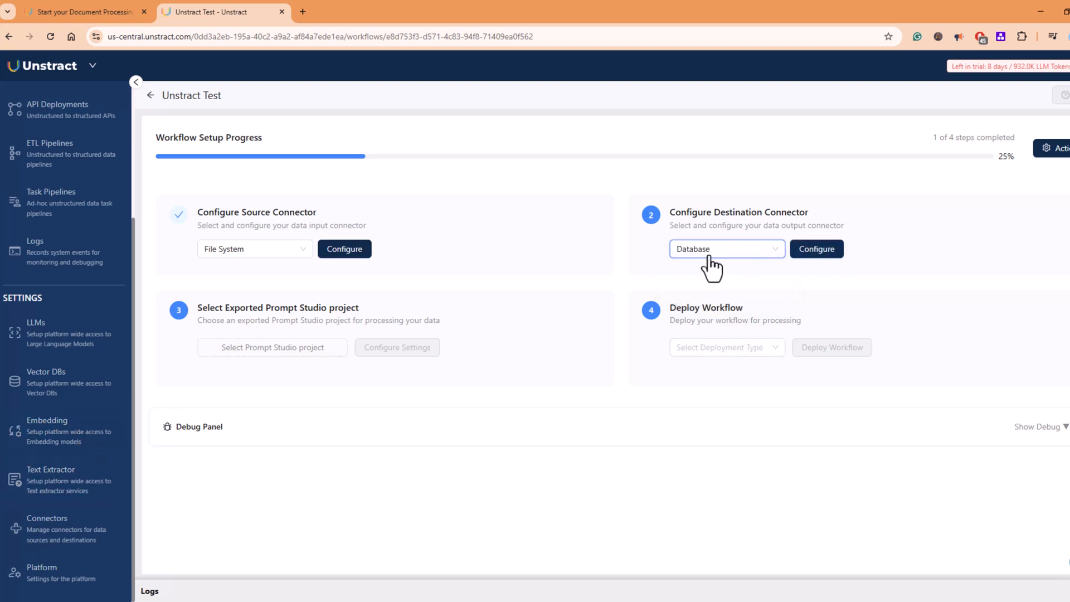
pyautogui.click(816, 250)
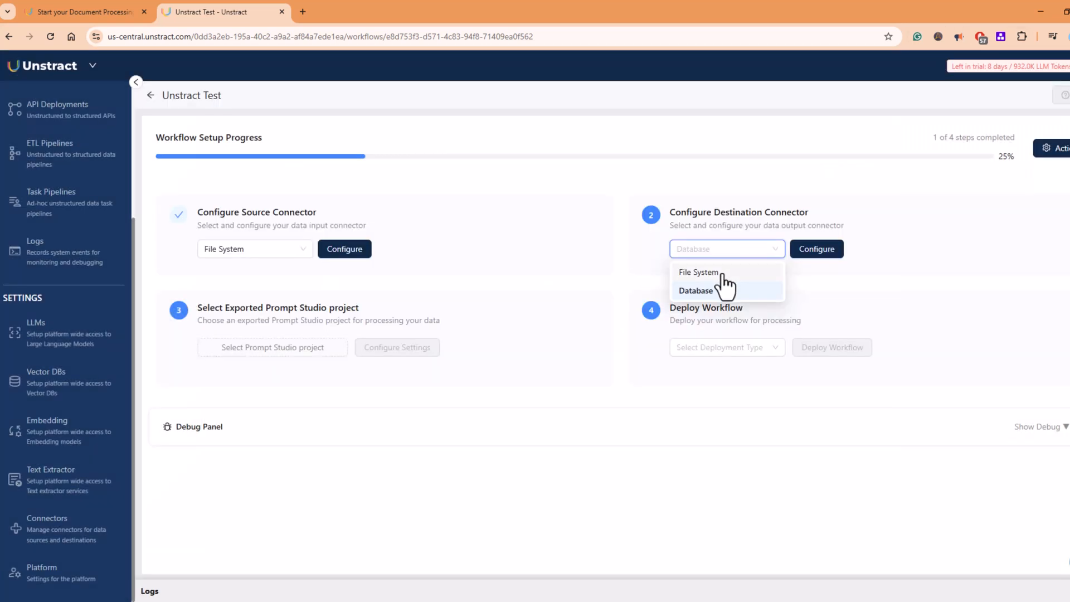
pyautogui.click(697, 272)
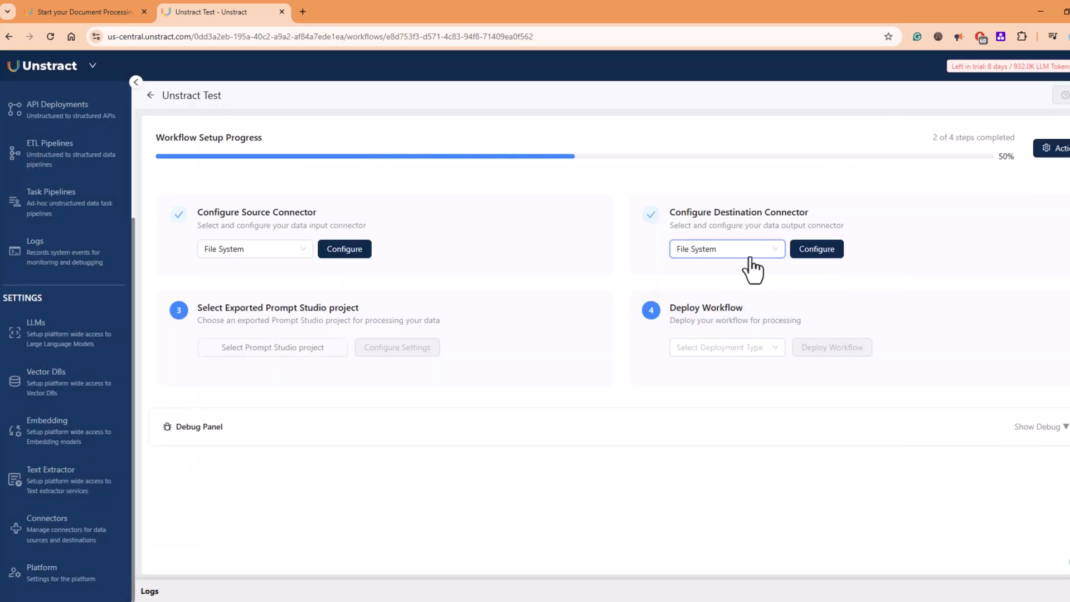
pyautogui.moveTo(791, 312)
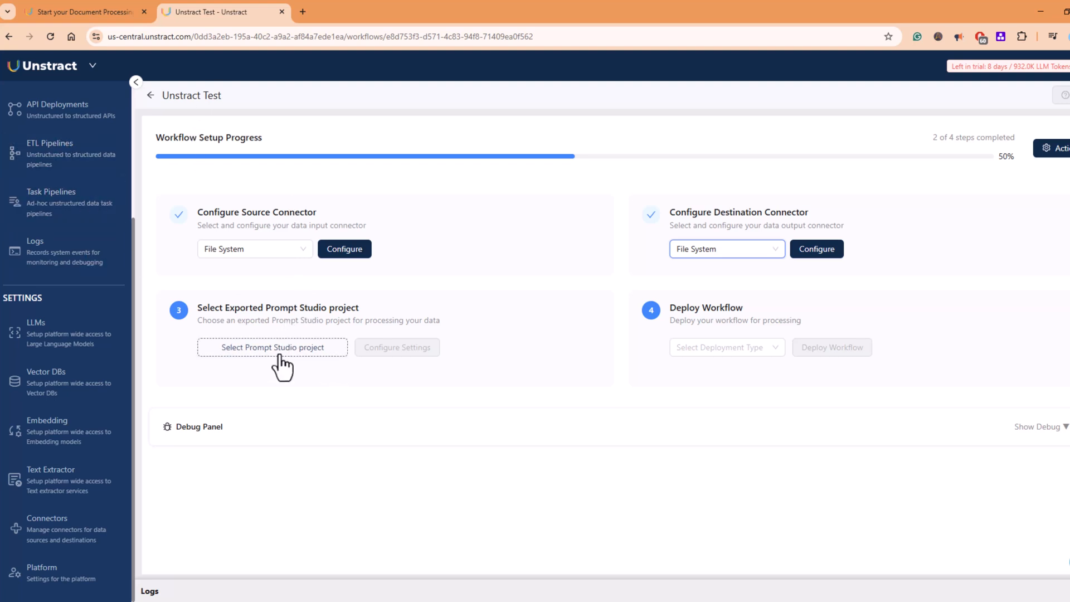
# - Use the Demo PDF Electronic 1003 Form project and set deployment type to TASK
pyautogui.click(272, 348)
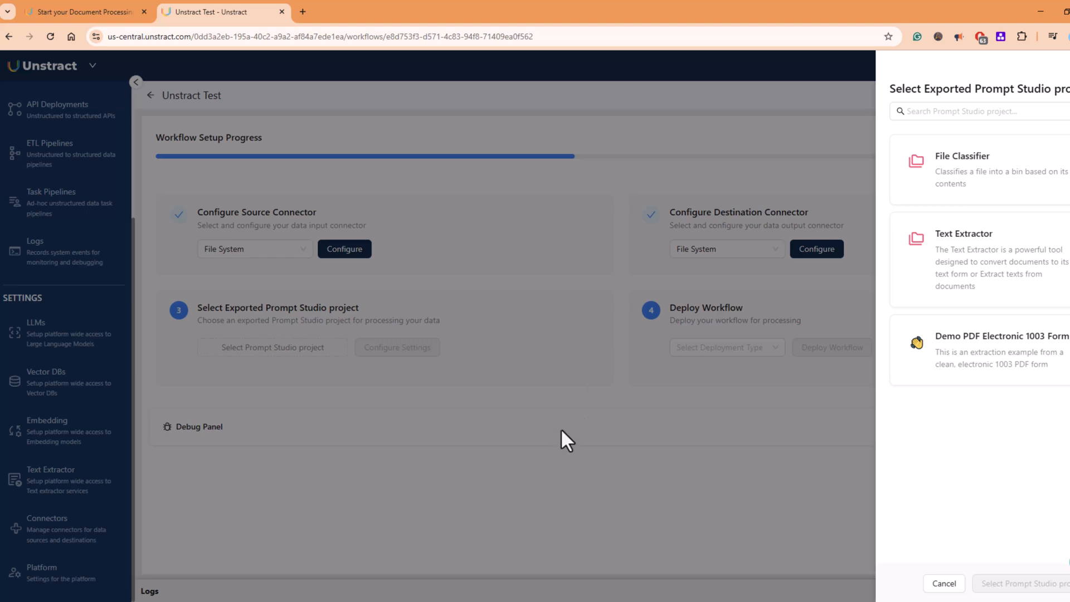
pyautogui.moveTo(985, 350)
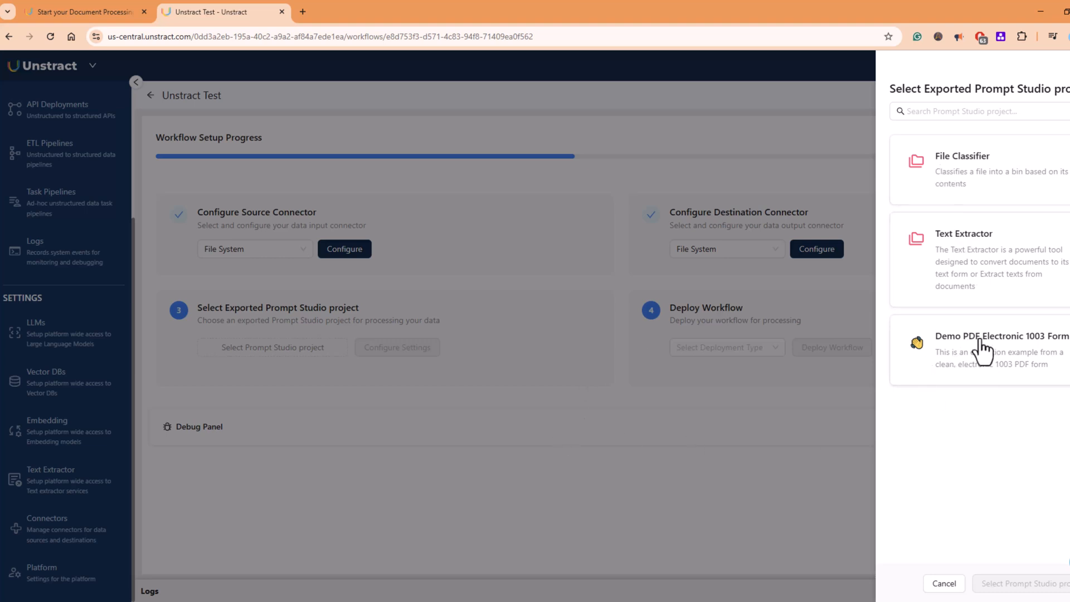
pyautogui.click(982, 349)
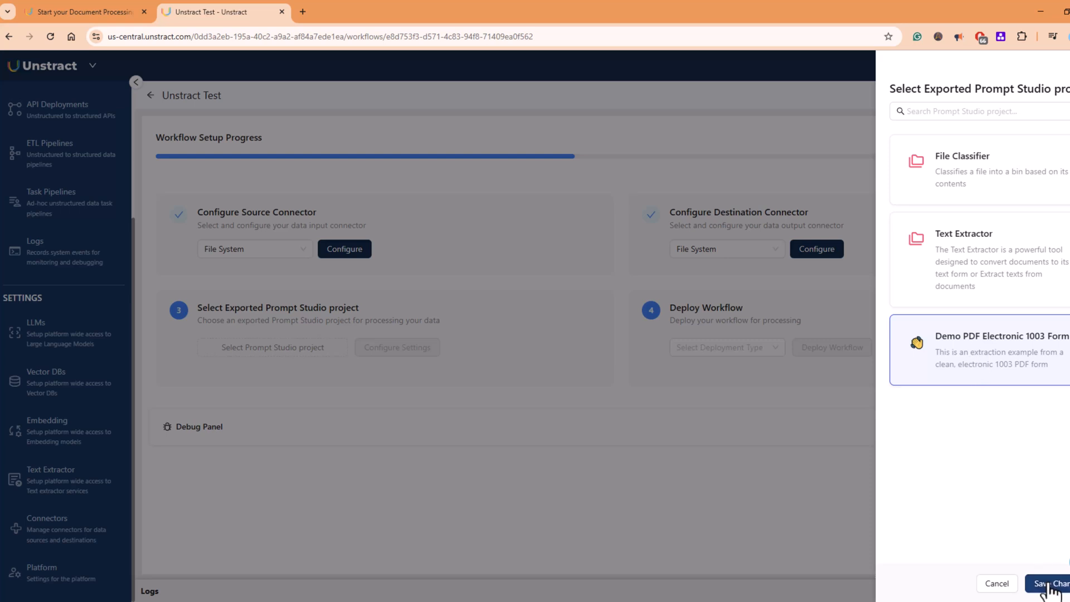
pyautogui.click(1051, 598)
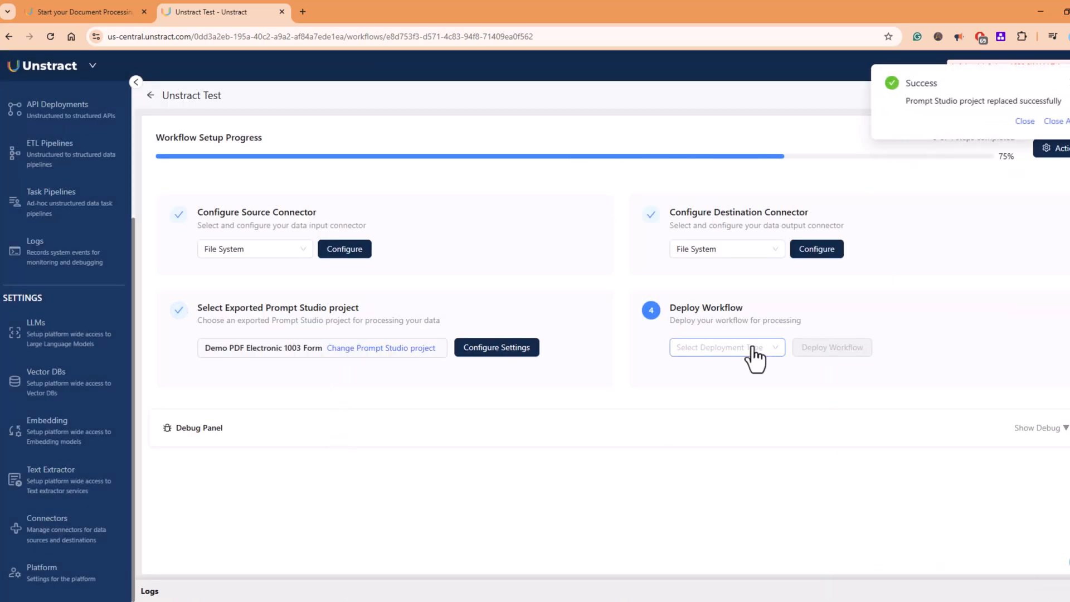
pyautogui.click(726, 347)
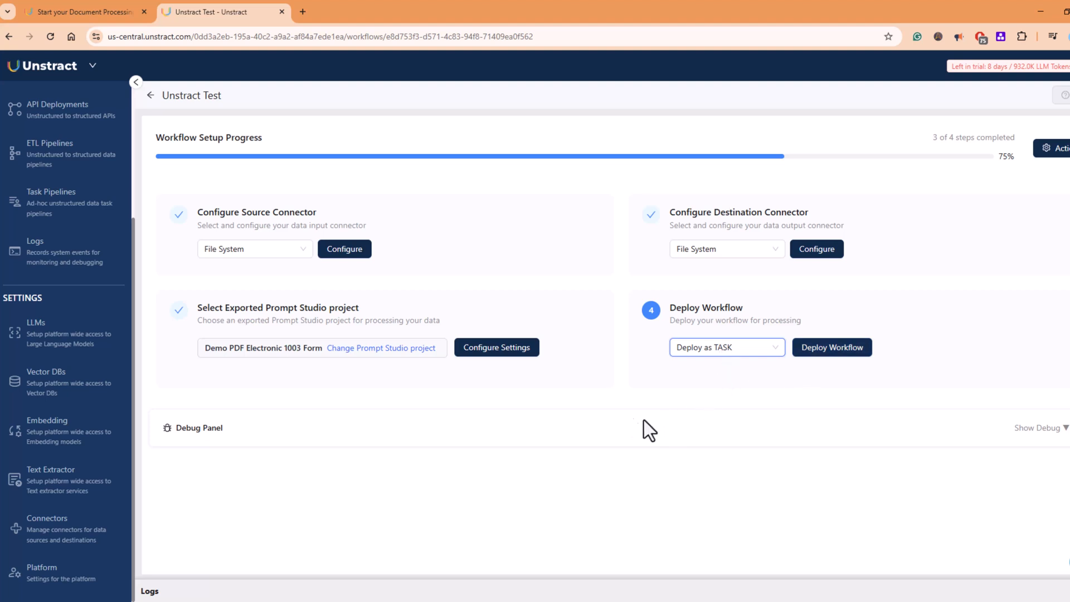
pyautogui.moveTo(1052, 158)
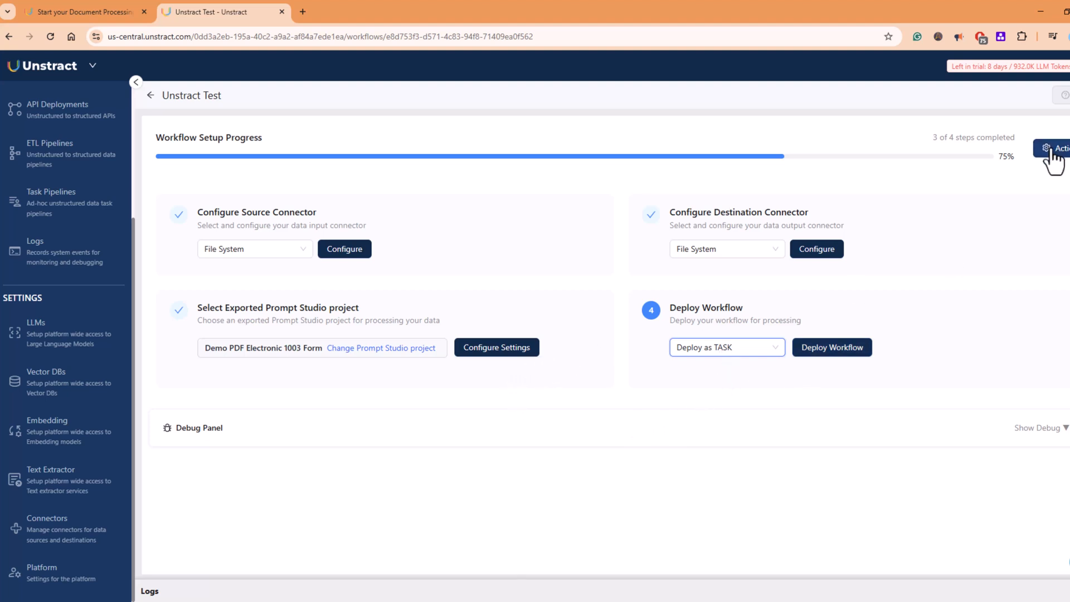
# - Run the Unstract Test workflow, which fails, then return to the workflows list
pyautogui.click(1062, 148)
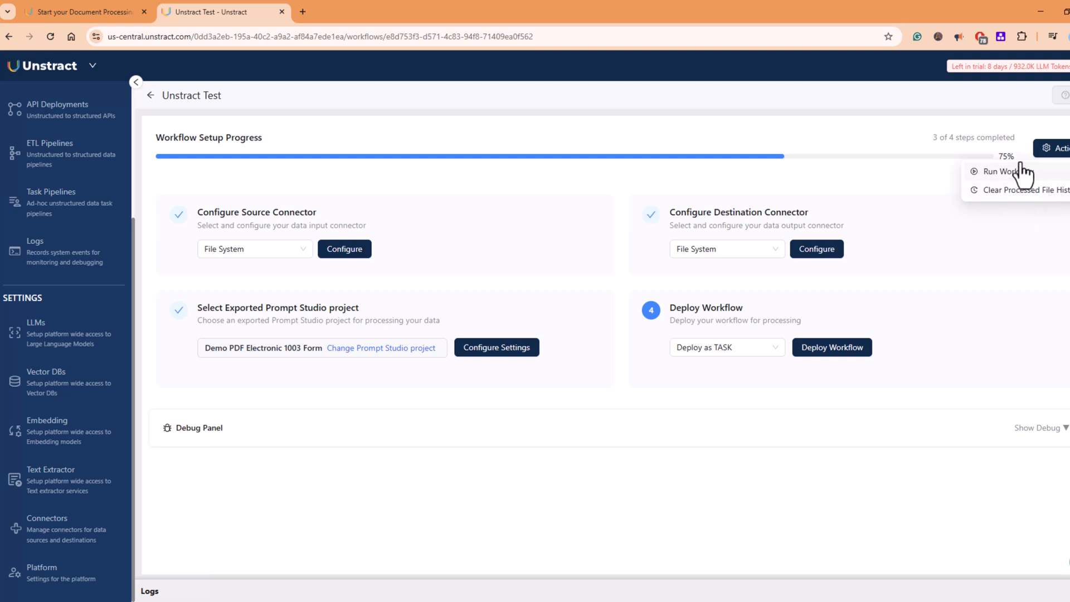
pyautogui.moveTo(996, 188)
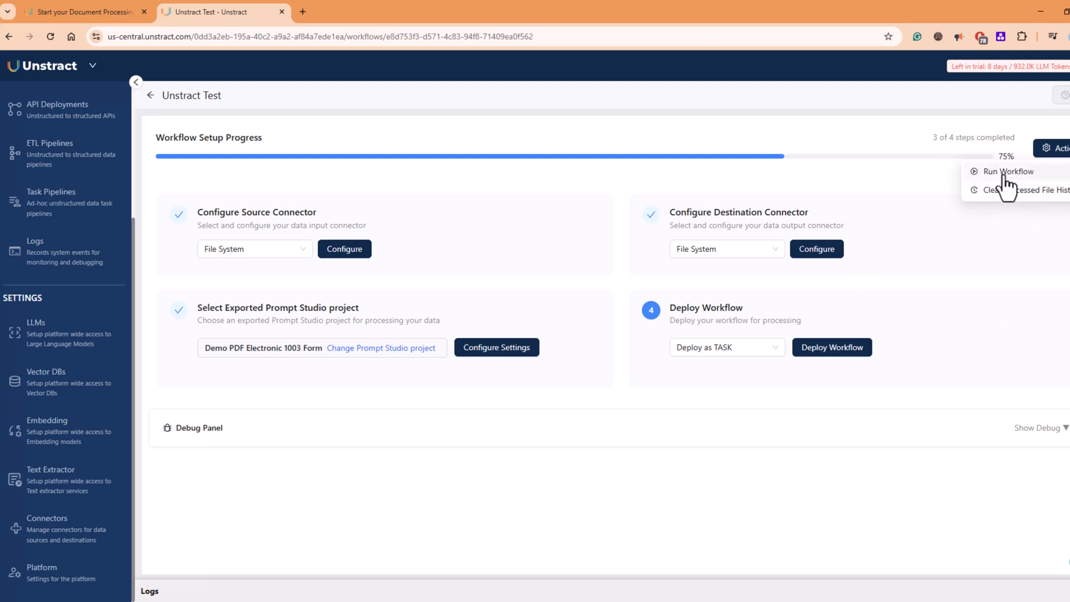
pyautogui.click(1008, 171)
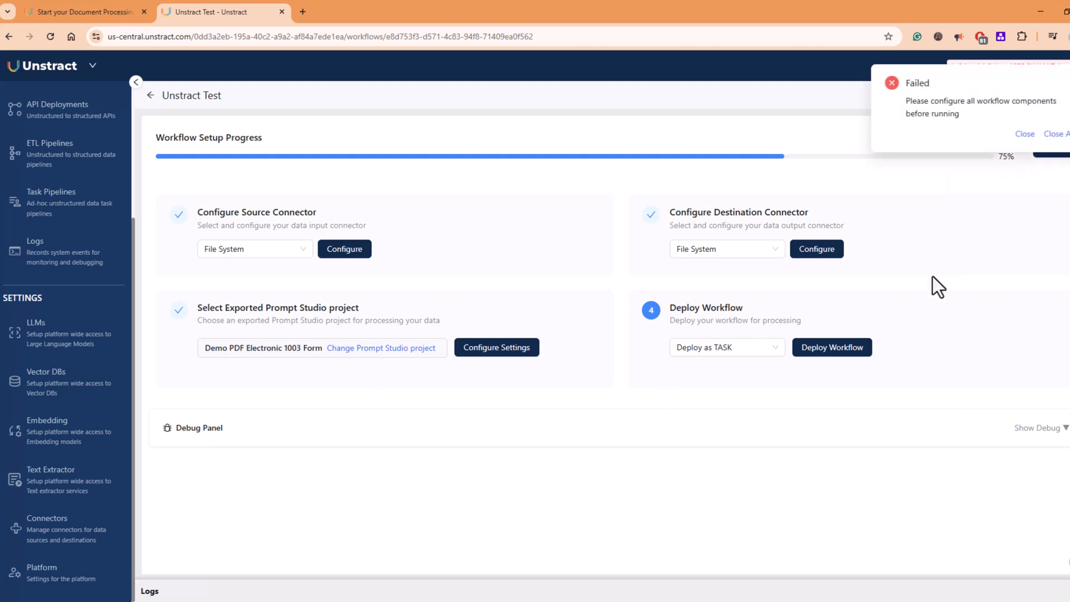
pyautogui.moveTo(995, 114)
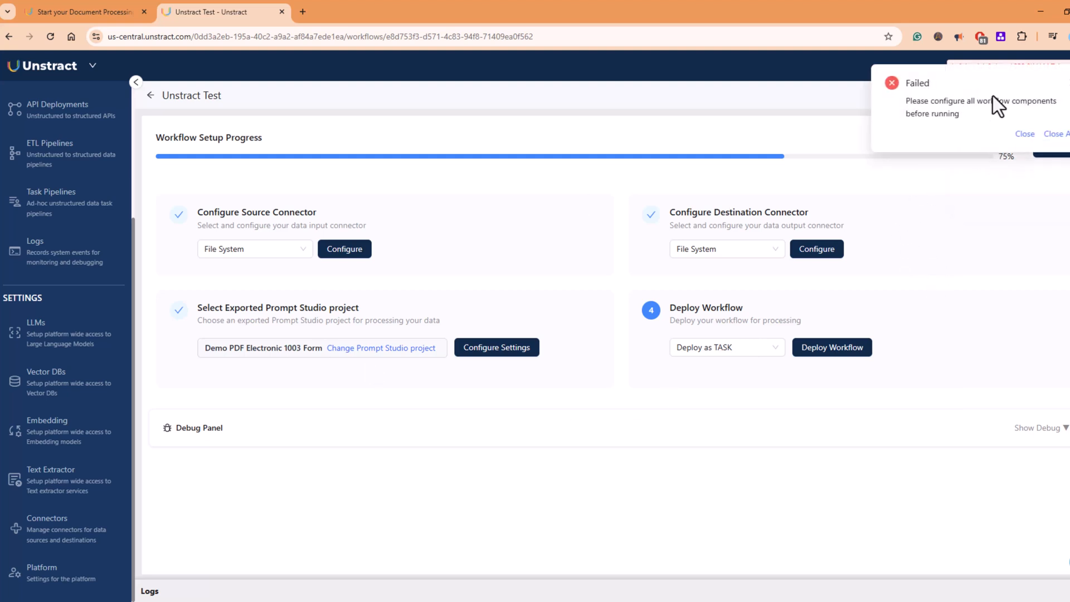
pyautogui.moveTo(415, 254)
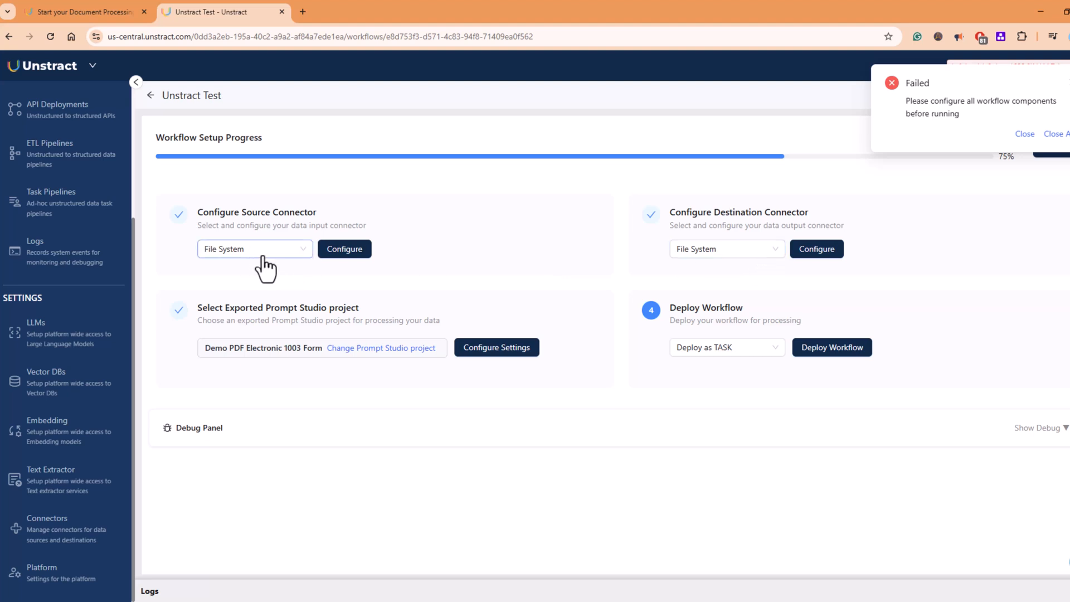
pyautogui.moveTo(335, 432)
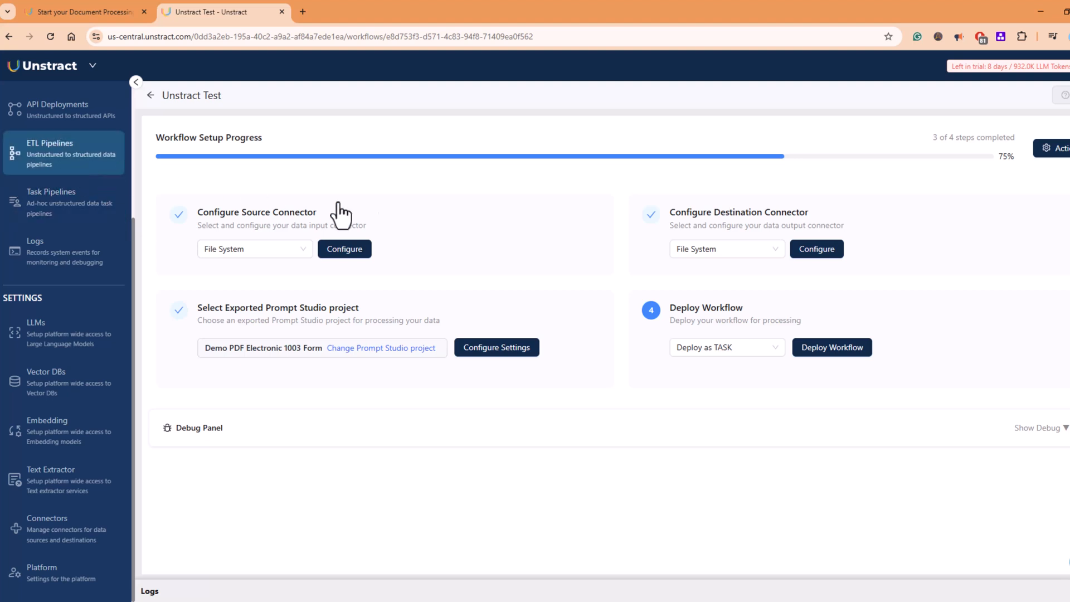
pyautogui.click(149, 95)
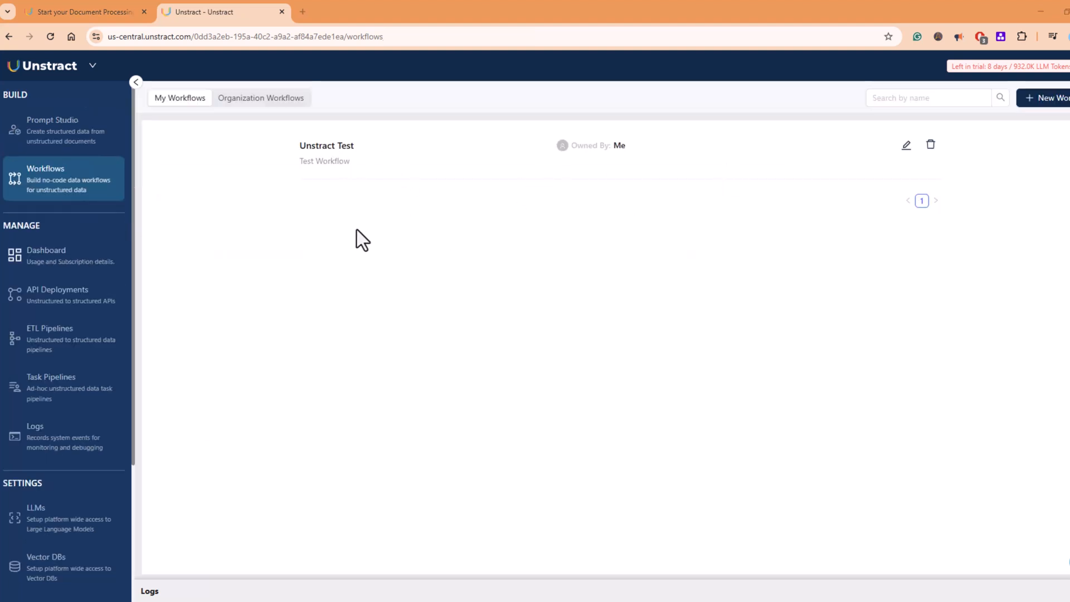
pyautogui.moveTo(352, 250)
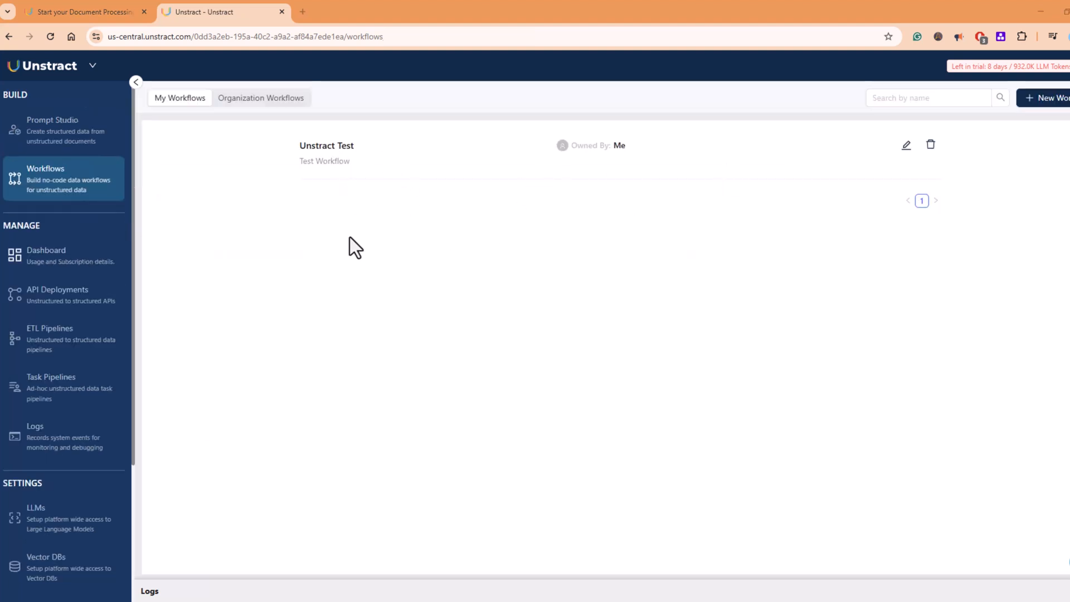
# - Open and dismiss the new Prompt Studio project form without saving
pyautogui.click(179, 98)
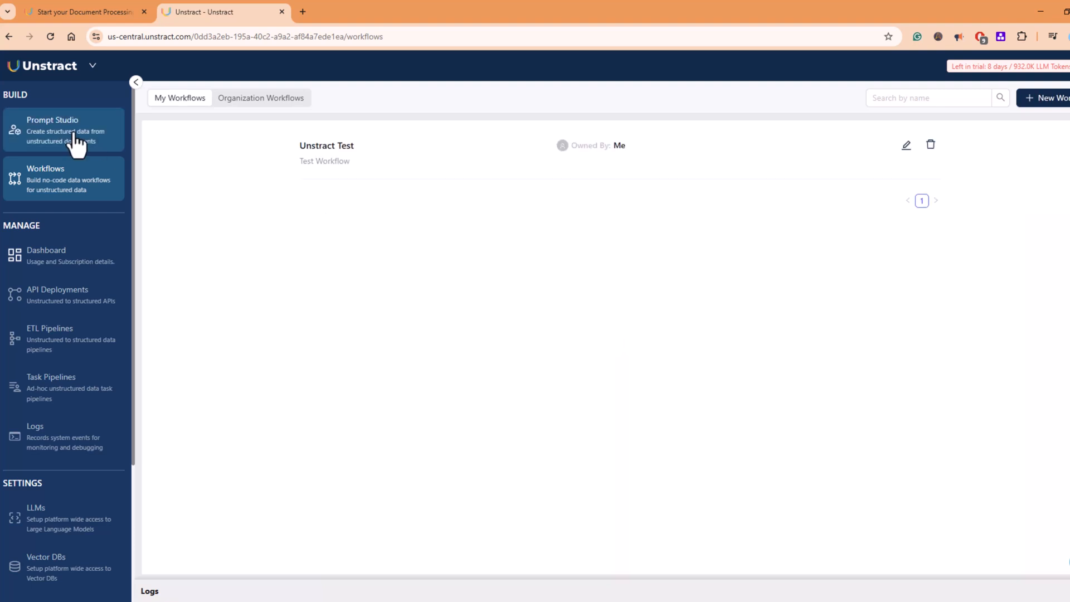
pyautogui.click(64, 129)
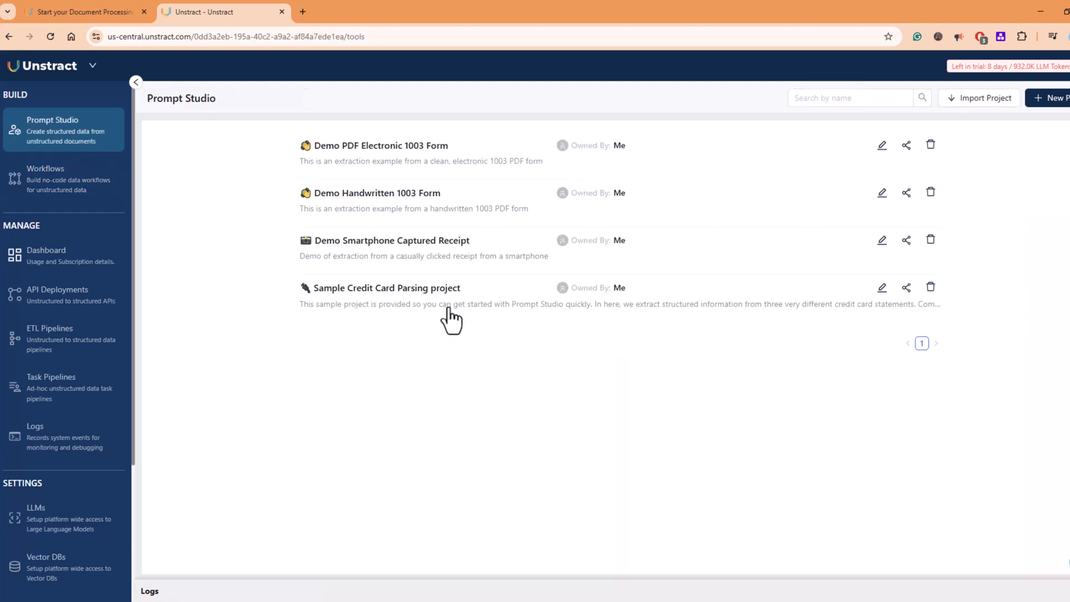
pyautogui.moveTo(393, 335)
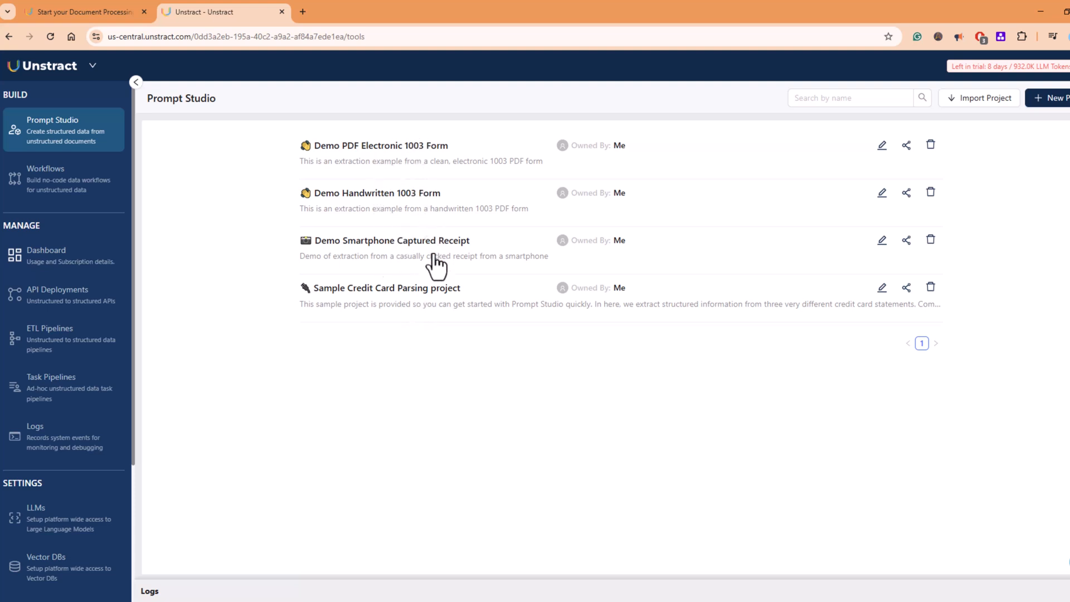
pyautogui.click(1056, 98)
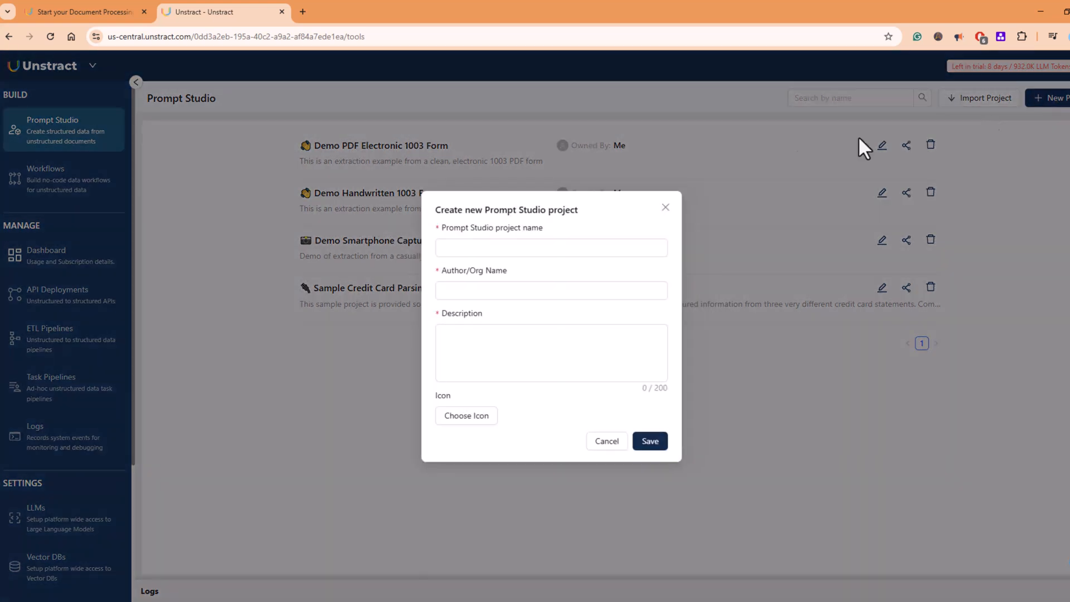
pyautogui.moveTo(344, 320)
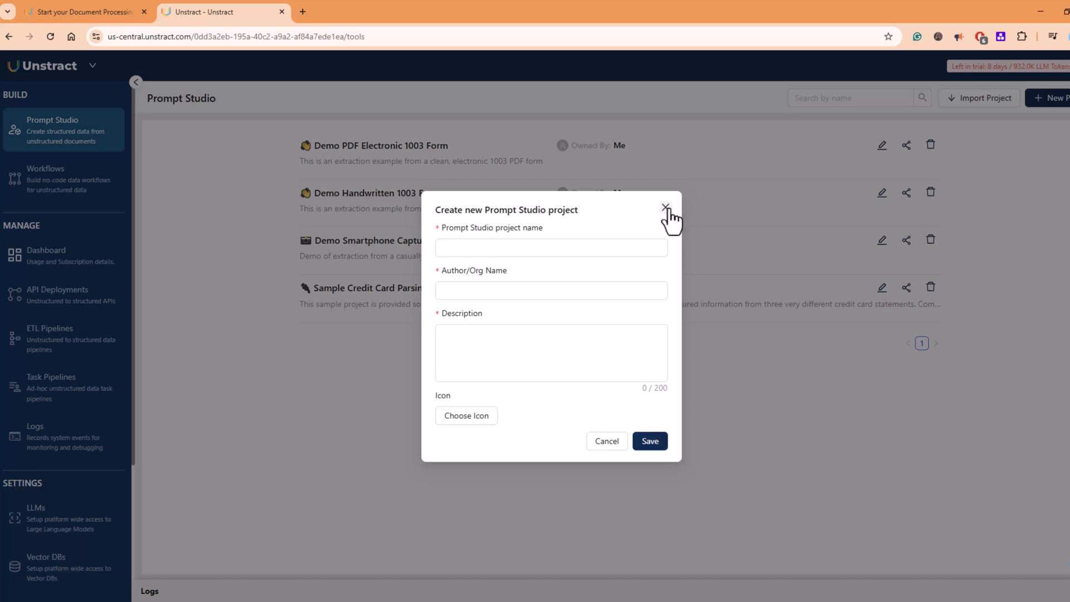
pyautogui.click(664, 205)
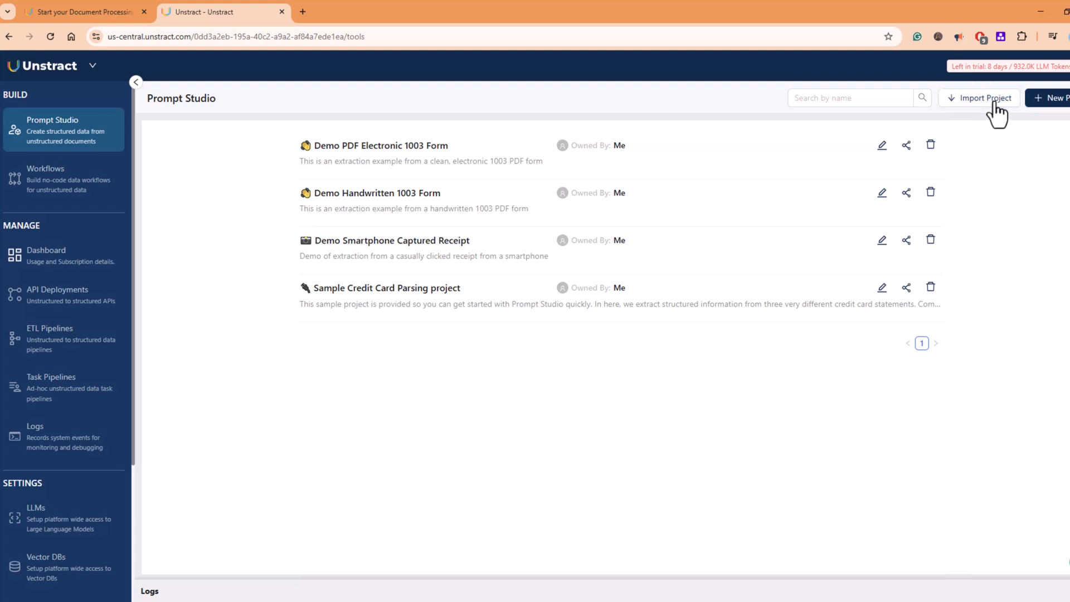
# - Open the import-project form, then switch to the Unstract start-for-free page
pyautogui.click(984, 98)
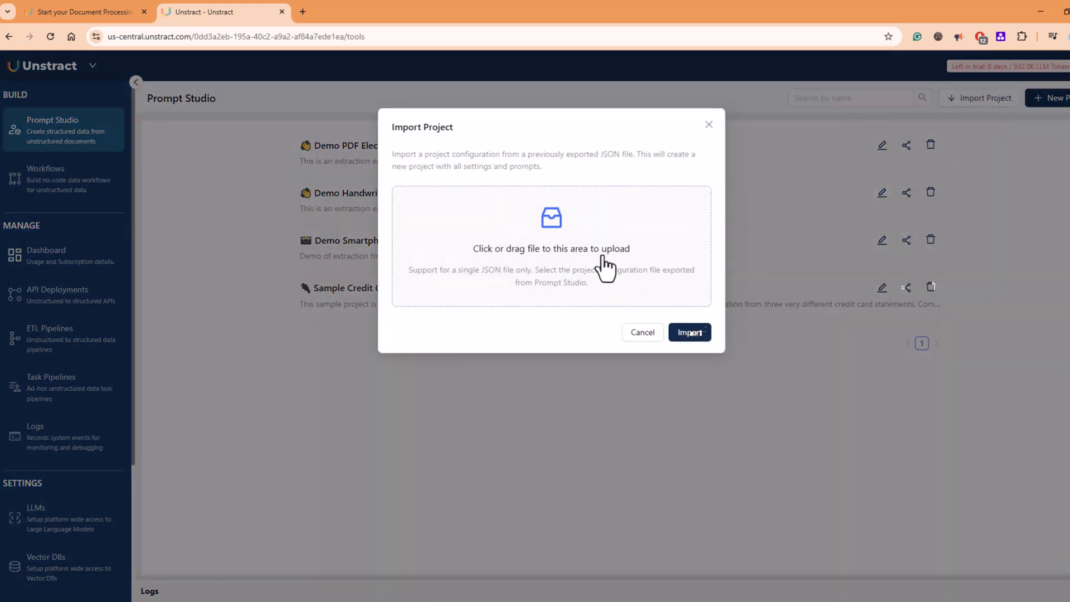
pyautogui.moveTo(678, 310)
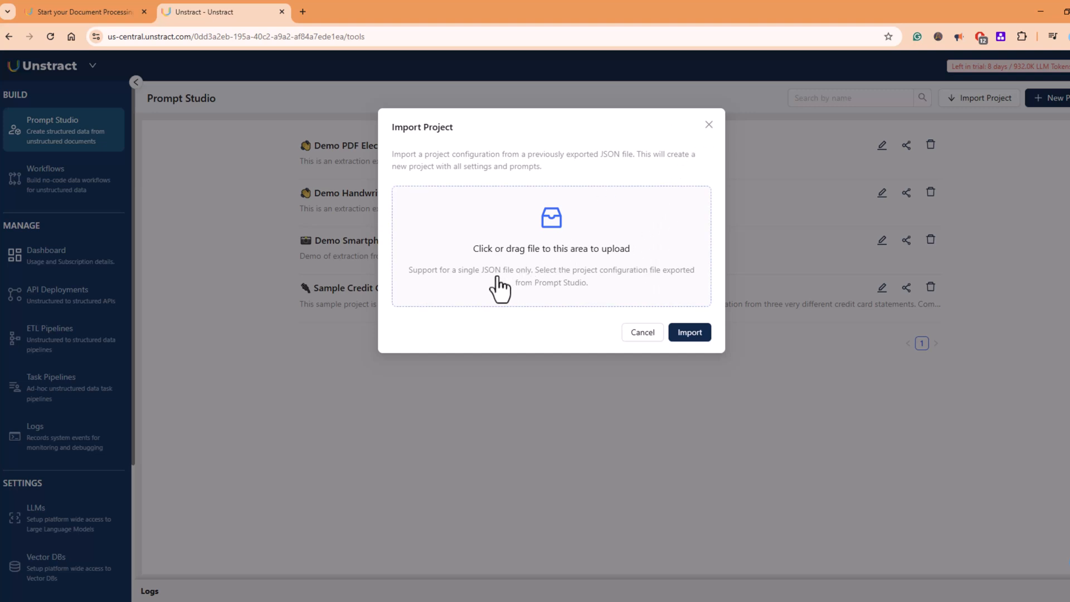
pyautogui.moveTo(541, 292)
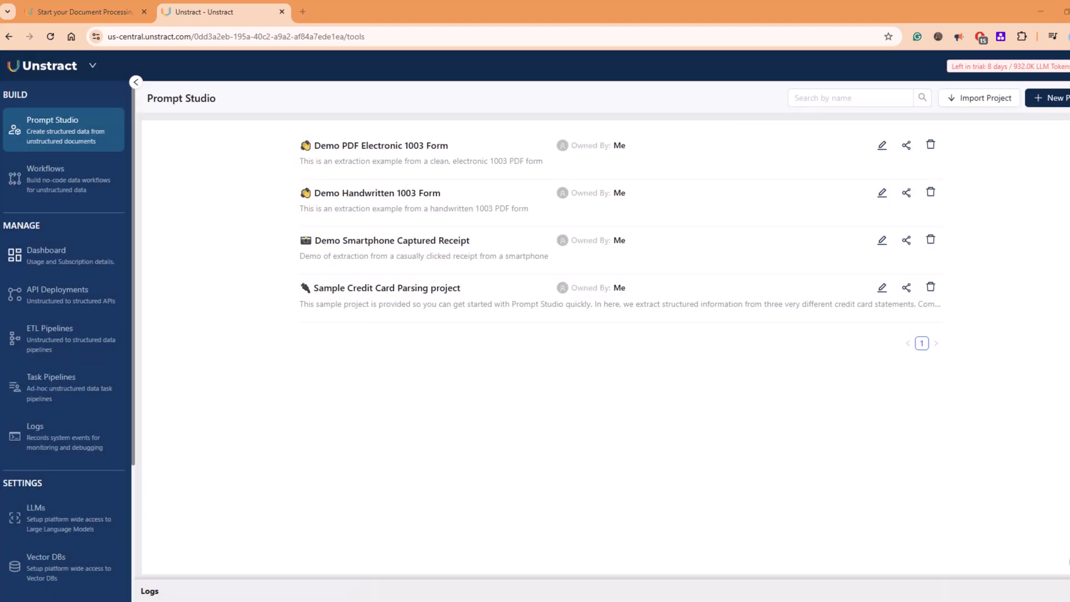
pyautogui.click(83, 11)
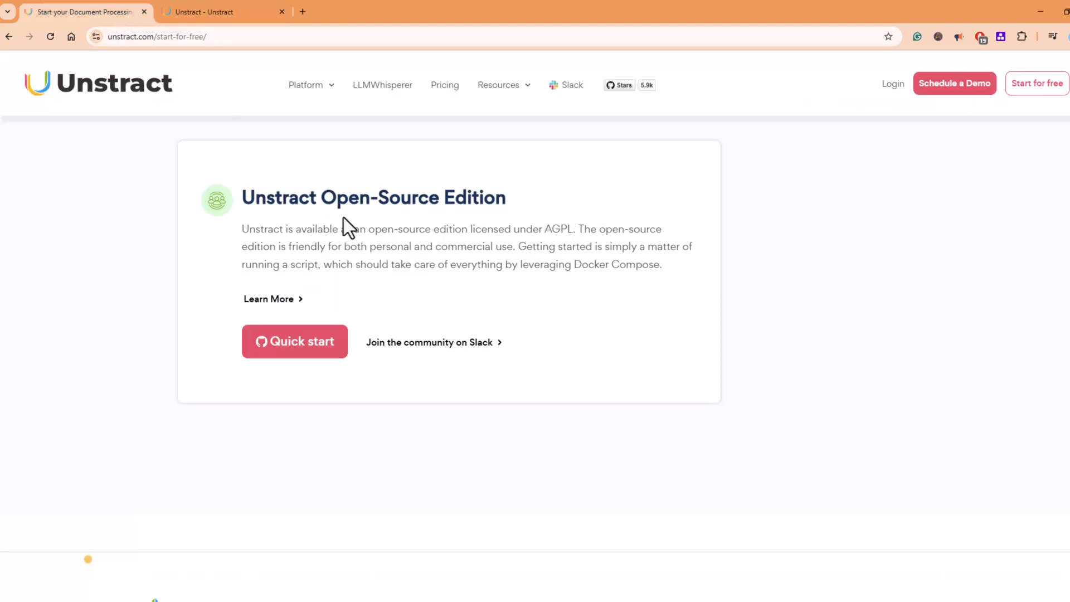
# - Open the Unstract GitHub repository and scroll through its README and supported providers tables
pyautogui.click(294, 341)
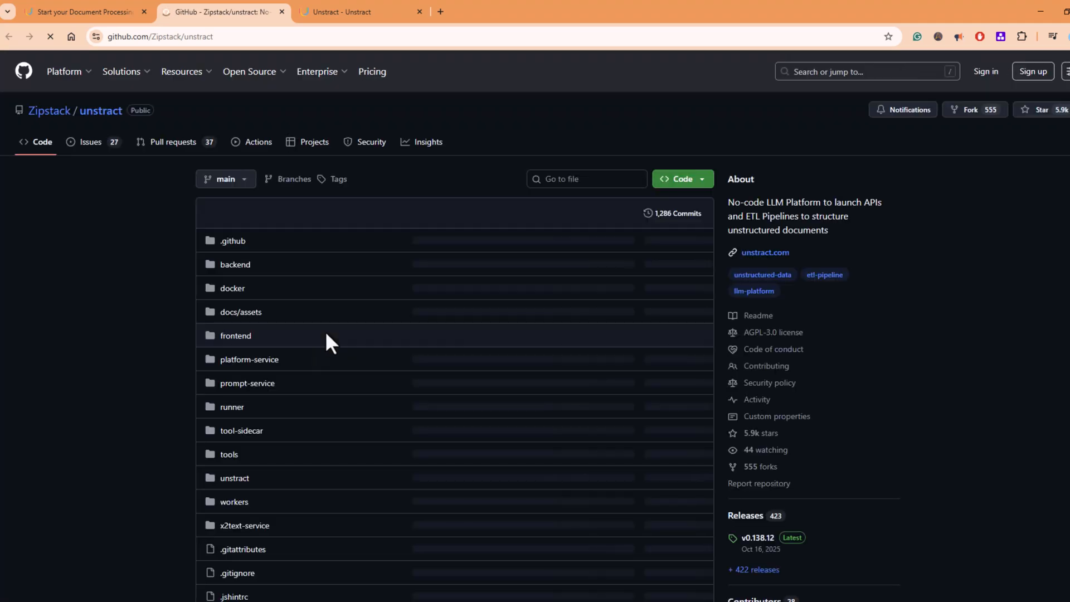
pyautogui.scroll(-3)
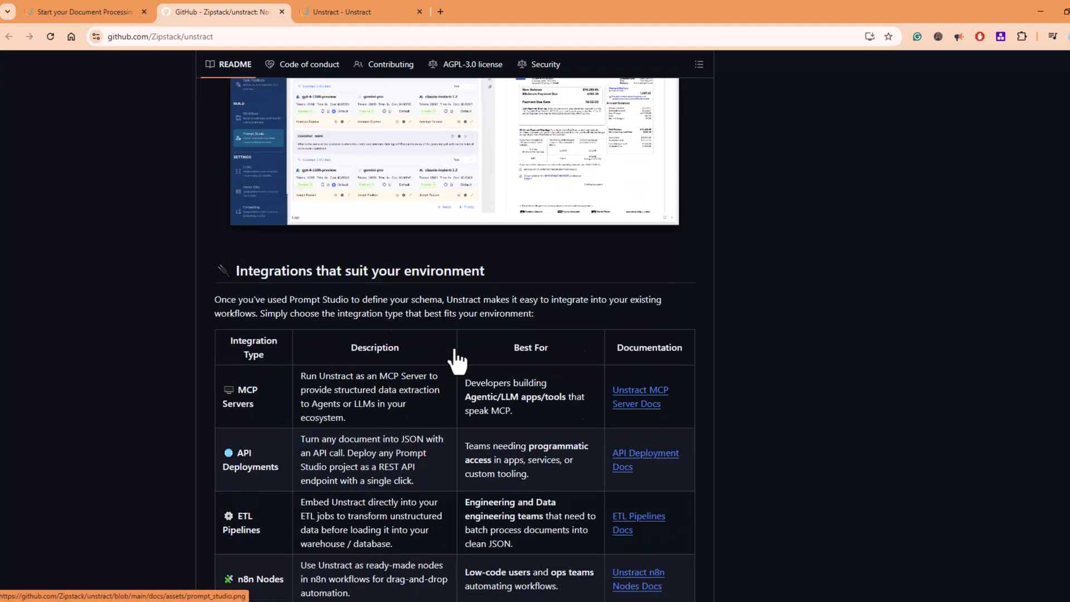
pyautogui.scroll(-3)
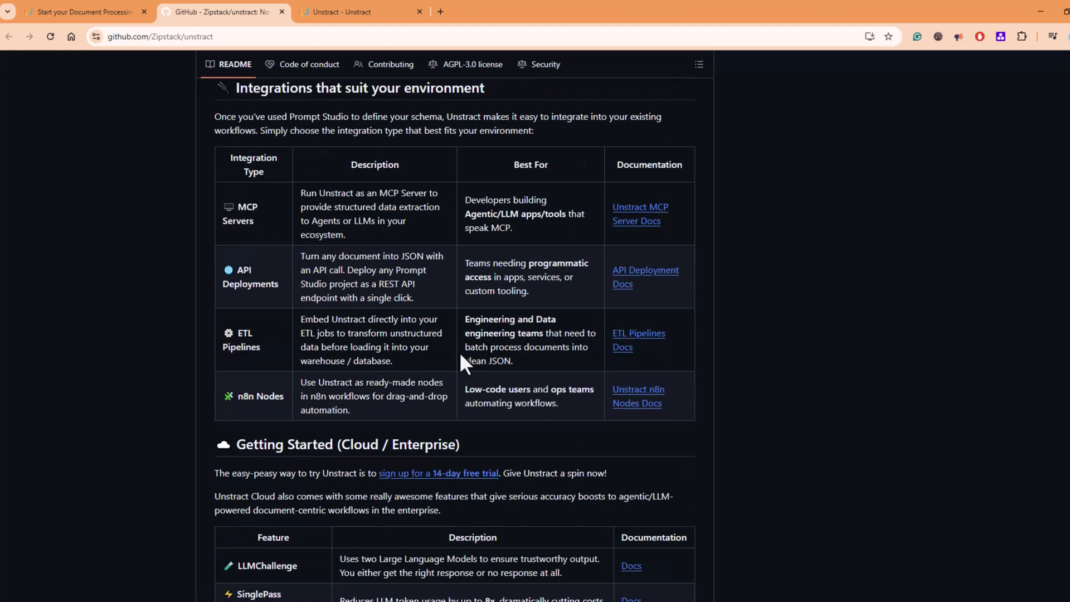
pyautogui.scroll(-3)
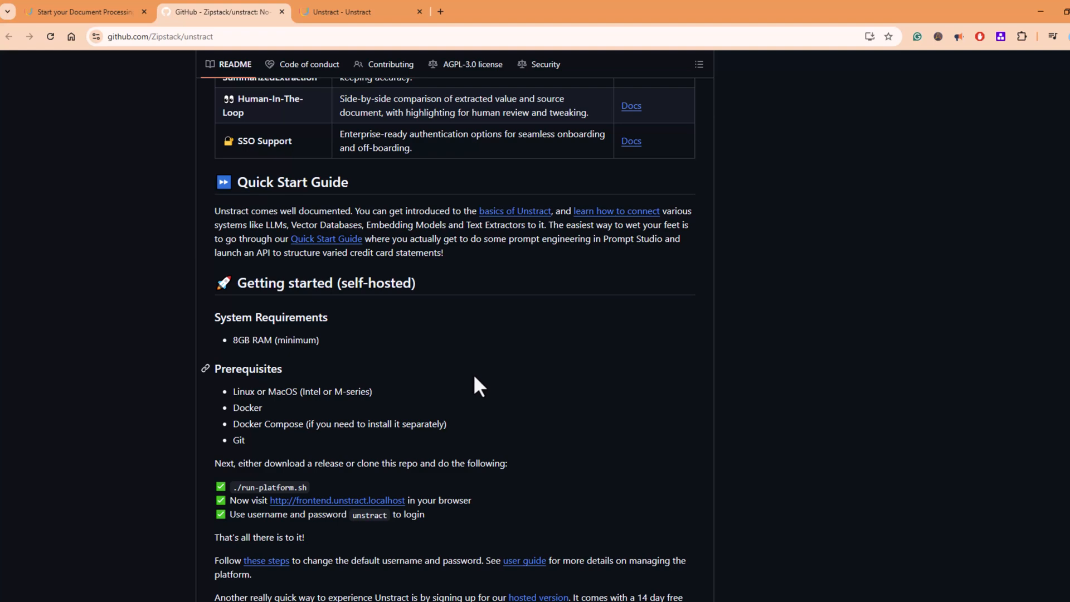
pyautogui.scroll(-3)
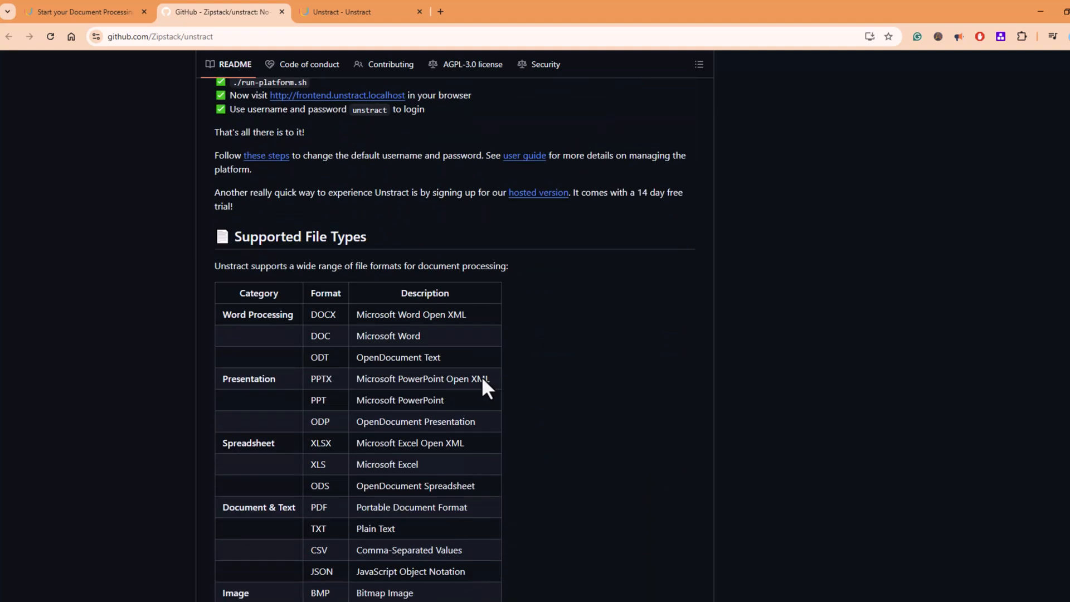
pyautogui.scroll(-3)
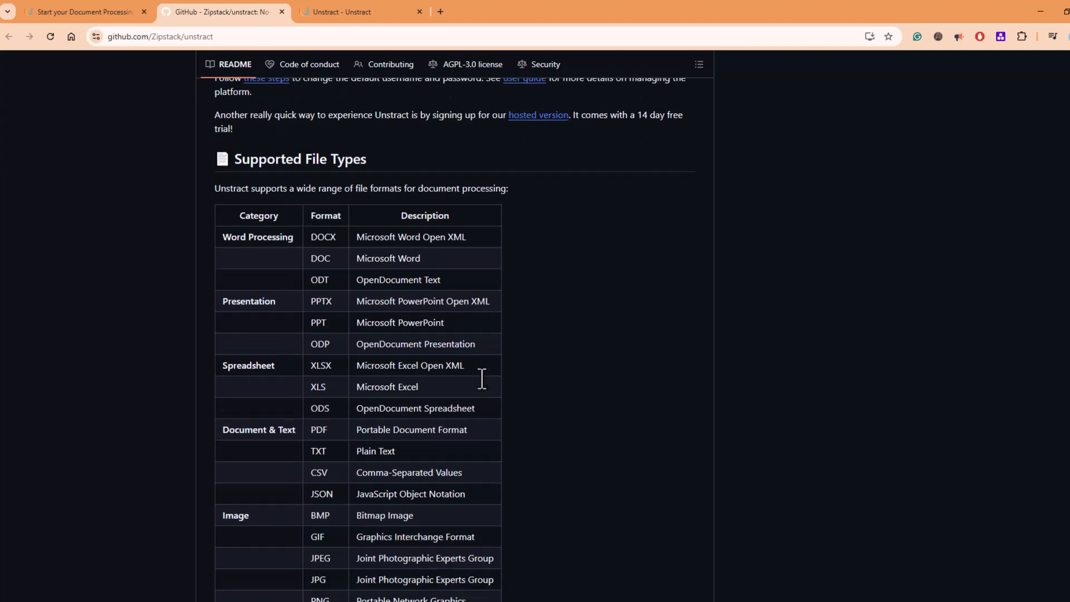
pyautogui.scroll(-3)
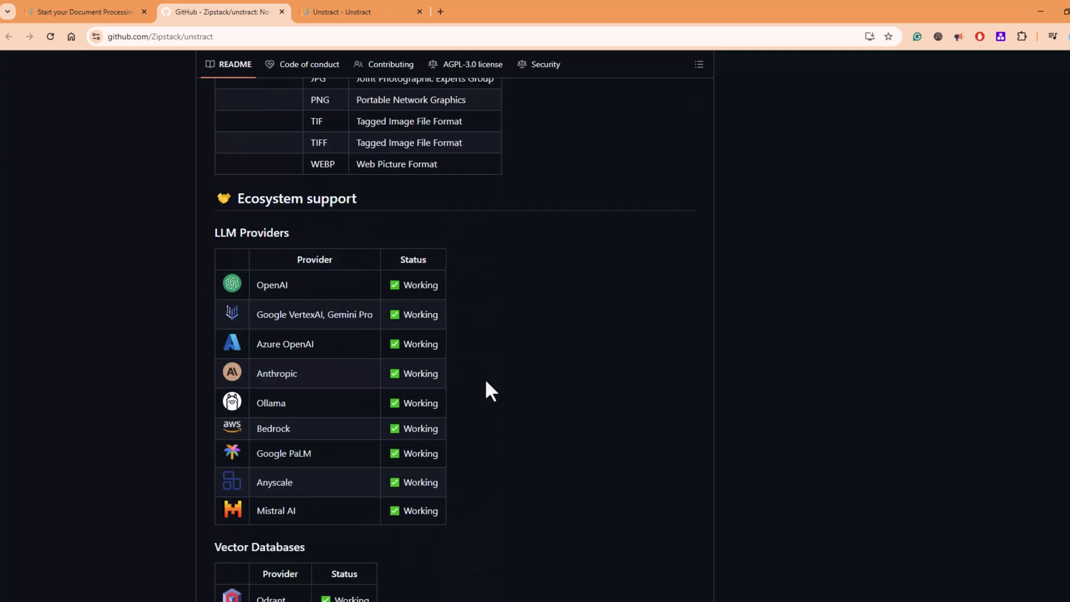
pyautogui.scroll(-3)
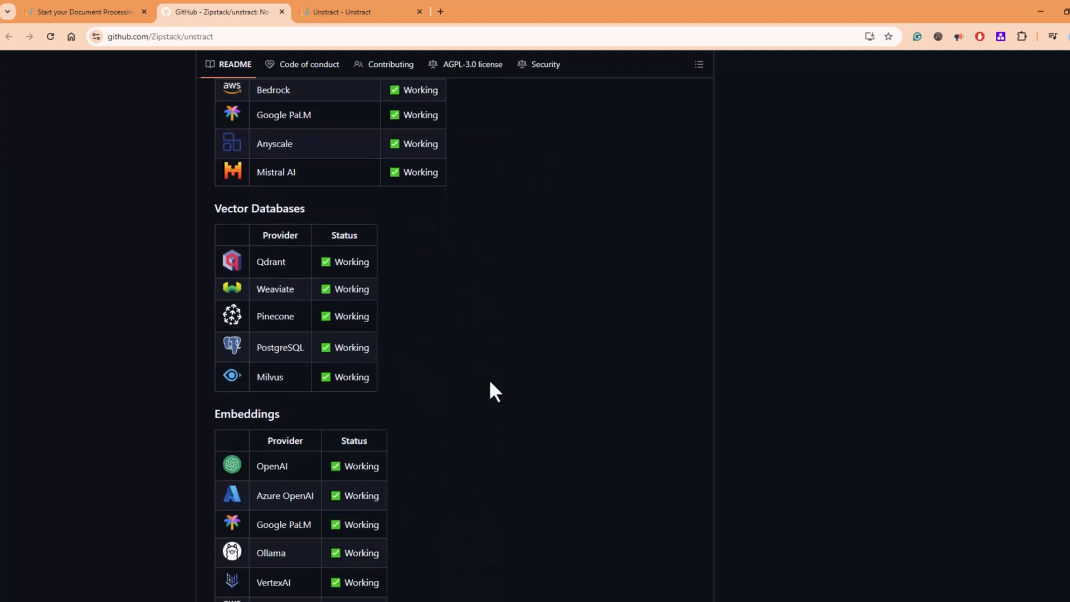
pyautogui.scroll(-3)
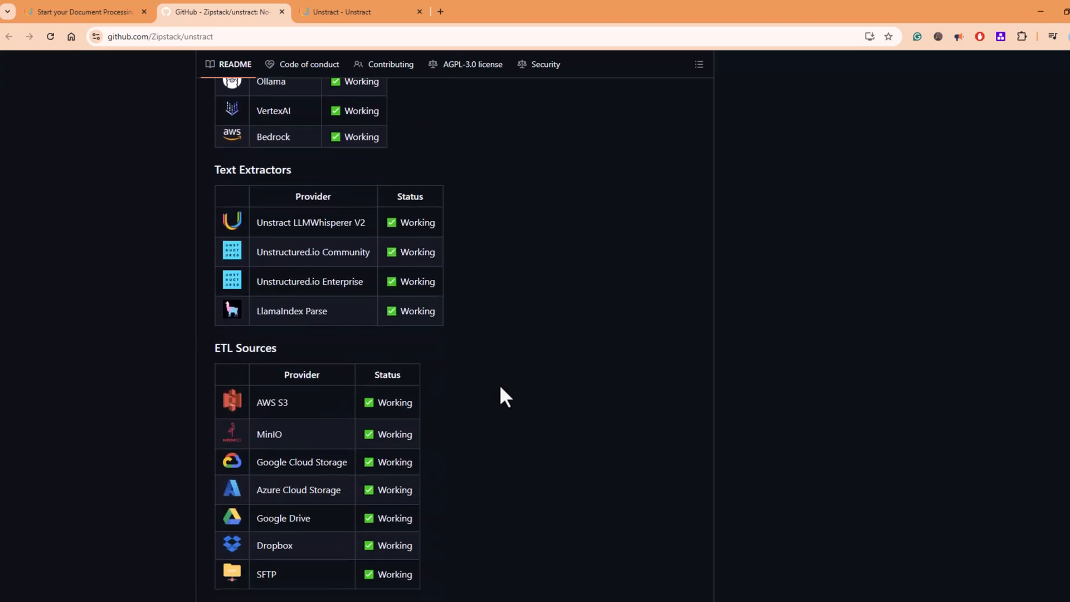
# - Return to the Unstract start-for-free page and scroll down through the homepage
pyautogui.click(84, 11)
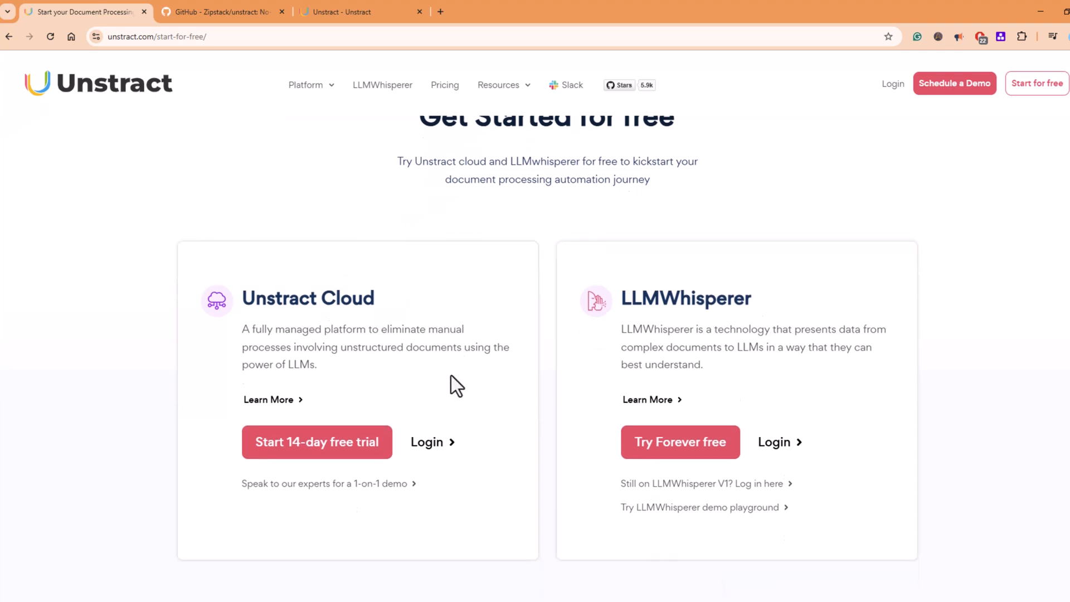
pyautogui.scroll(-3)
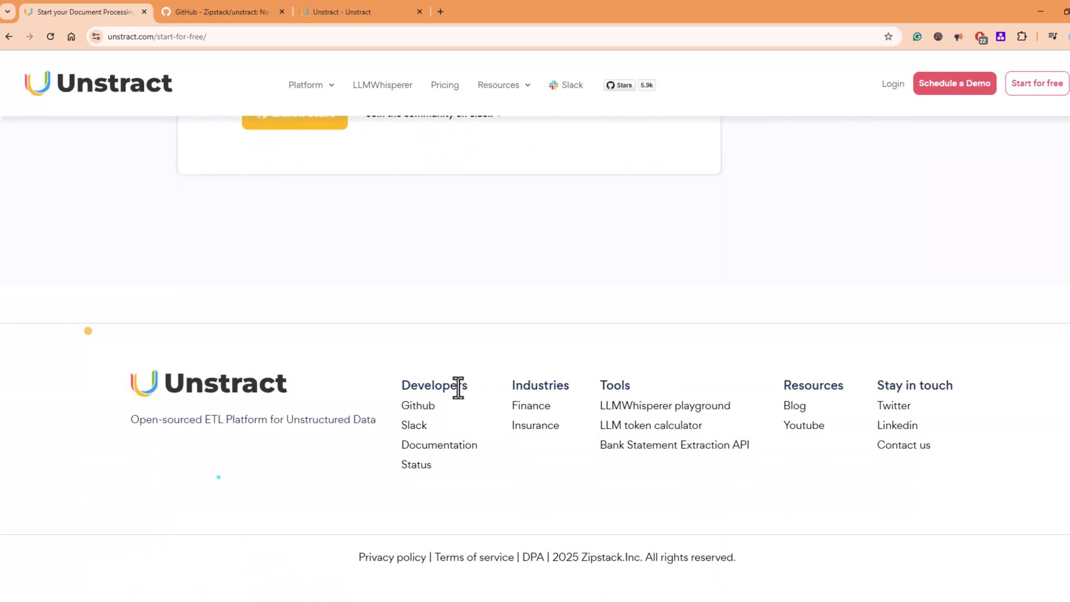
pyautogui.moveTo(640, 407)
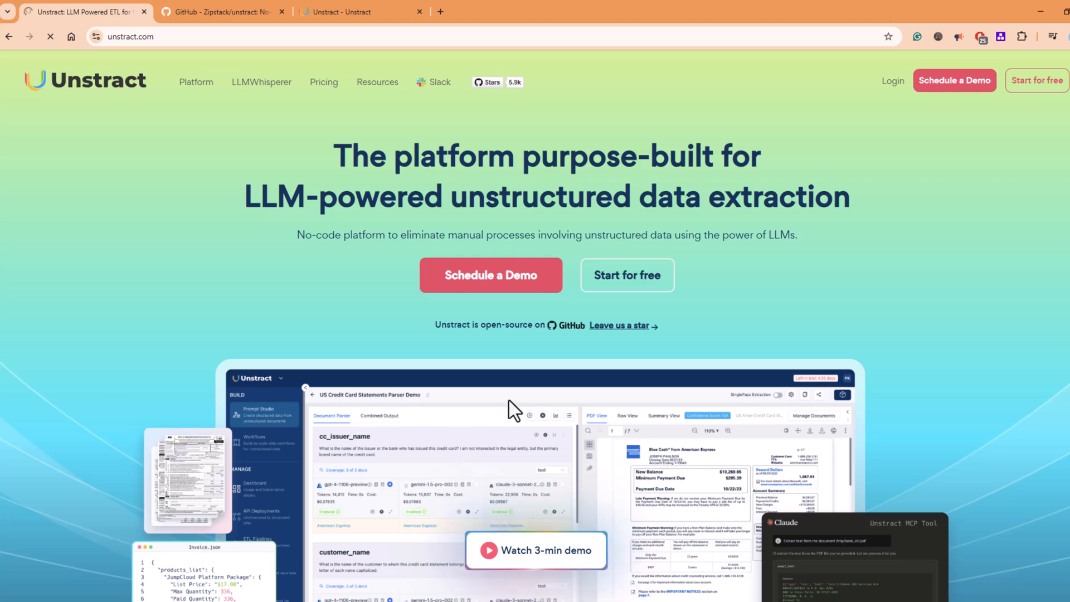
pyautogui.scroll(-3)
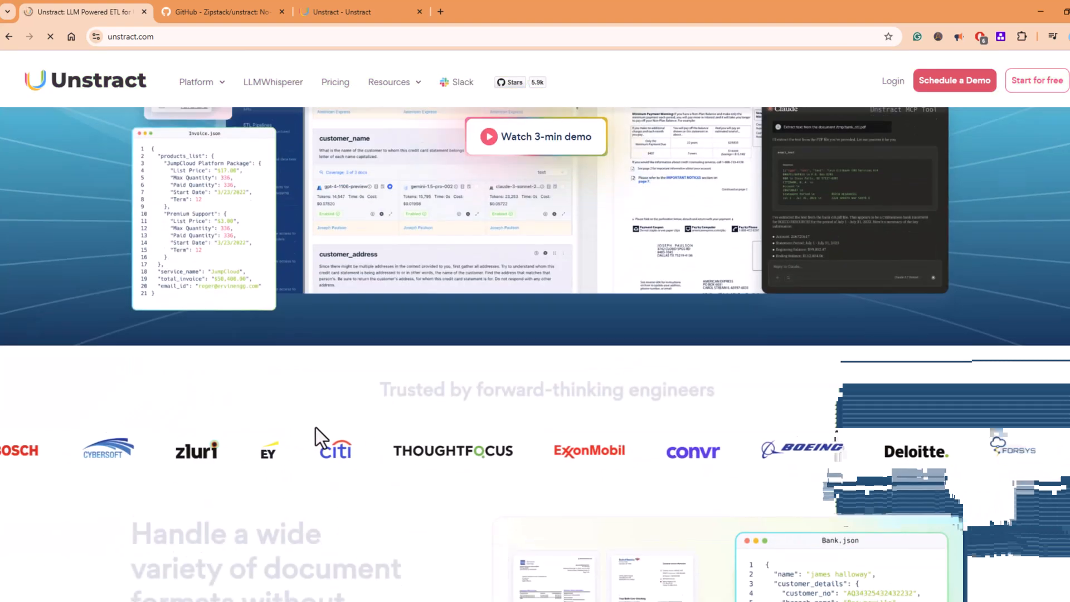
pyautogui.scroll(-3)
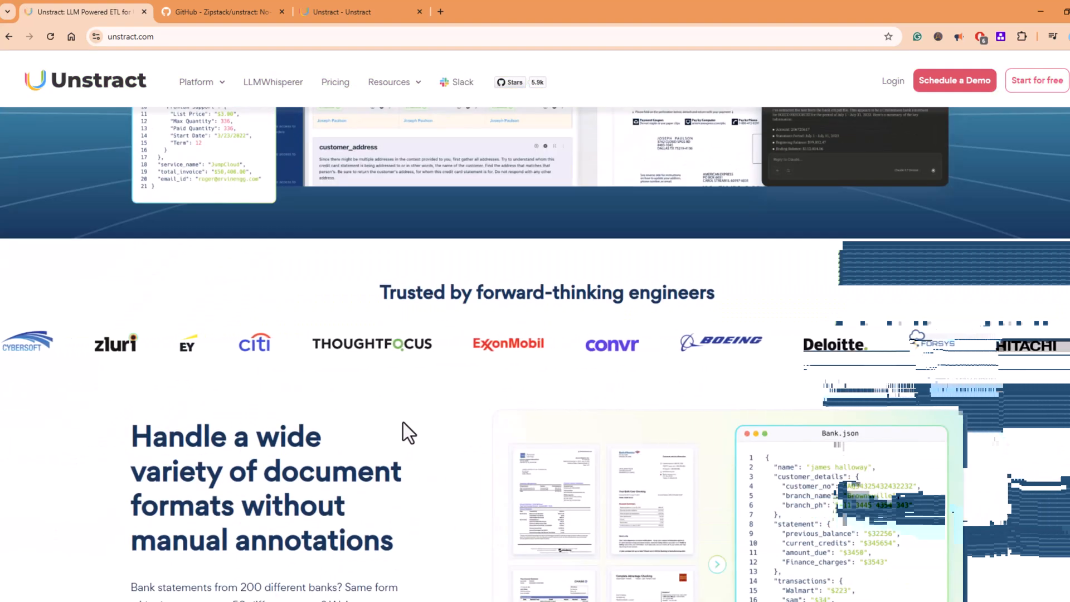
pyautogui.scroll(-3)
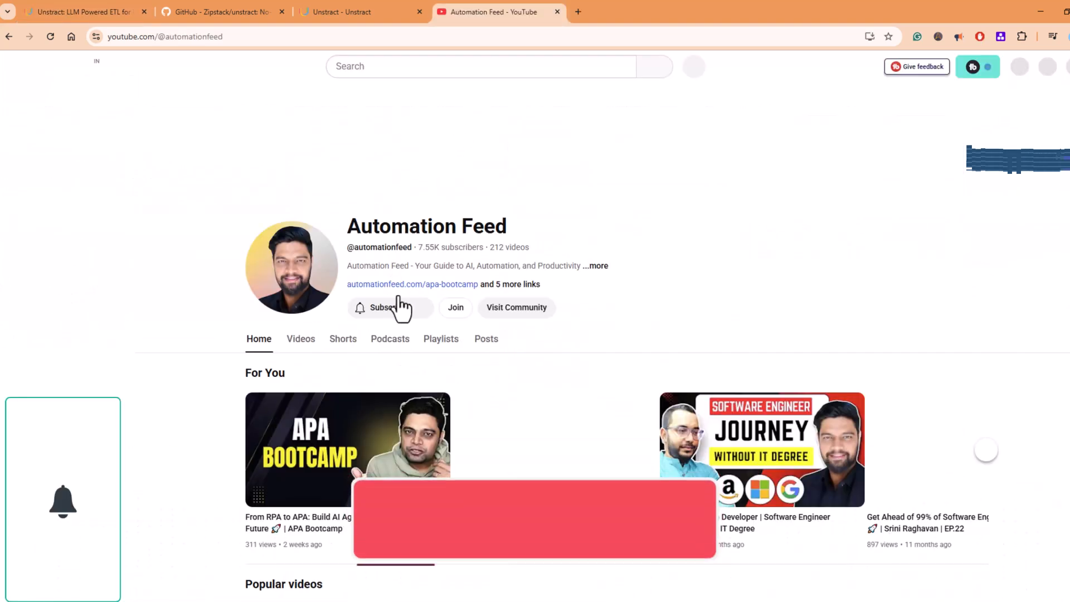
# - Open the Automation Feed channel's Videos list, then briefly view the APA bootcamp site
pyautogui.click(386, 307)
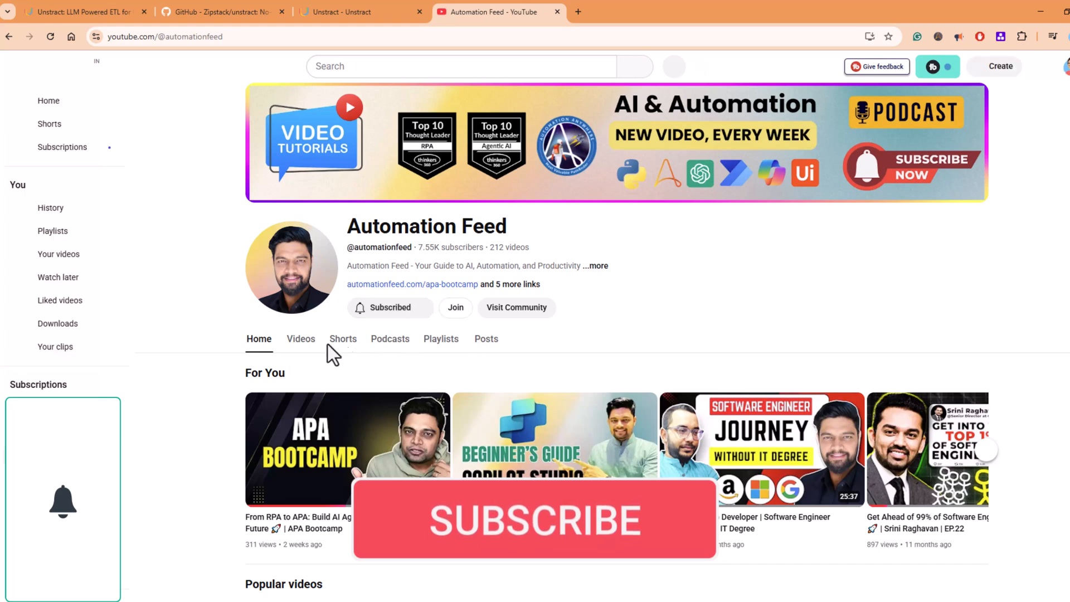
pyautogui.click(301, 338)
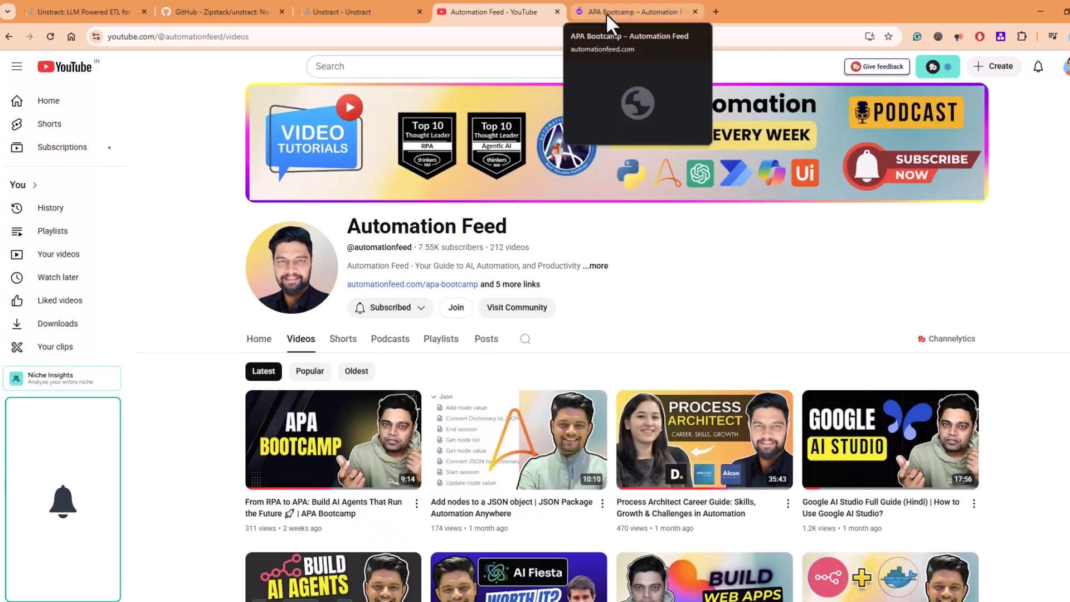
pyautogui.click(634, 11)
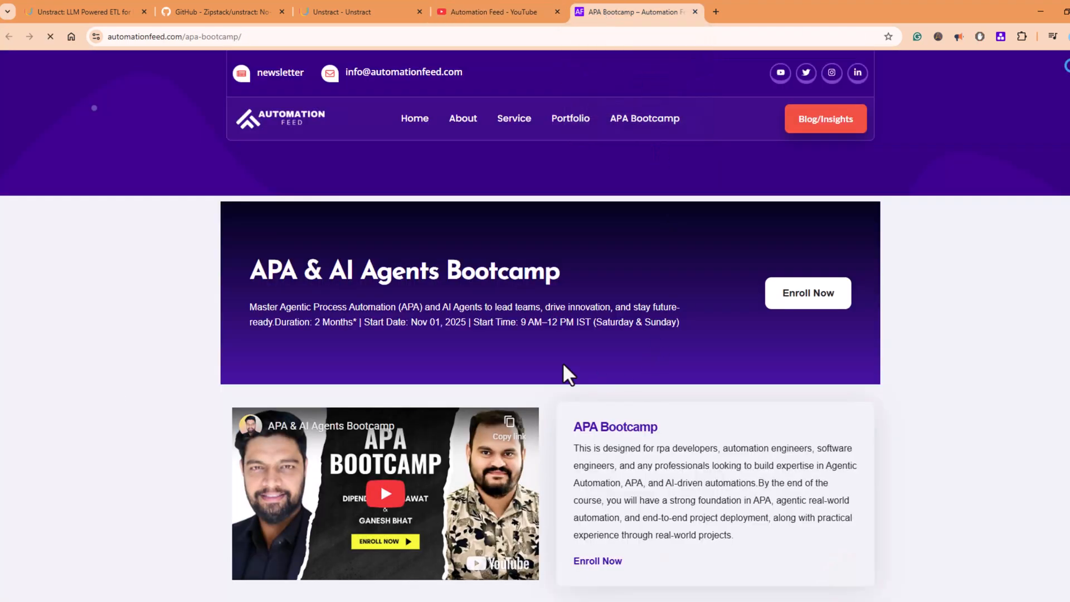
pyautogui.scroll(-3)
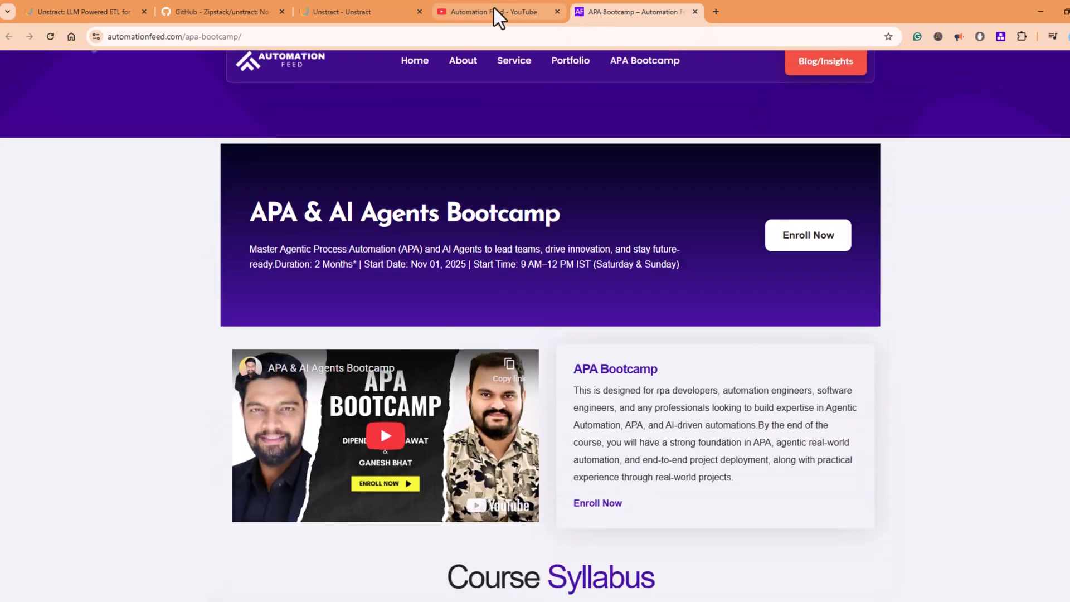
# - Return to the YouTube channel and scroll through its latest videos
pyautogui.click(493, 11)
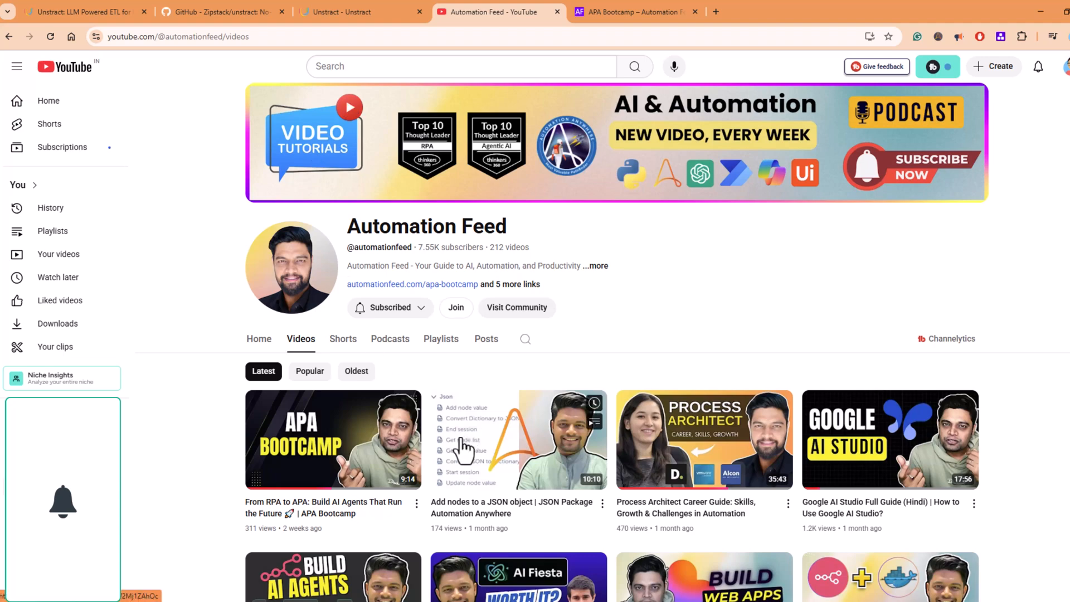
pyautogui.scroll(-3)
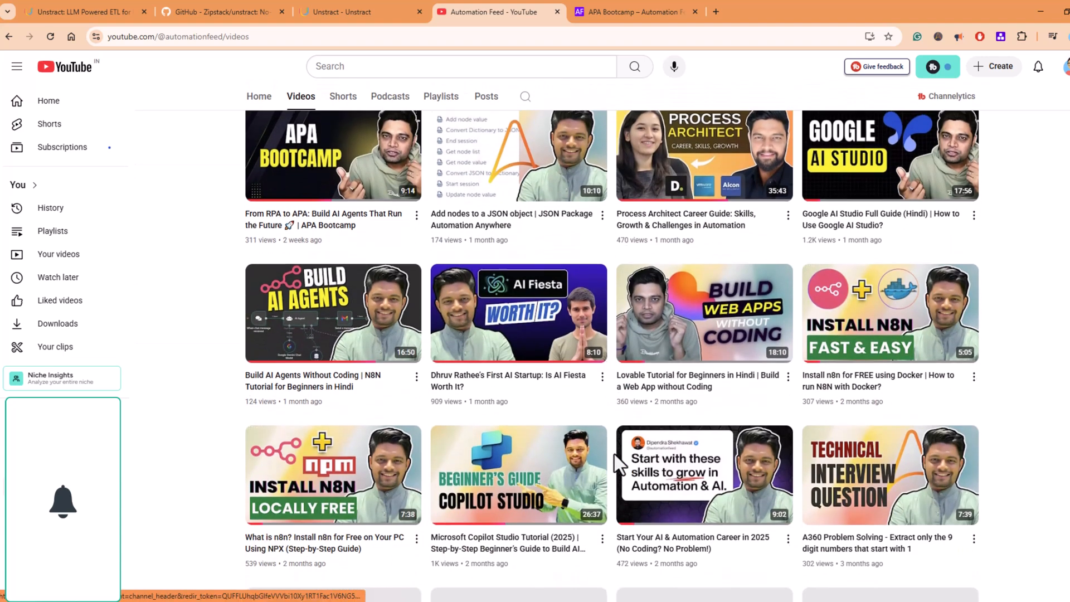
pyautogui.scroll(-3)
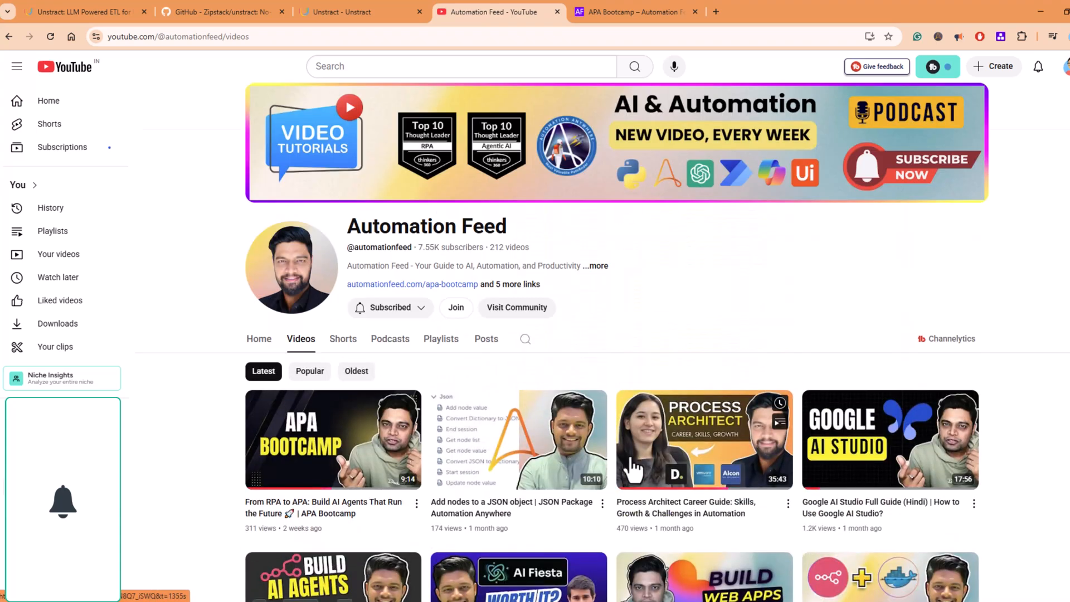
pyautogui.moveTo(634, 469)
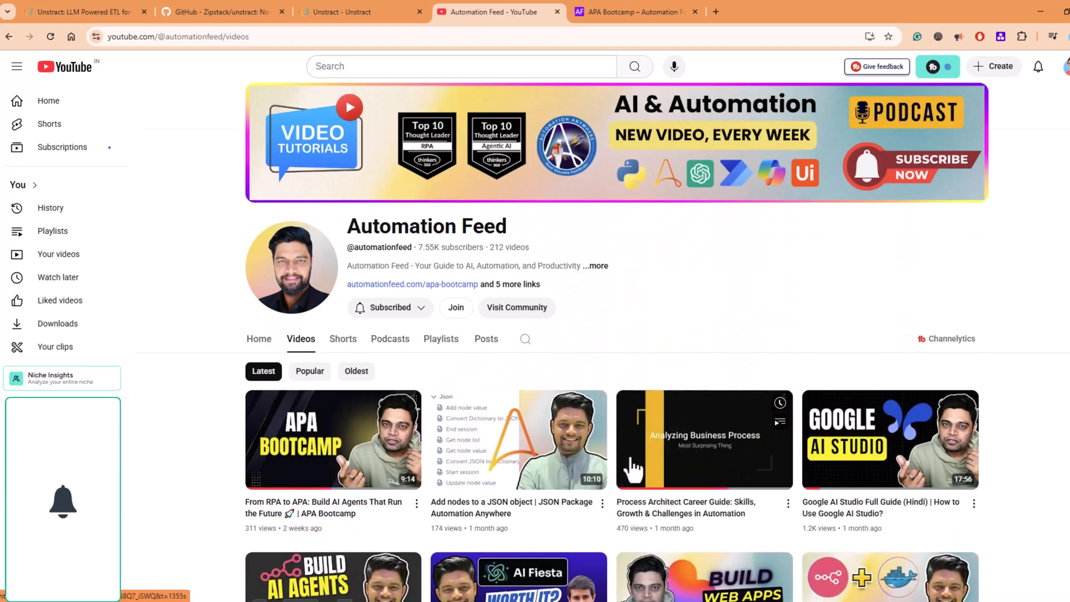